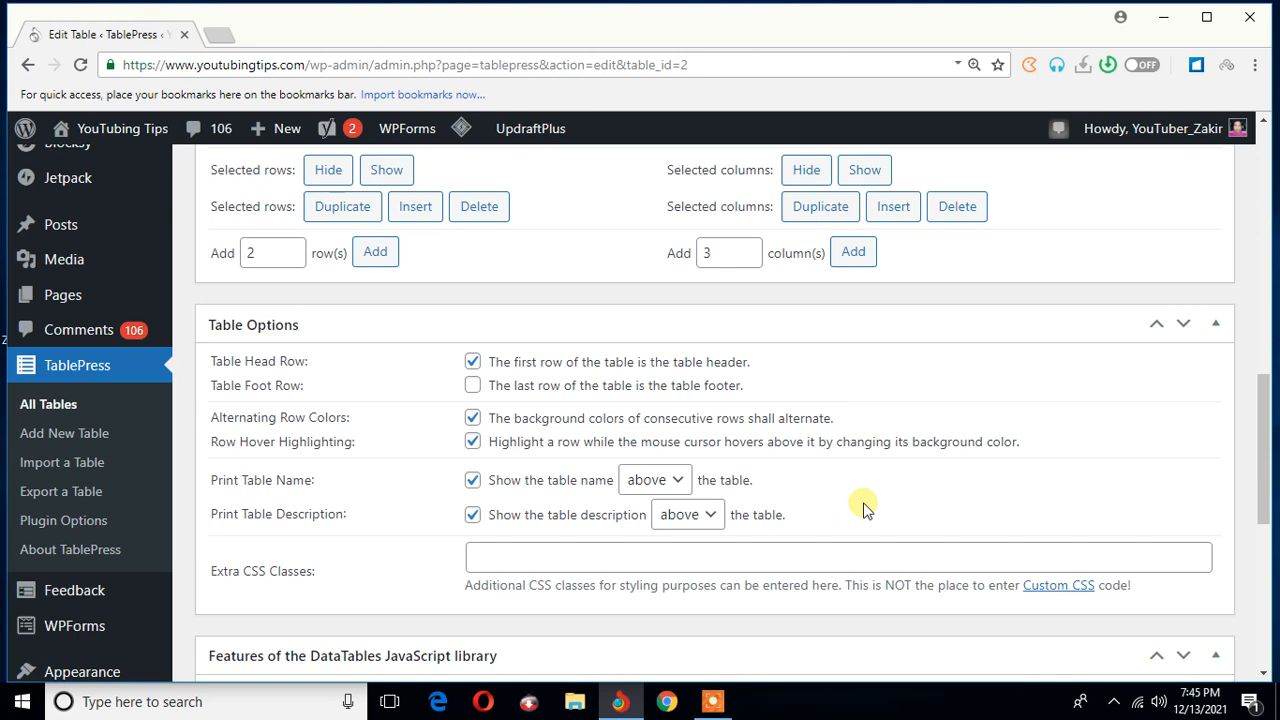
mouse_move(528, 70)
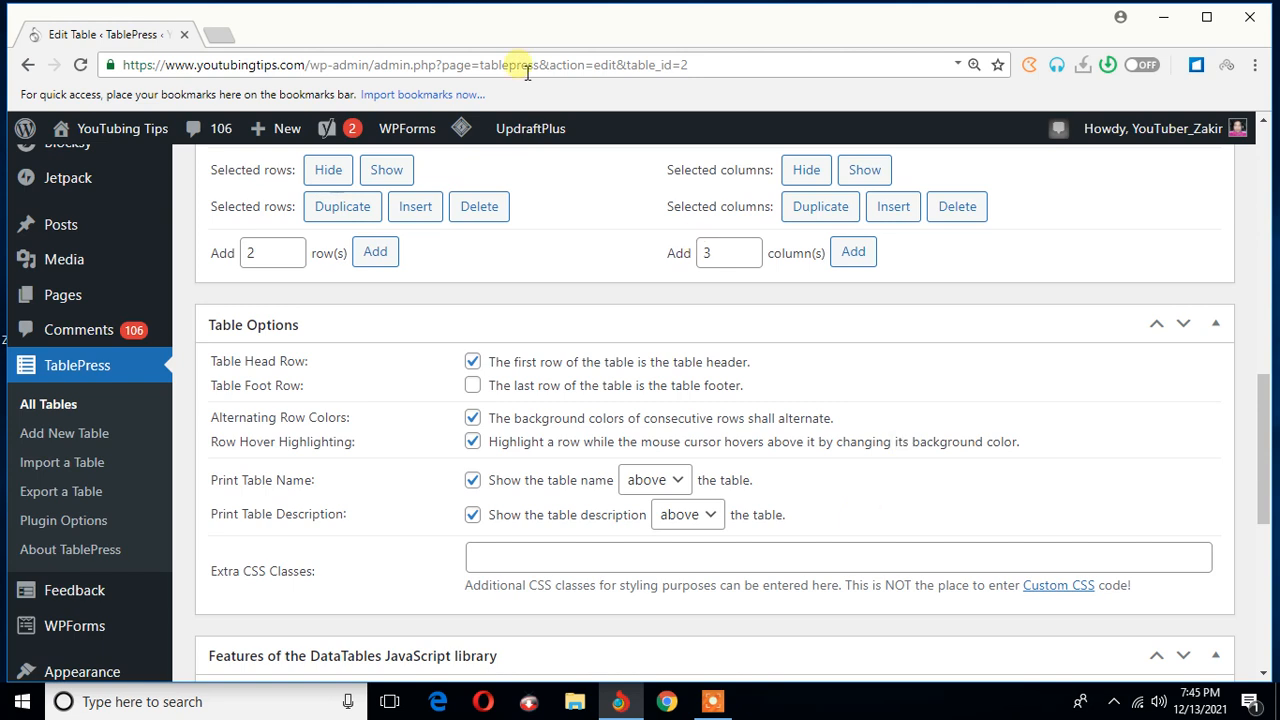
mouse_move(532, 88)
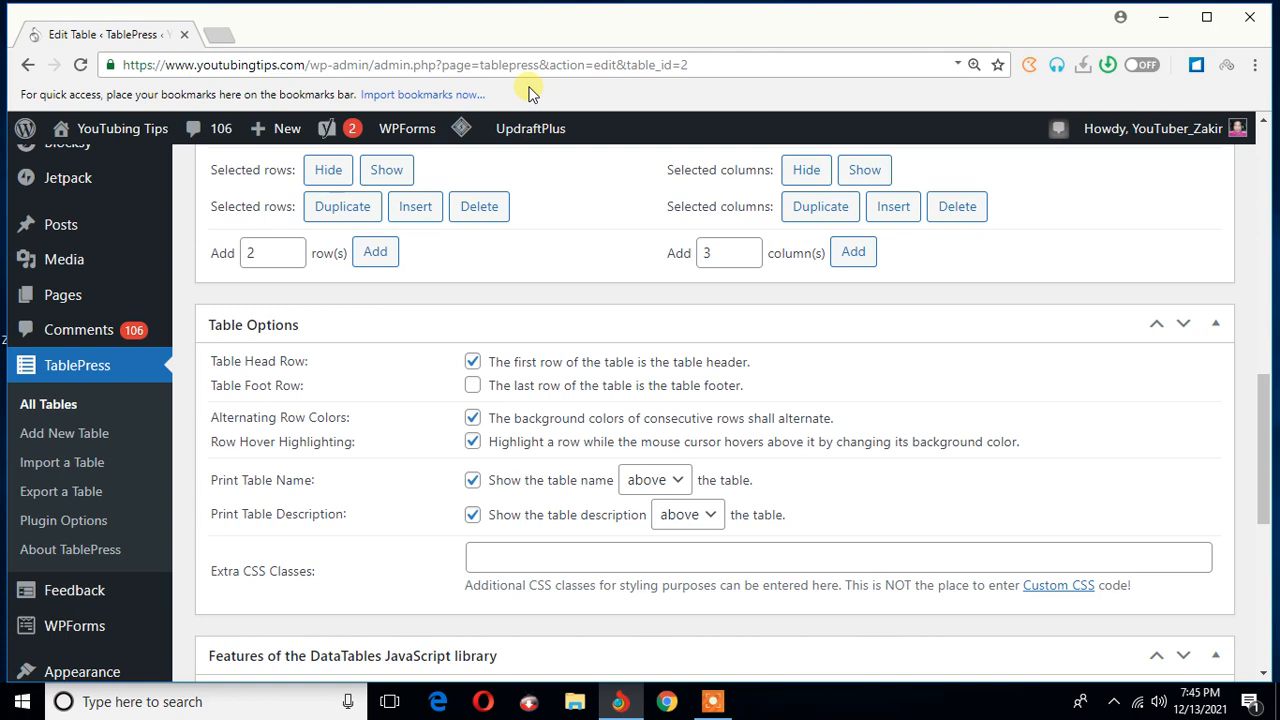
mouse_move(422, 100)
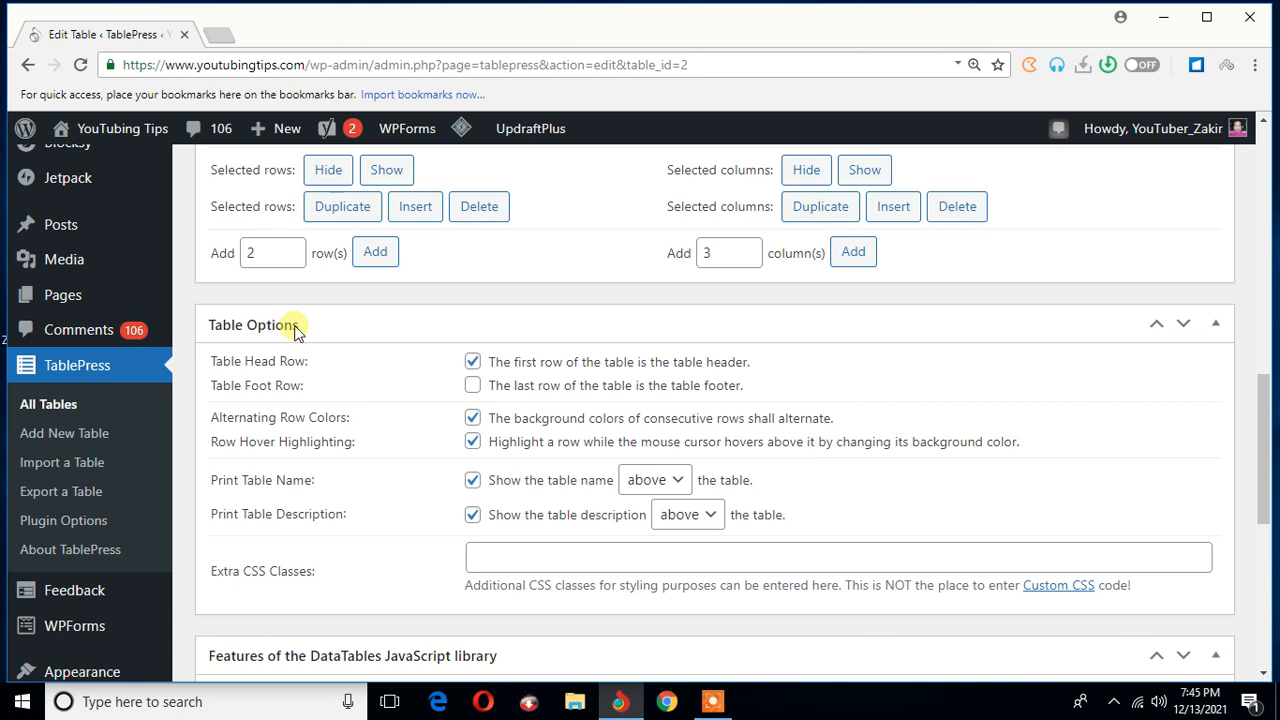
mouse_move(336, 370)
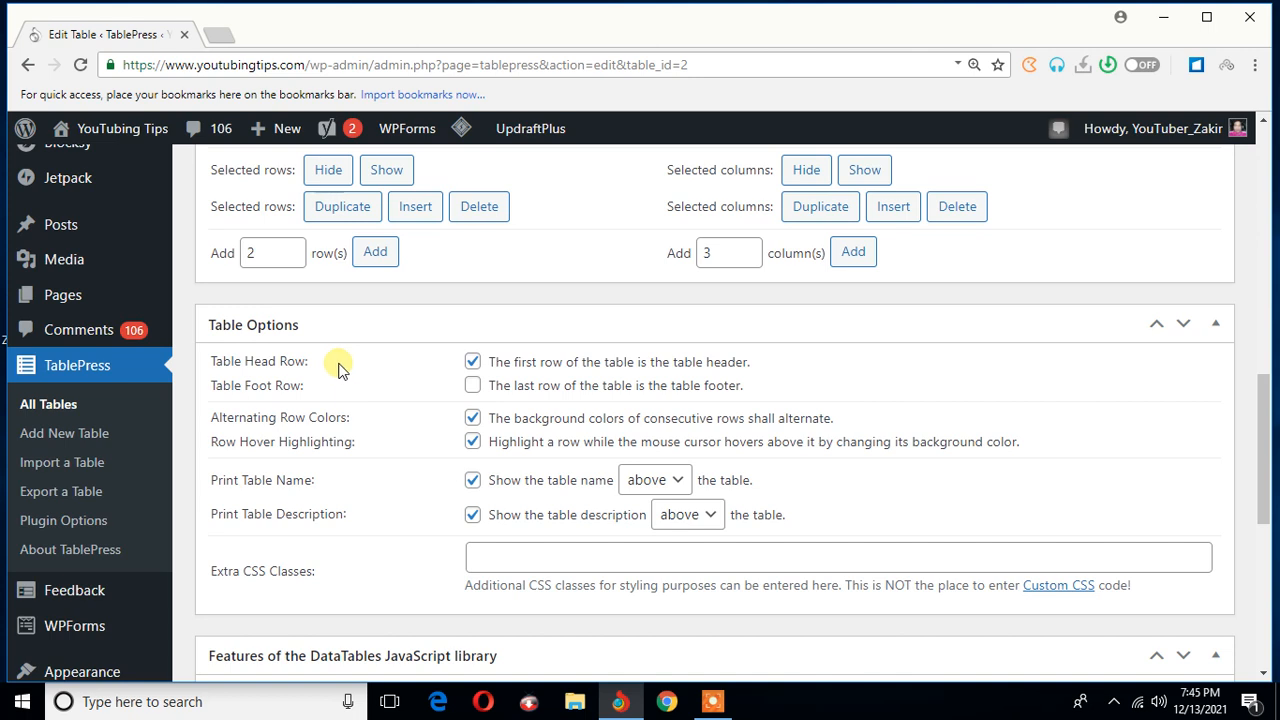
mouse_move(236, 520)
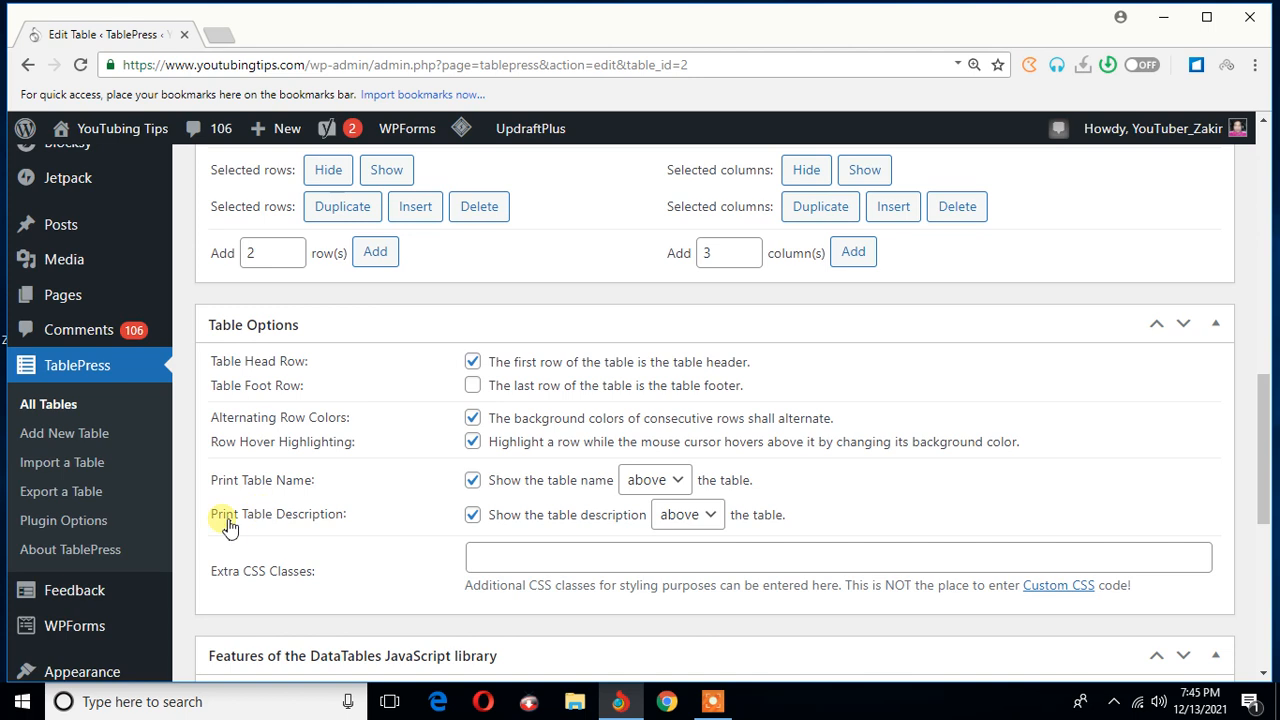
mouse_move(356, 520)
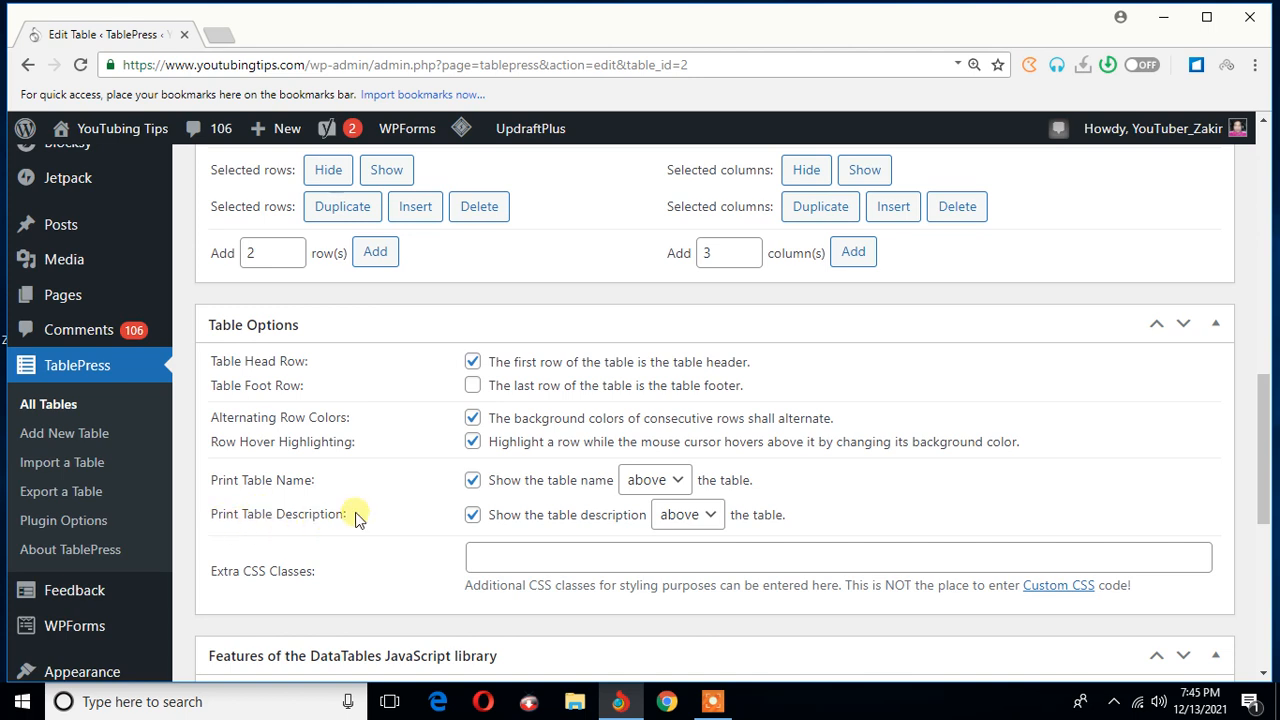
mouse_move(418, 504)
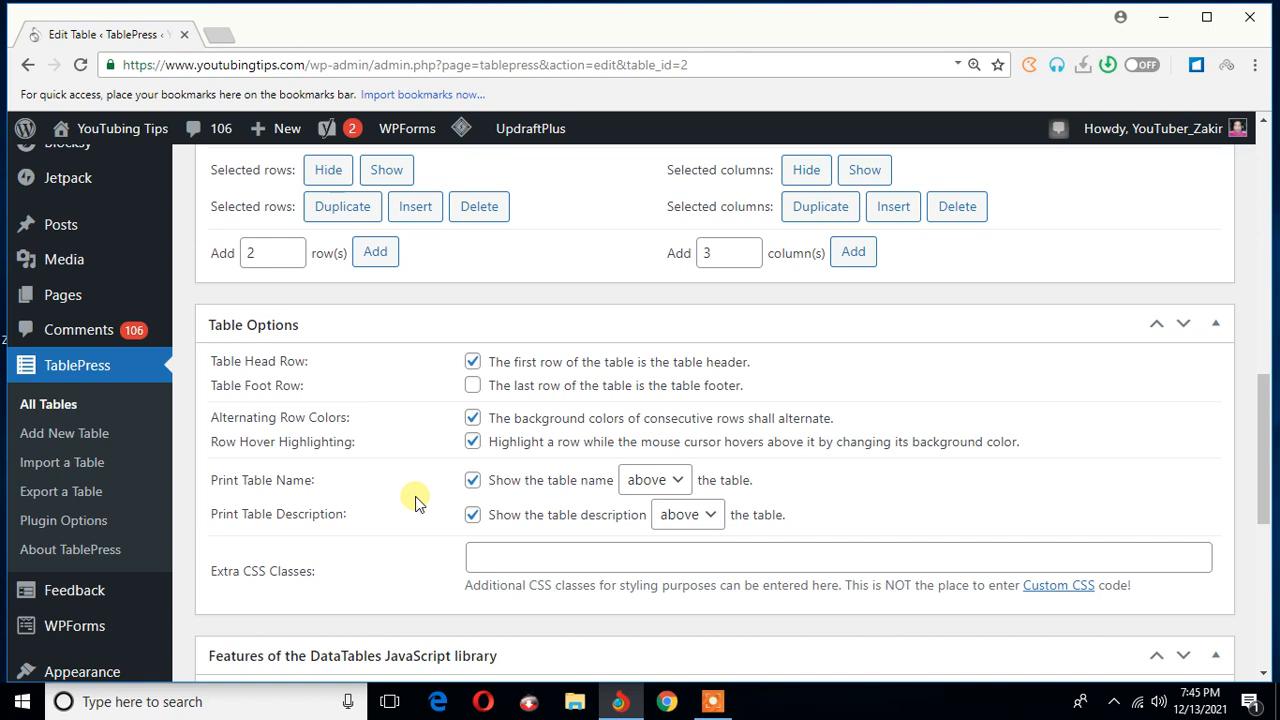
mouse_move(290, 488)
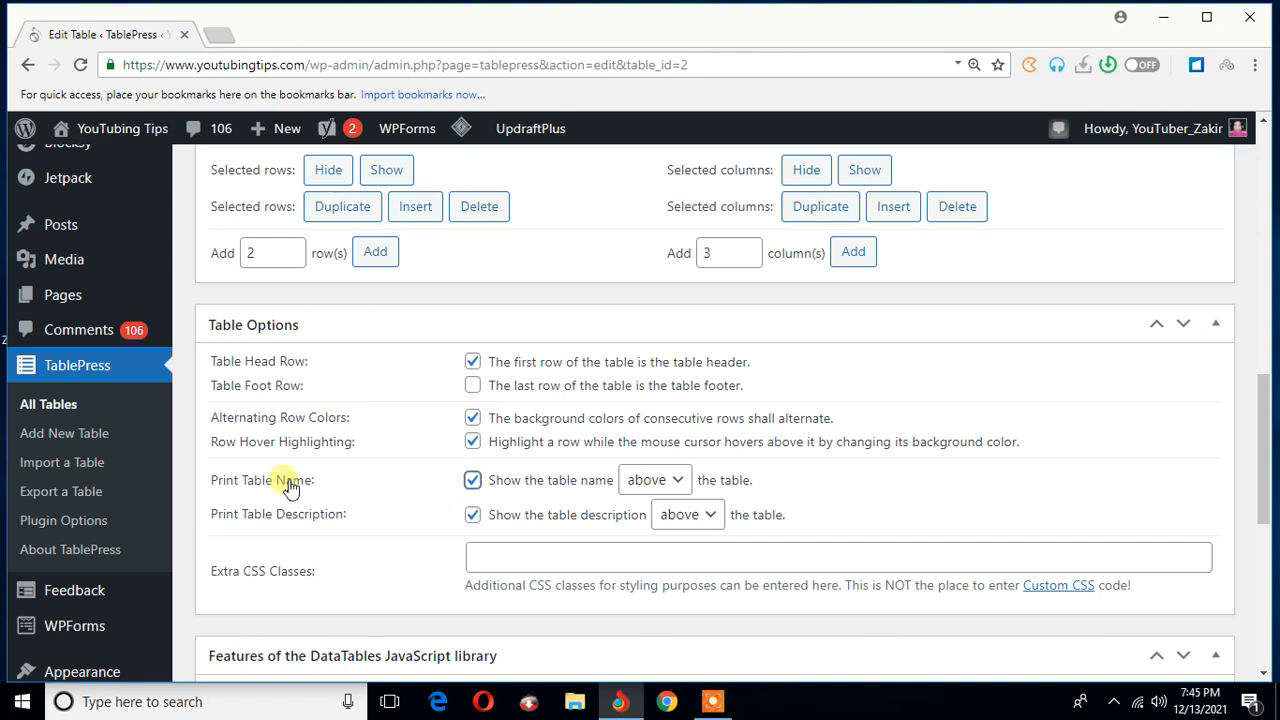
- Turn off 'Print Table Name' and 'Print Table Description' in Table Options for table 2
click(472, 480)
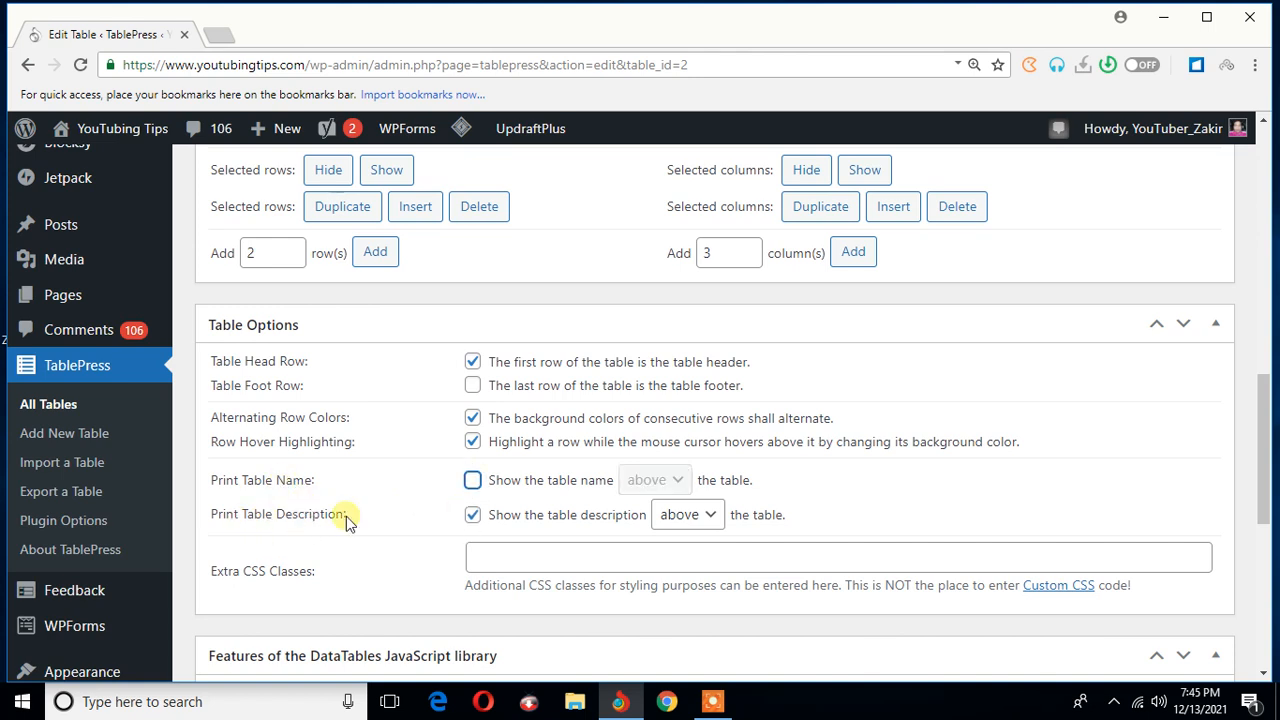
click(472, 514)
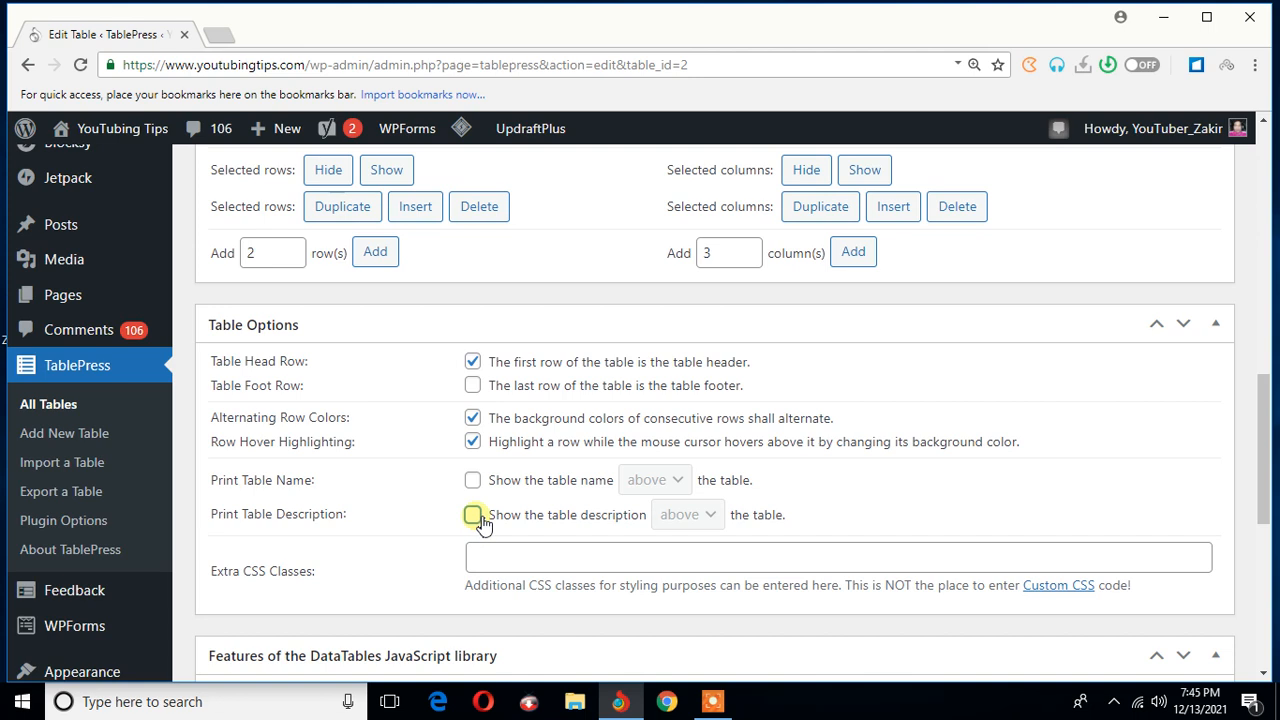
mouse_move(410, 512)
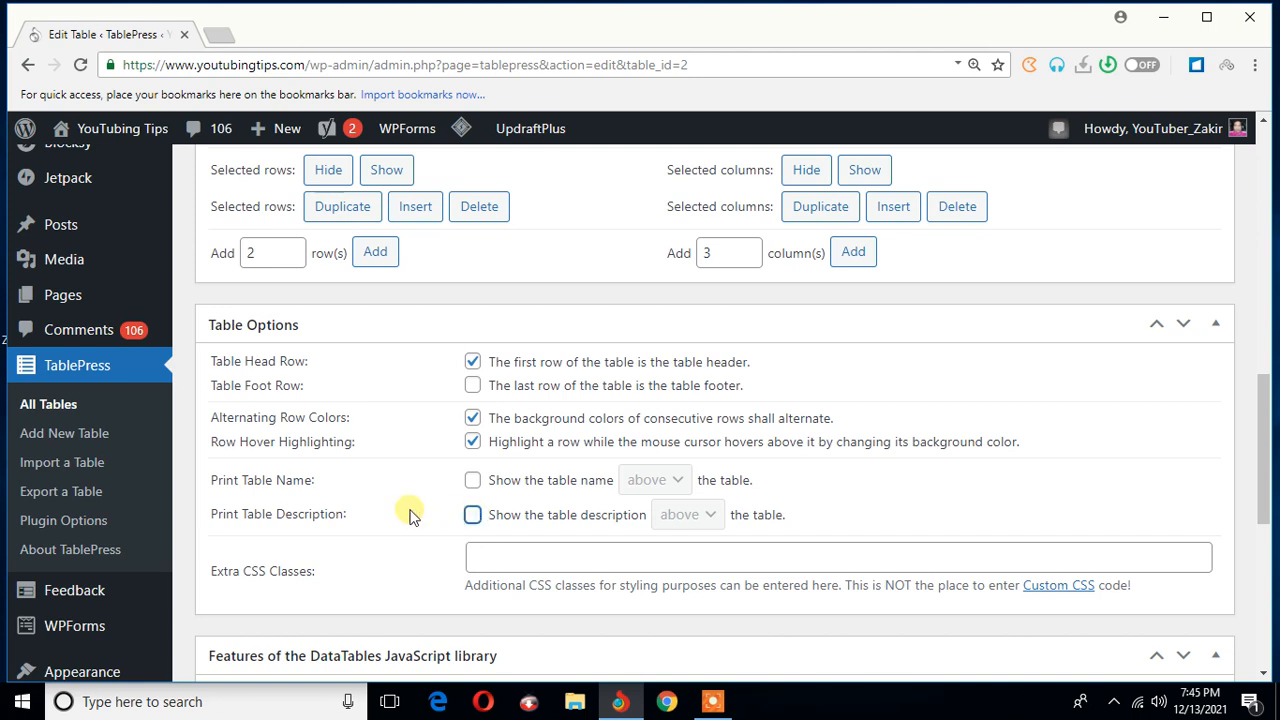
mouse_move(258, 580)
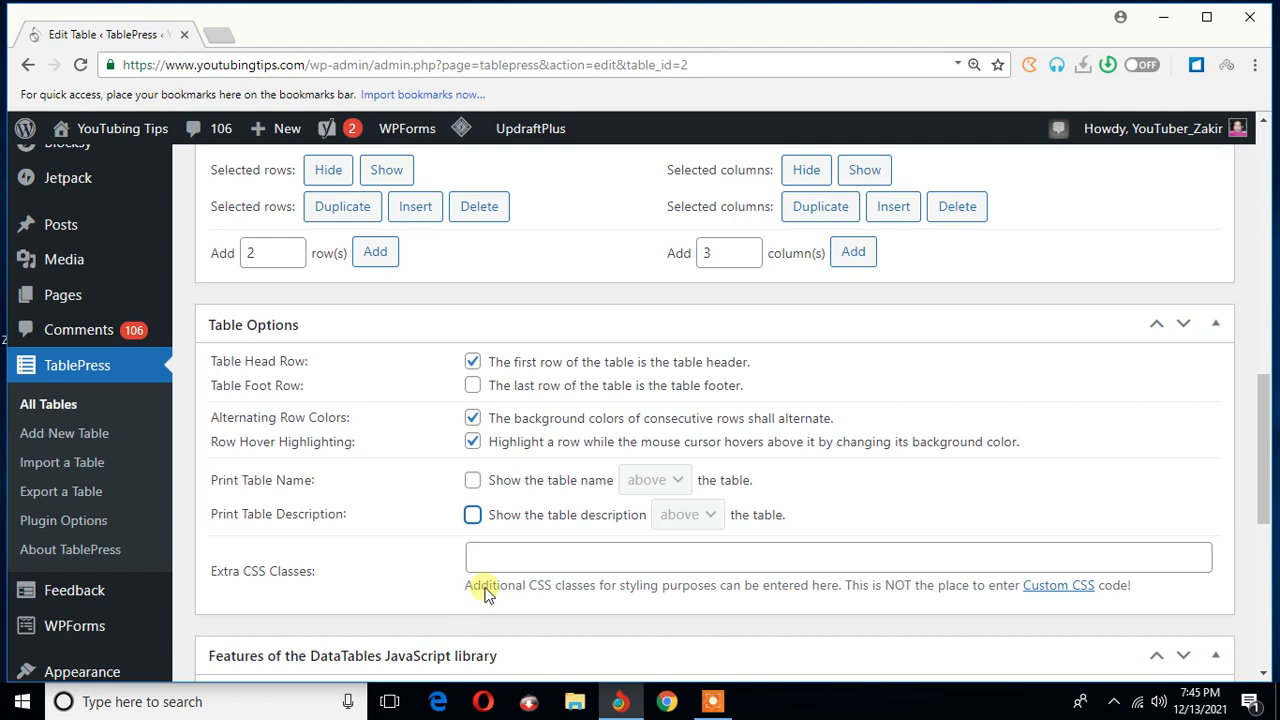
mouse_move(644, 596)
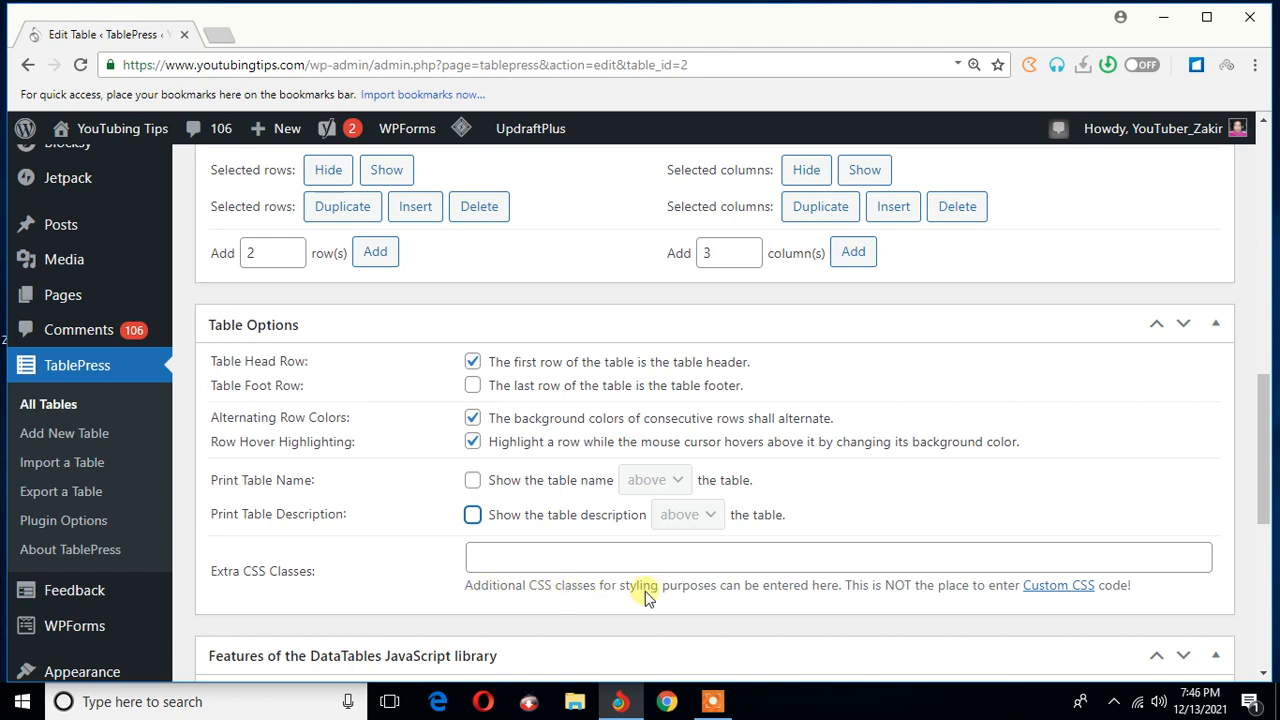
mouse_move(816, 600)
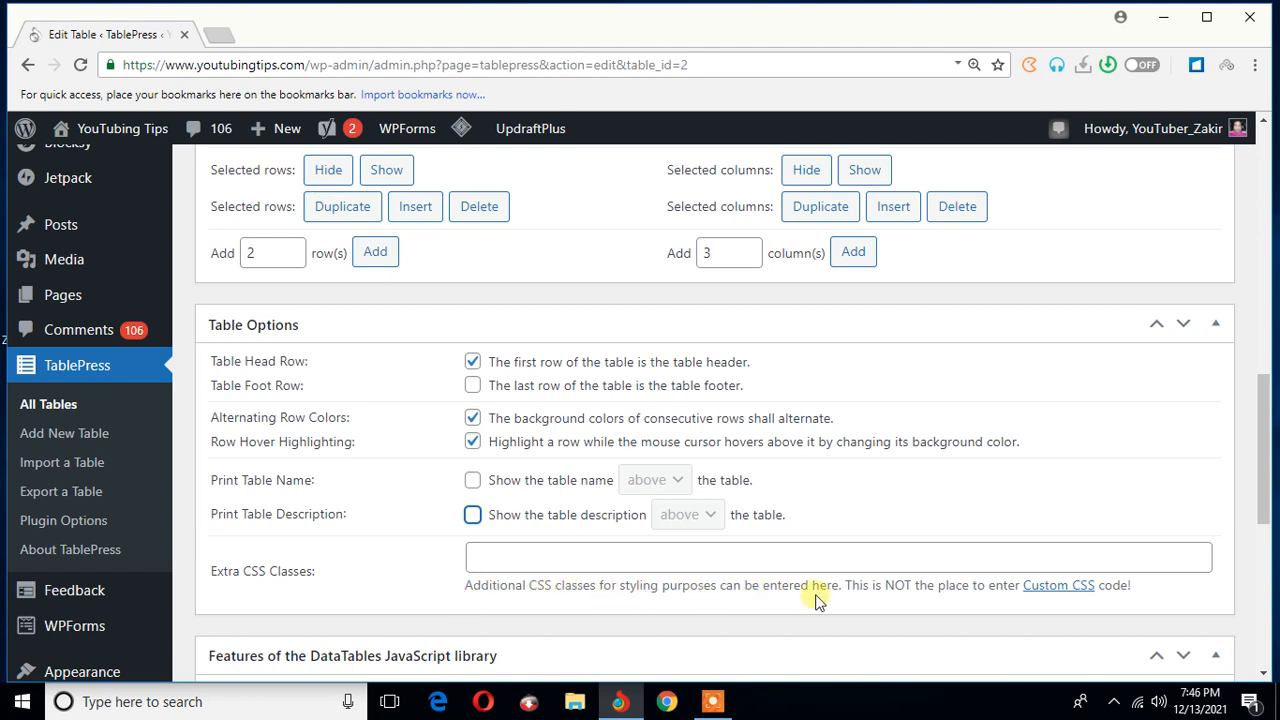
mouse_move(992, 598)
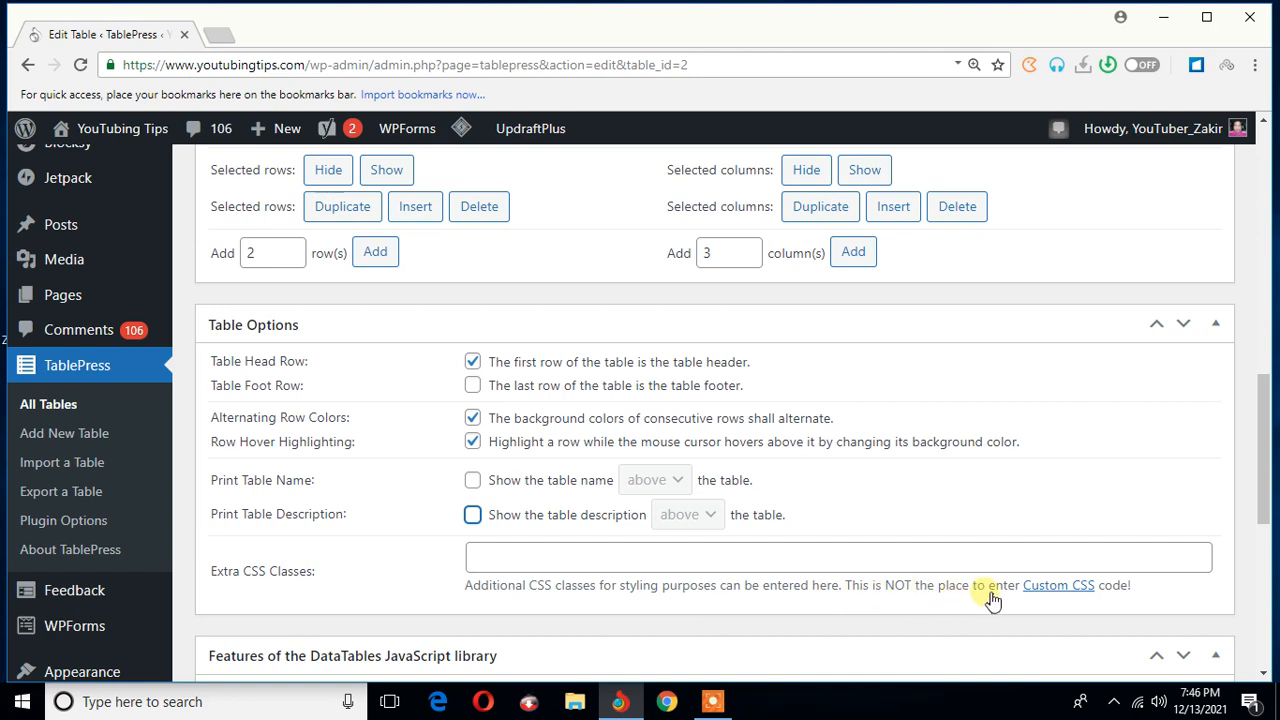
mouse_move(1128, 596)
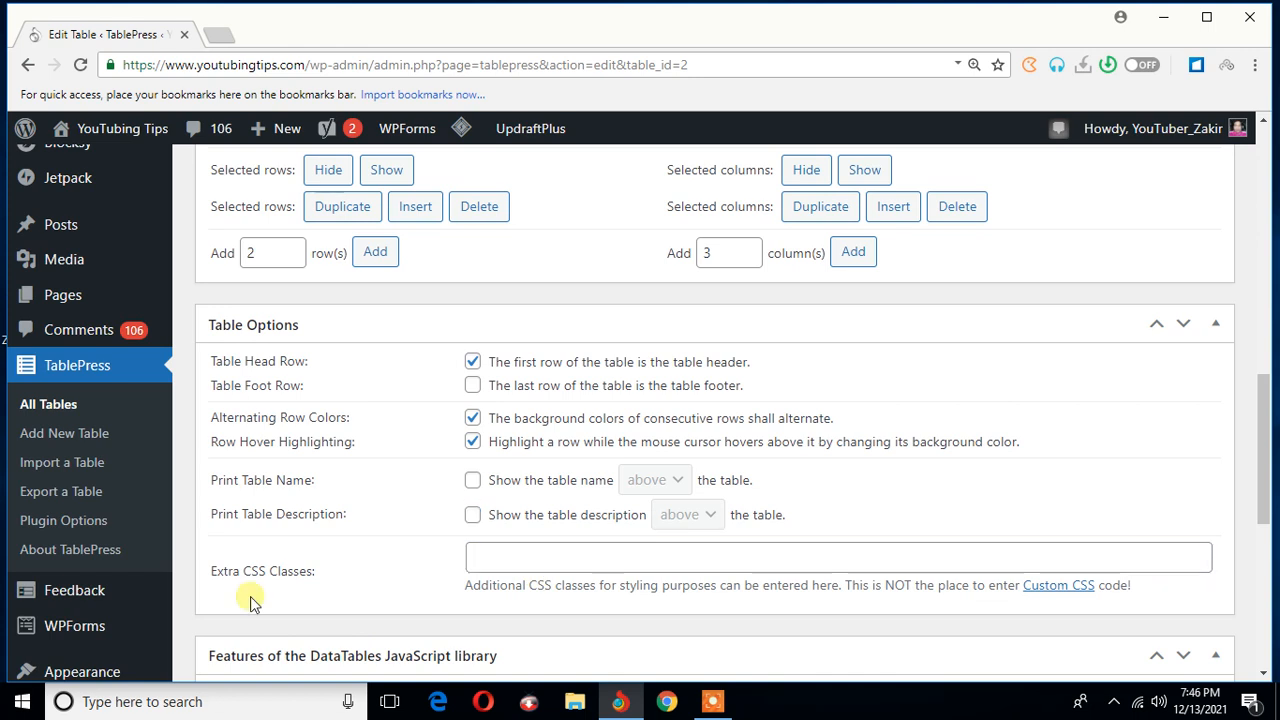
mouse_move(348, 576)
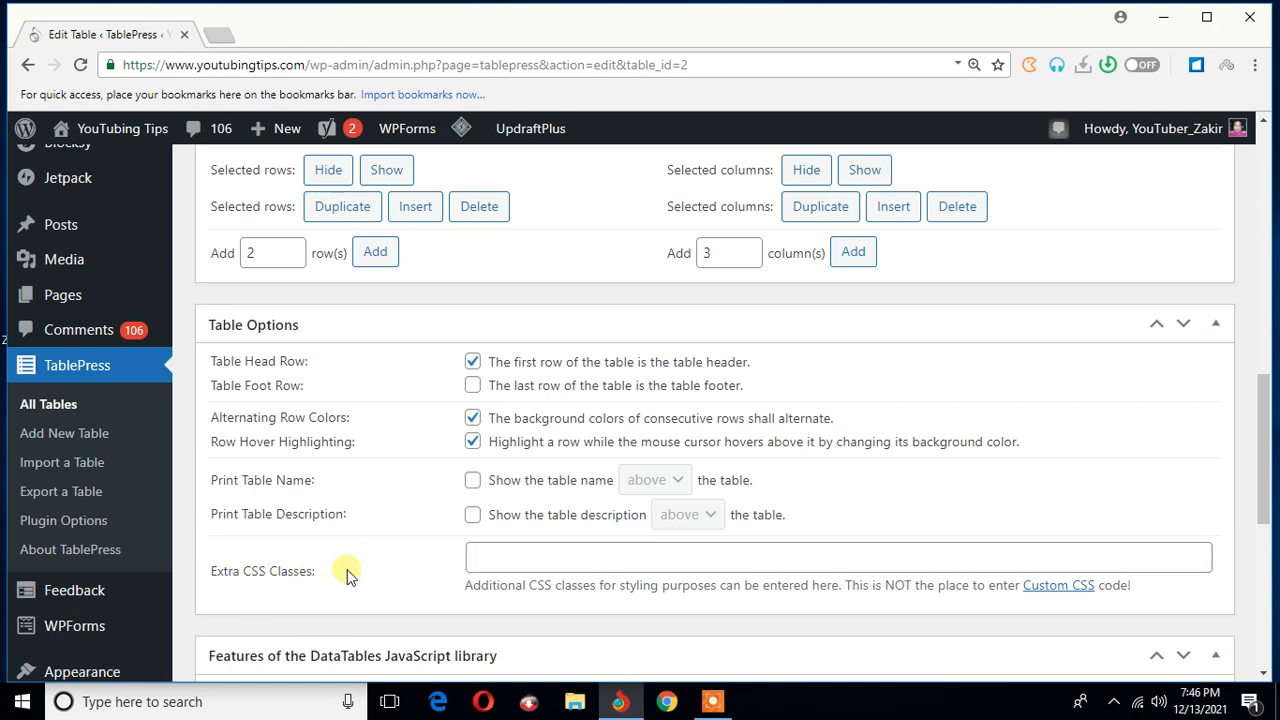
mouse_move(356, 568)
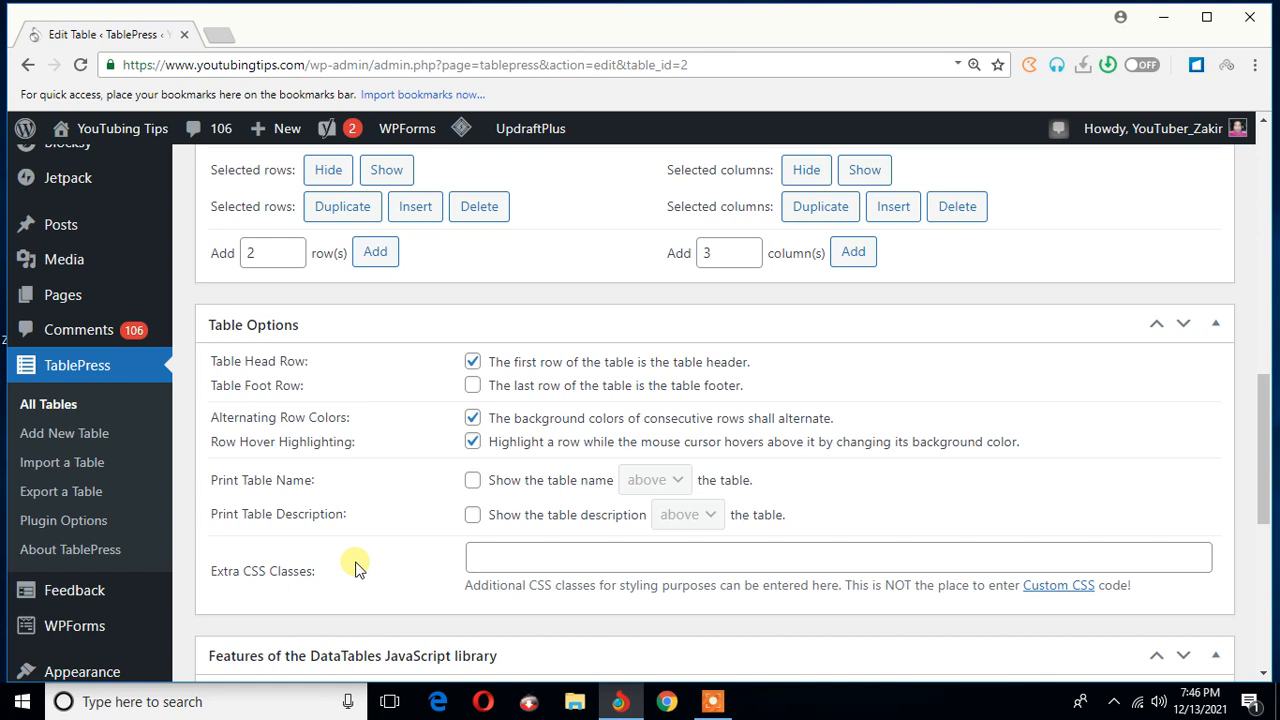
mouse_move(324, 588)
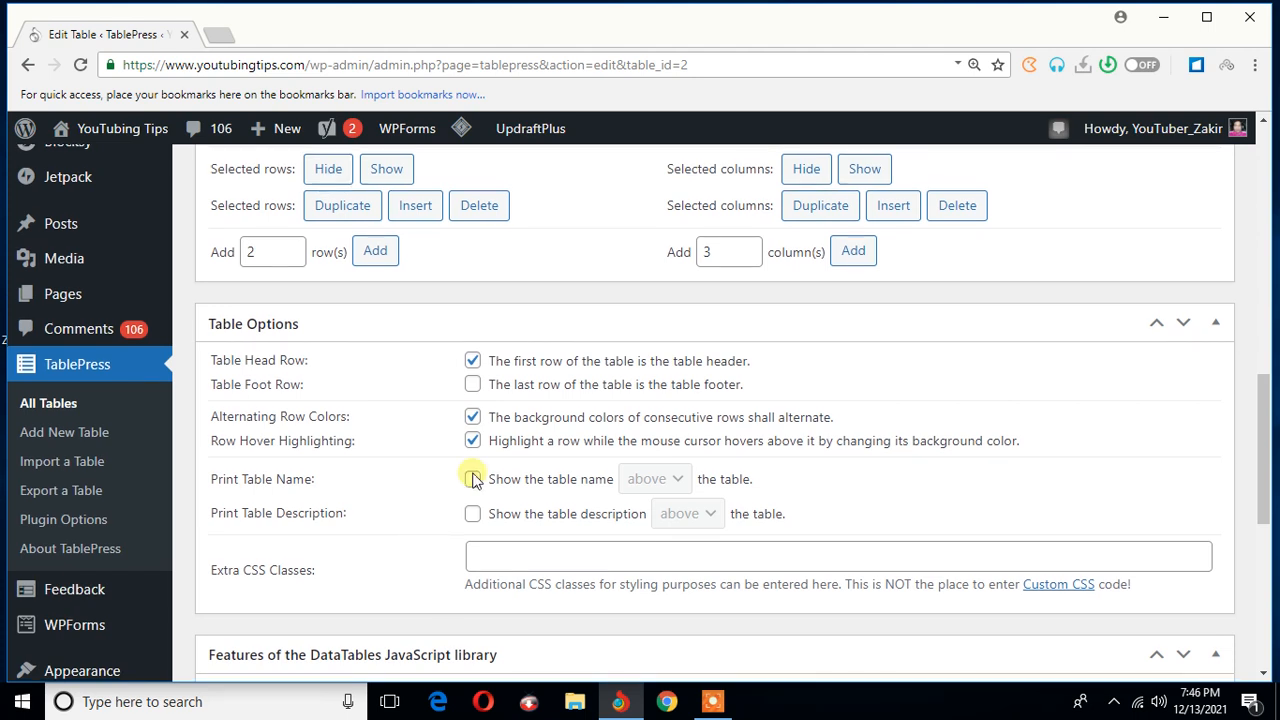
- Reach the DataTables JavaScript features section and keep 'Use DataTables' ticked
scroll(down, 3)
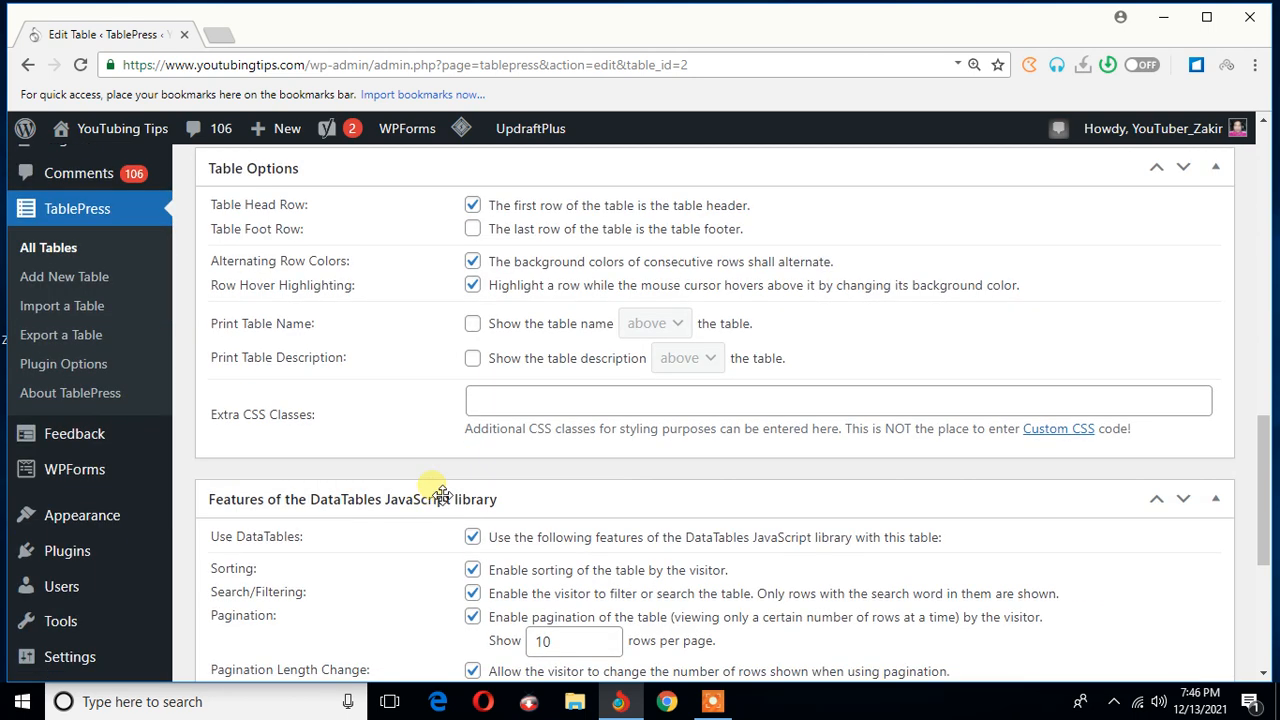
scroll(down, 3)
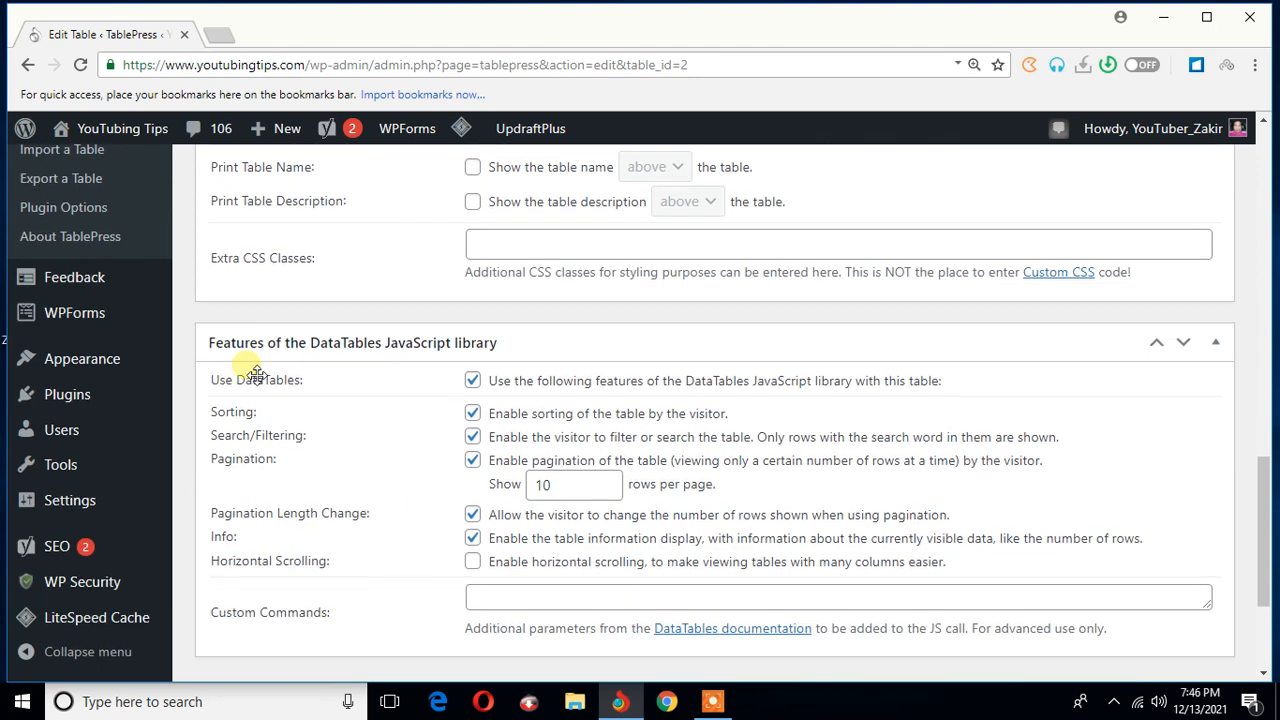
mouse_move(304, 362)
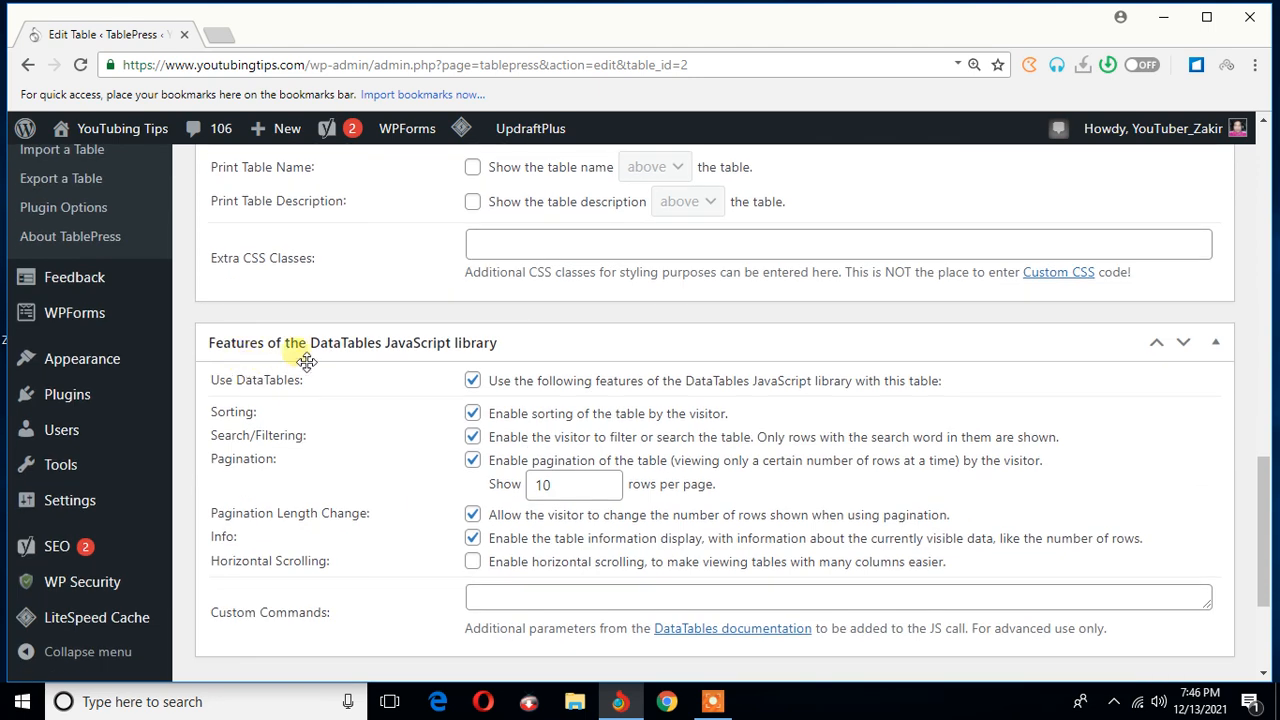
mouse_move(400, 350)
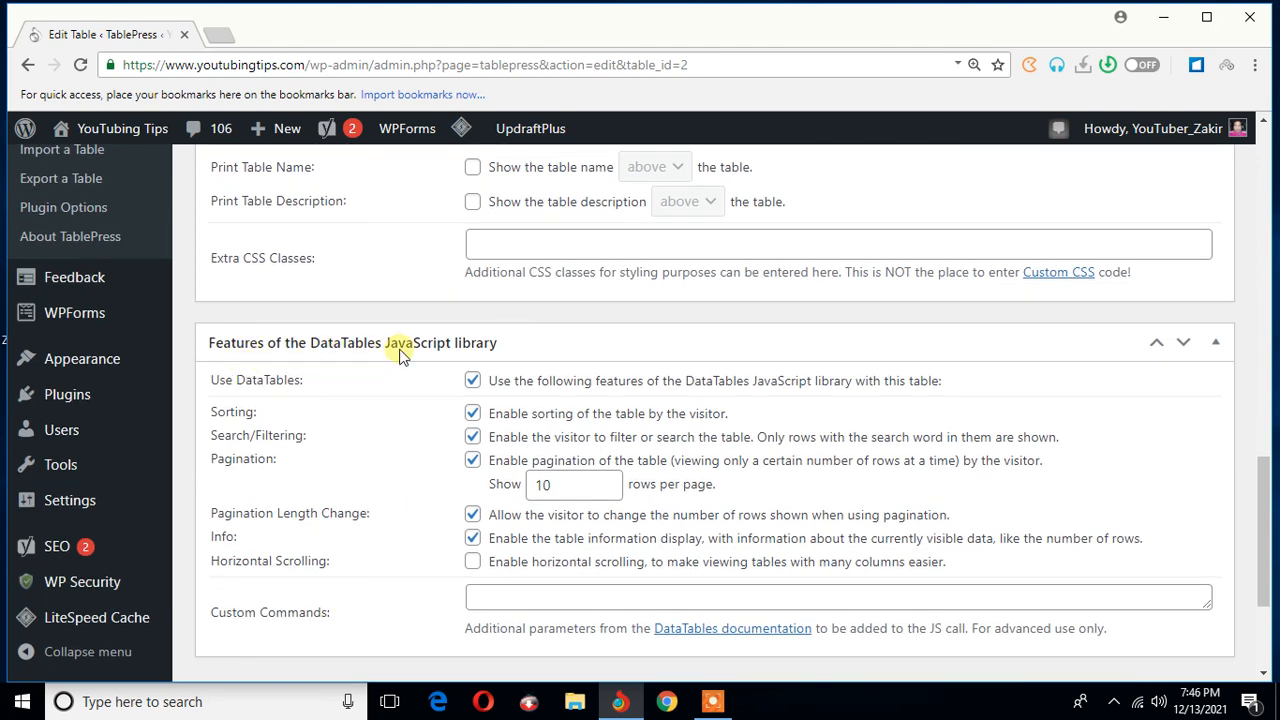
mouse_move(524, 352)
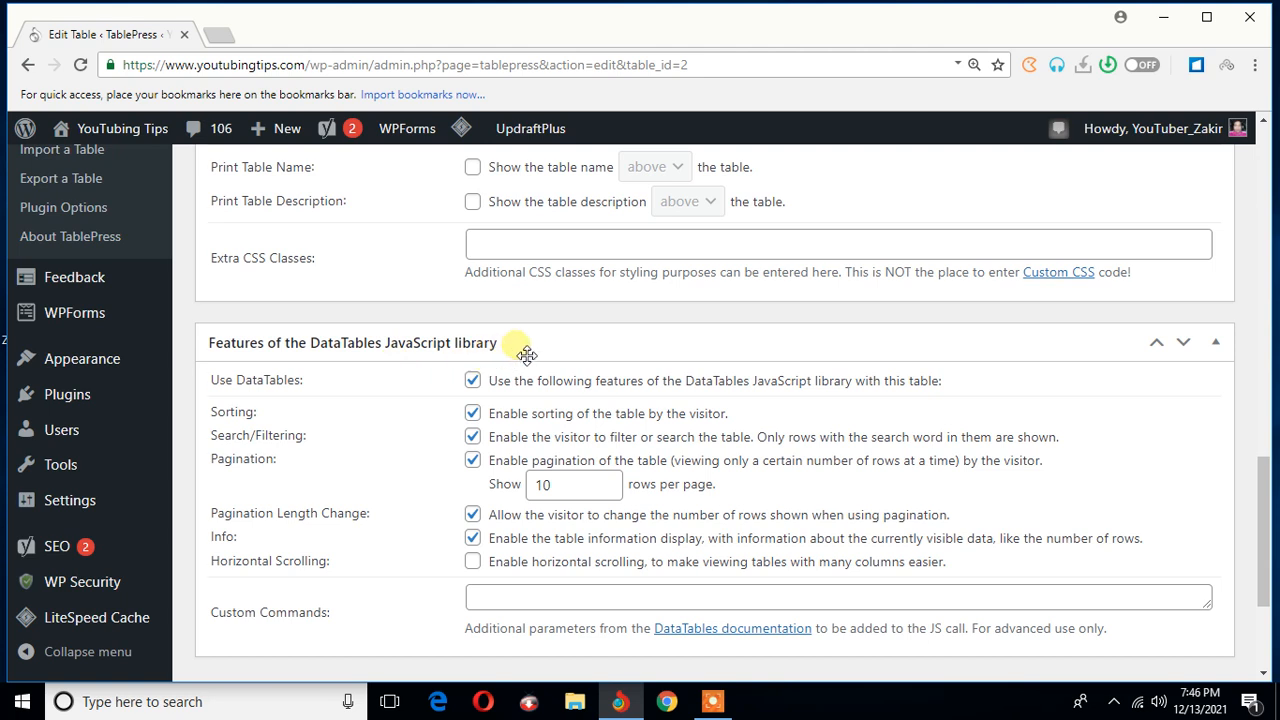
mouse_move(224, 402)
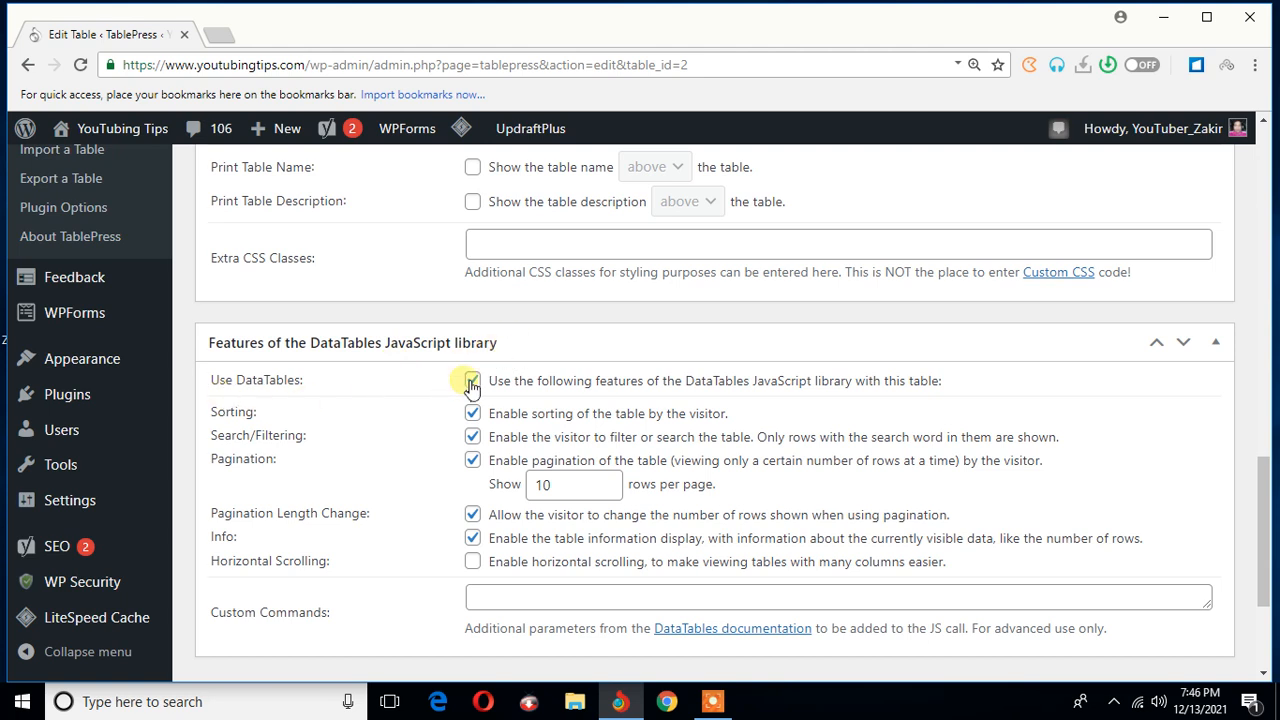
click(472, 380)
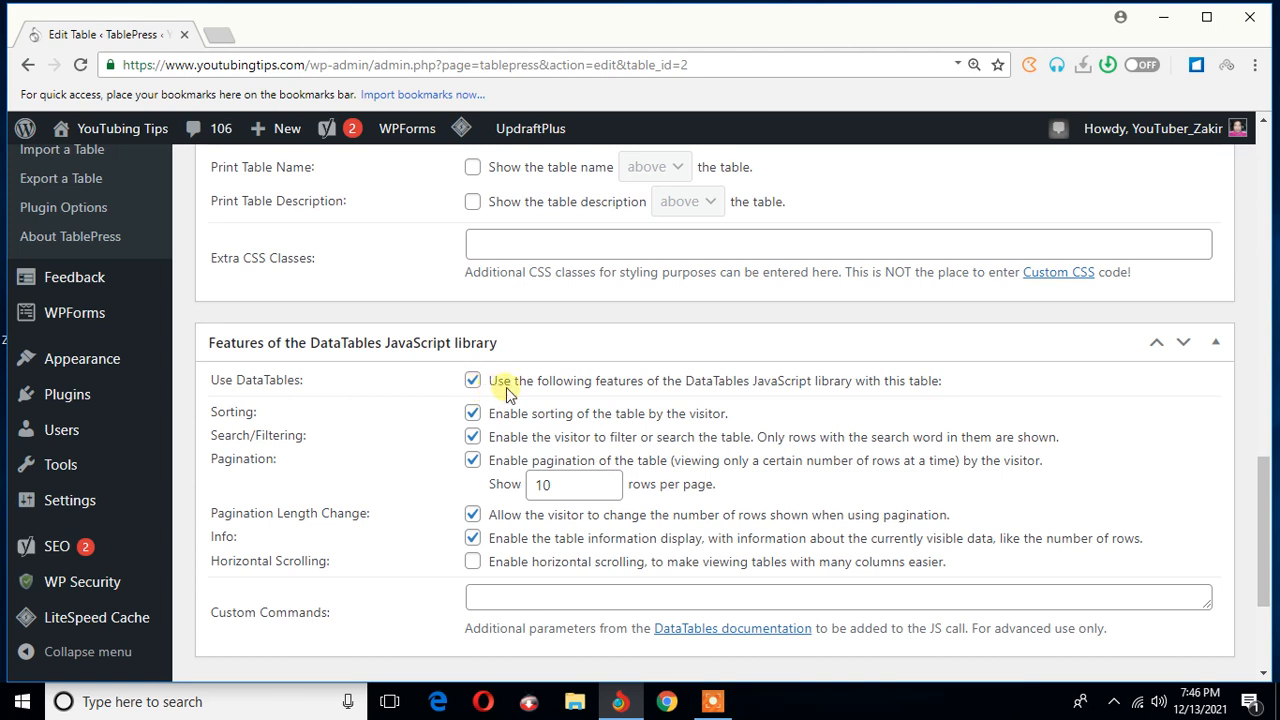
mouse_move(704, 390)
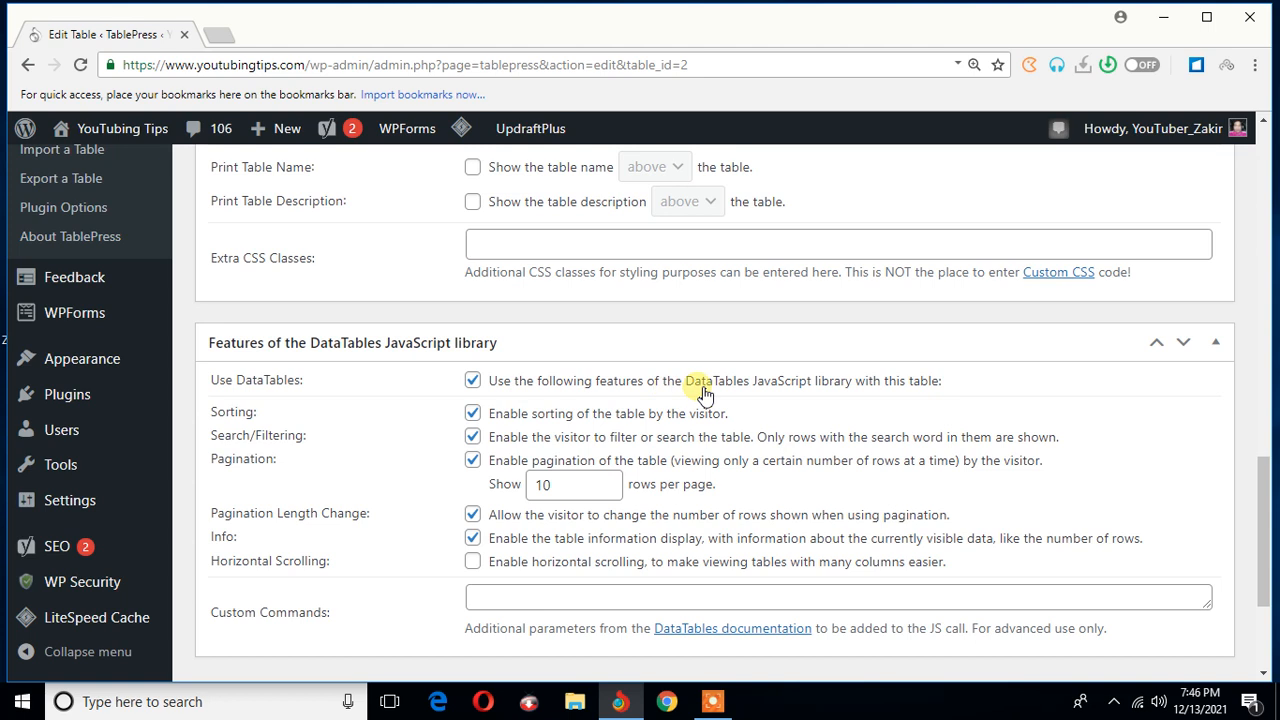
mouse_move(780, 392)
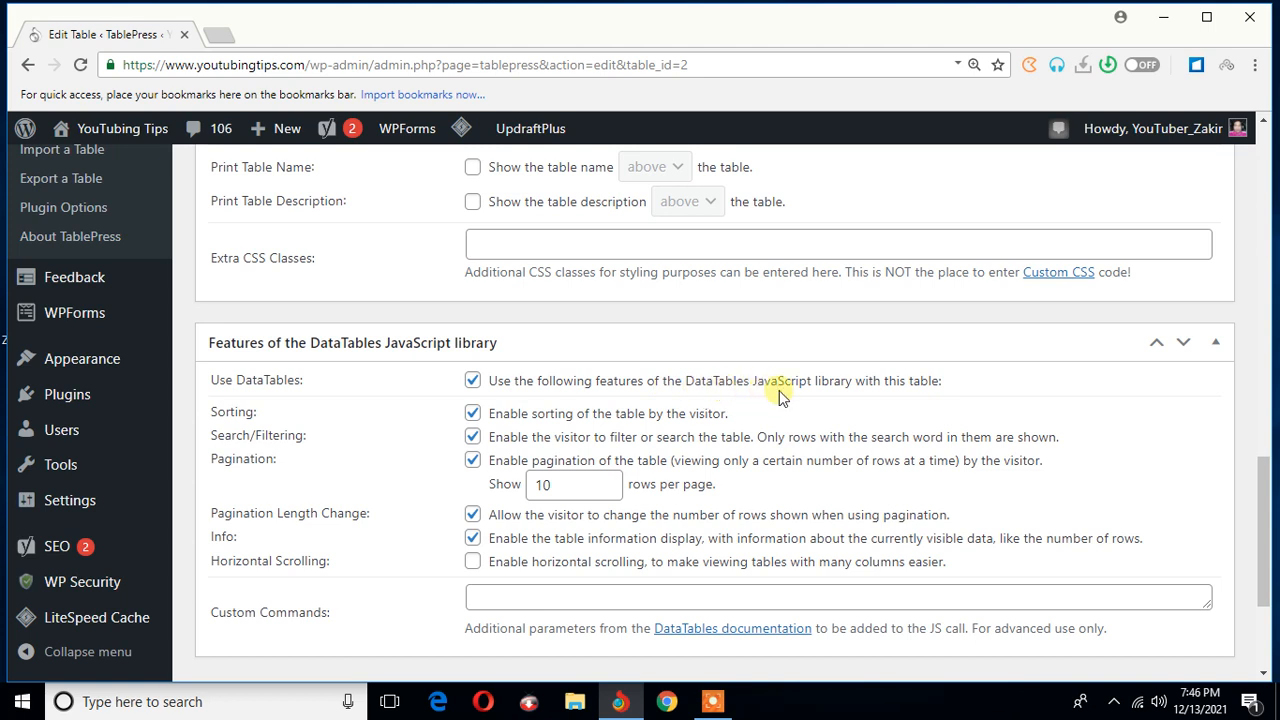
mouse_move(924, 400)
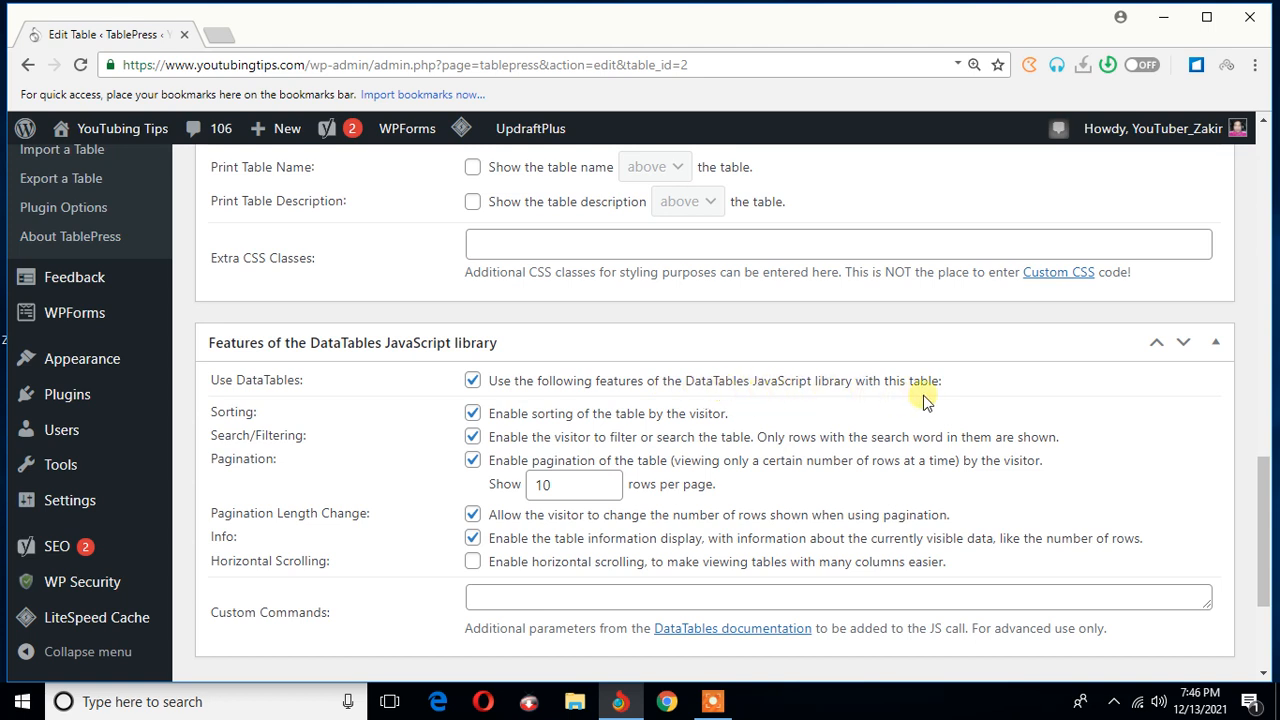
mouse_move(548, 390)
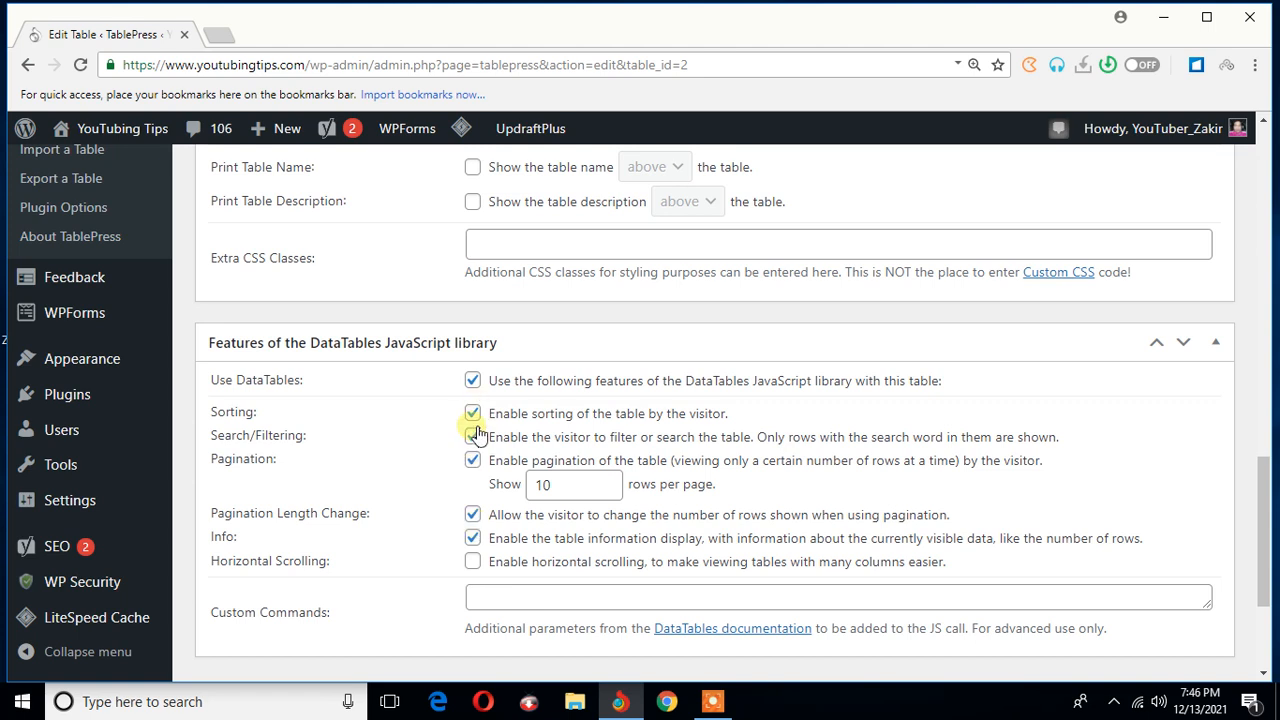
click(472, 436)
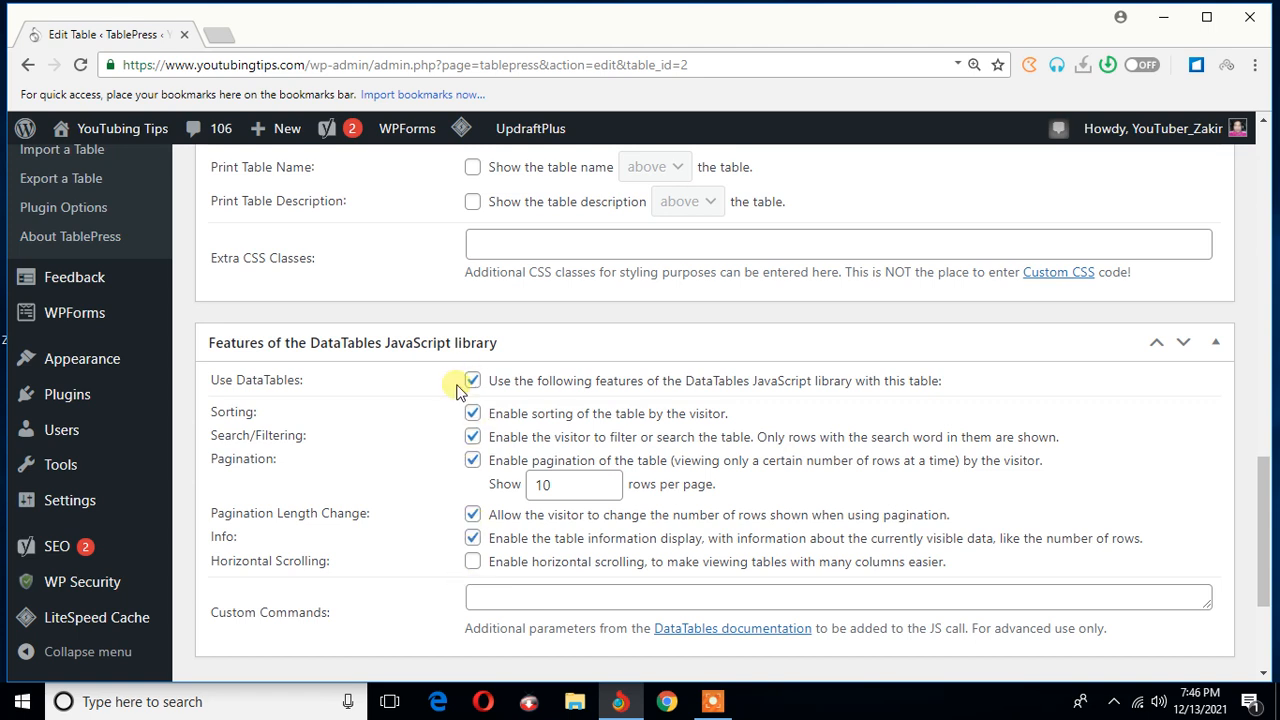
click(472, 380)
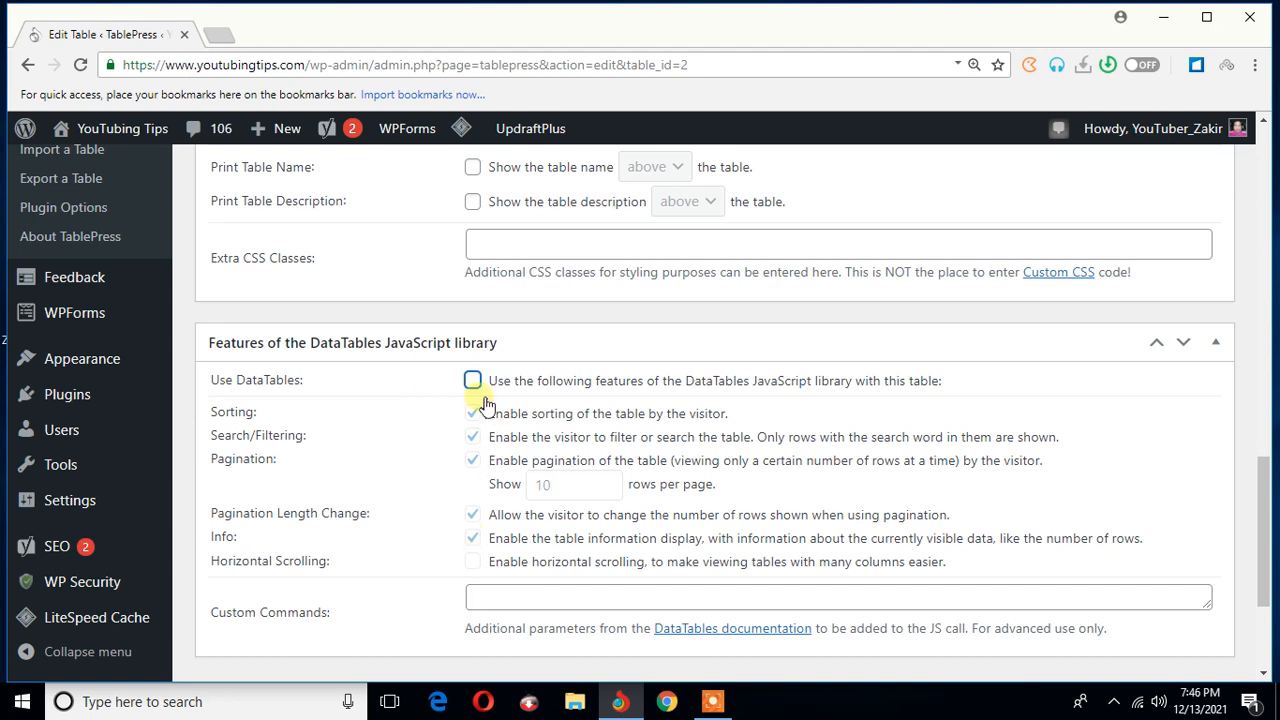
mouse_move(484, 496)
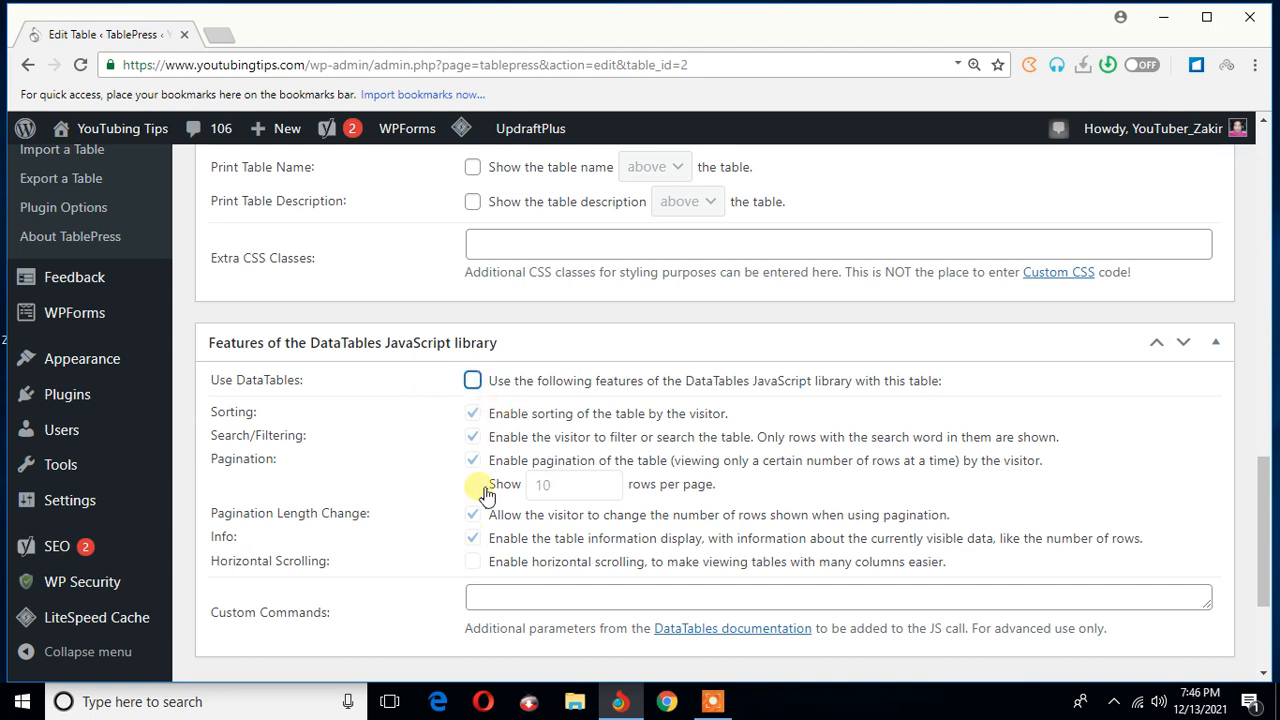
mouse_move(510, 410)
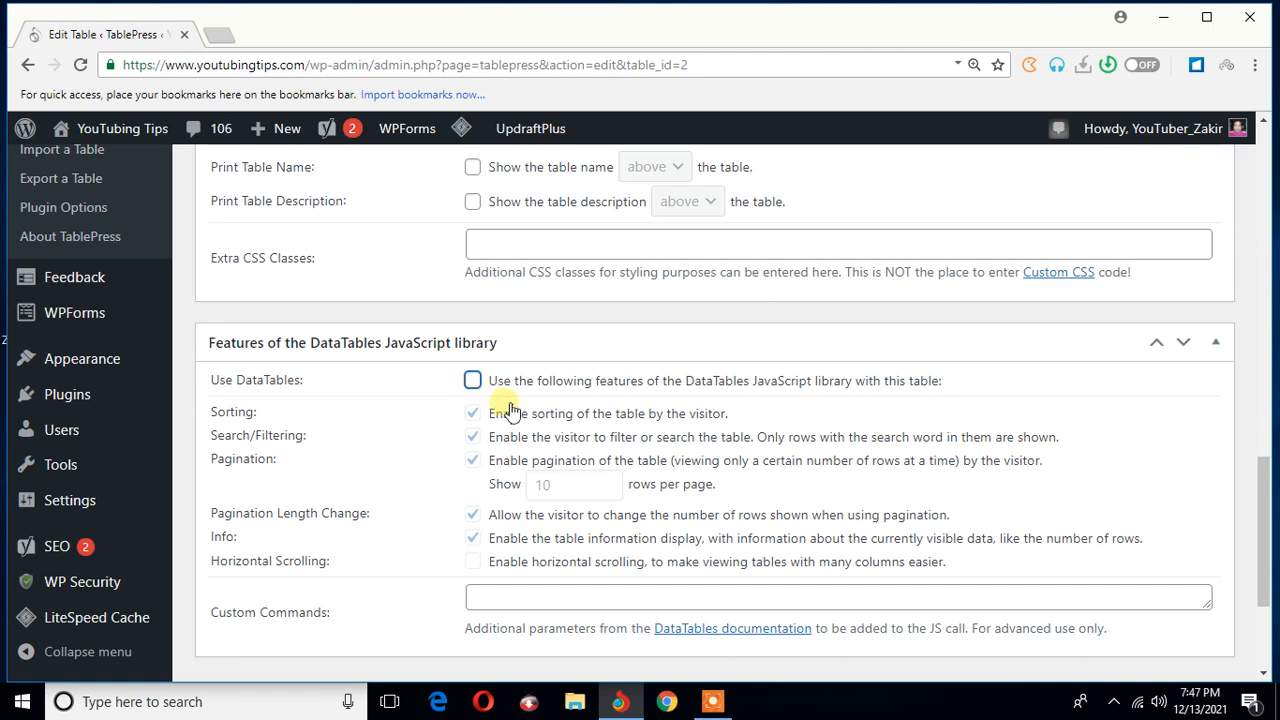
mouse_move(504, 436)
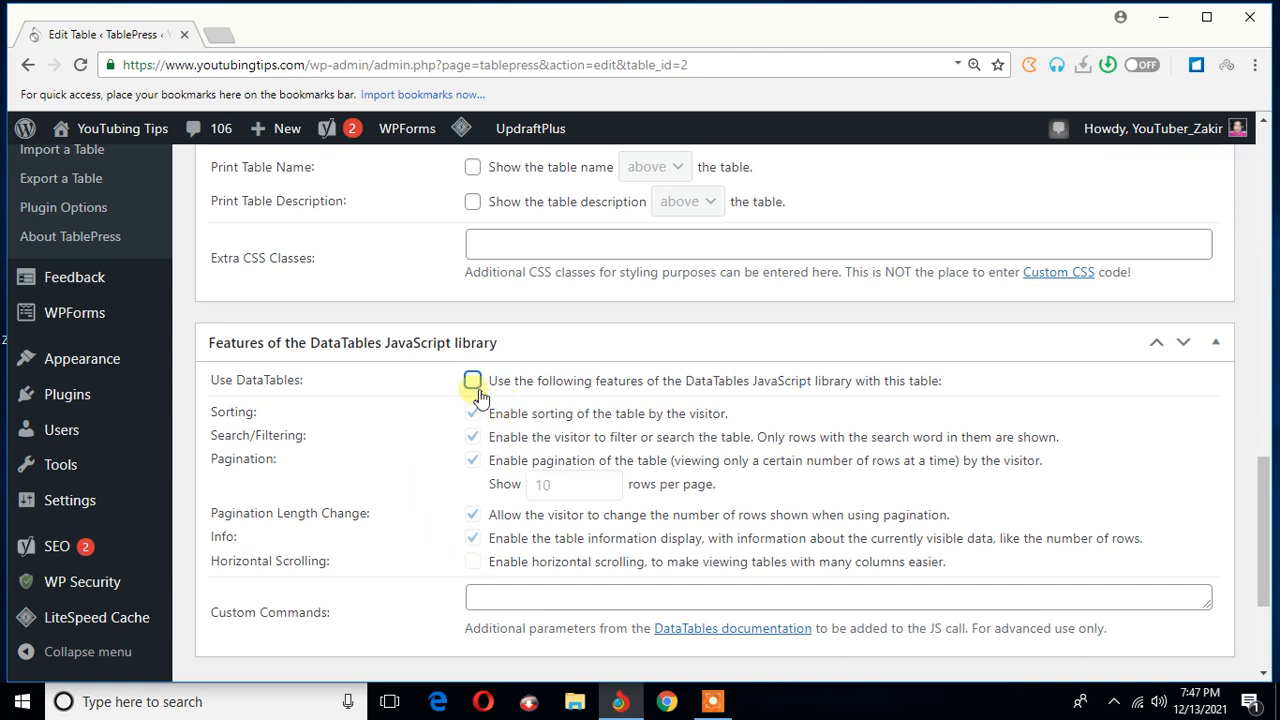
click(472, 380)
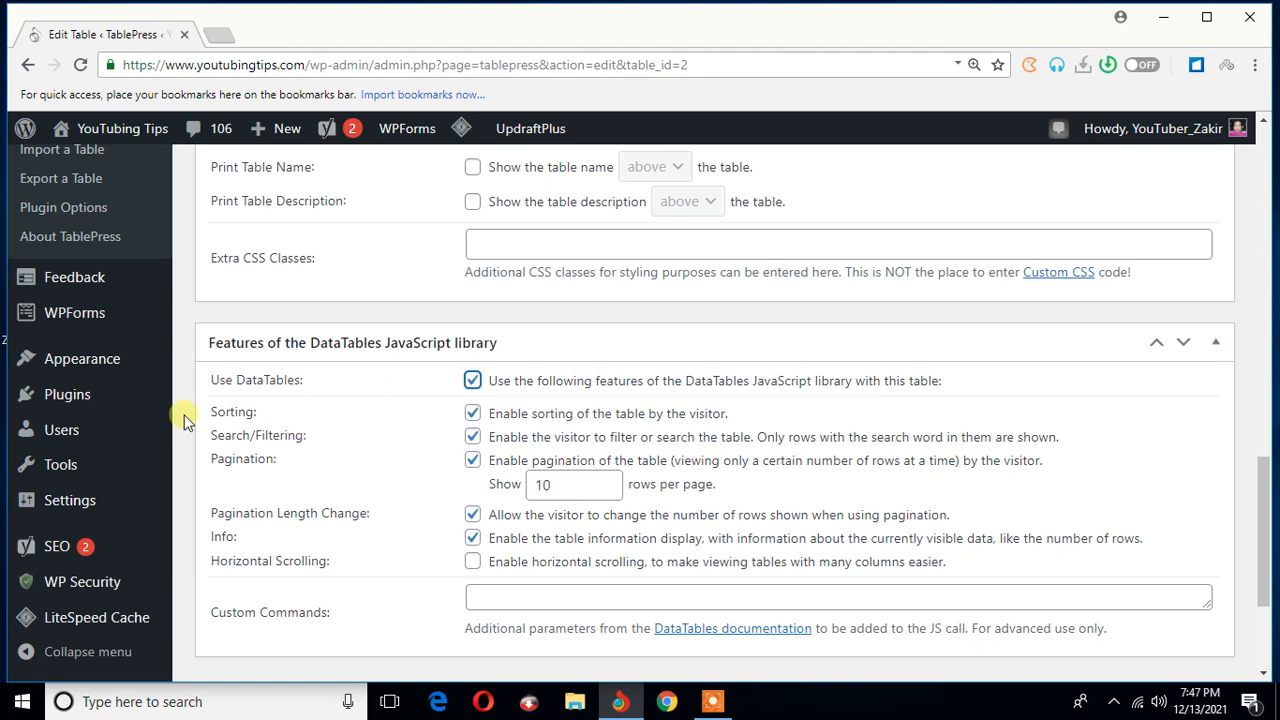
mouse_move(444, 418)
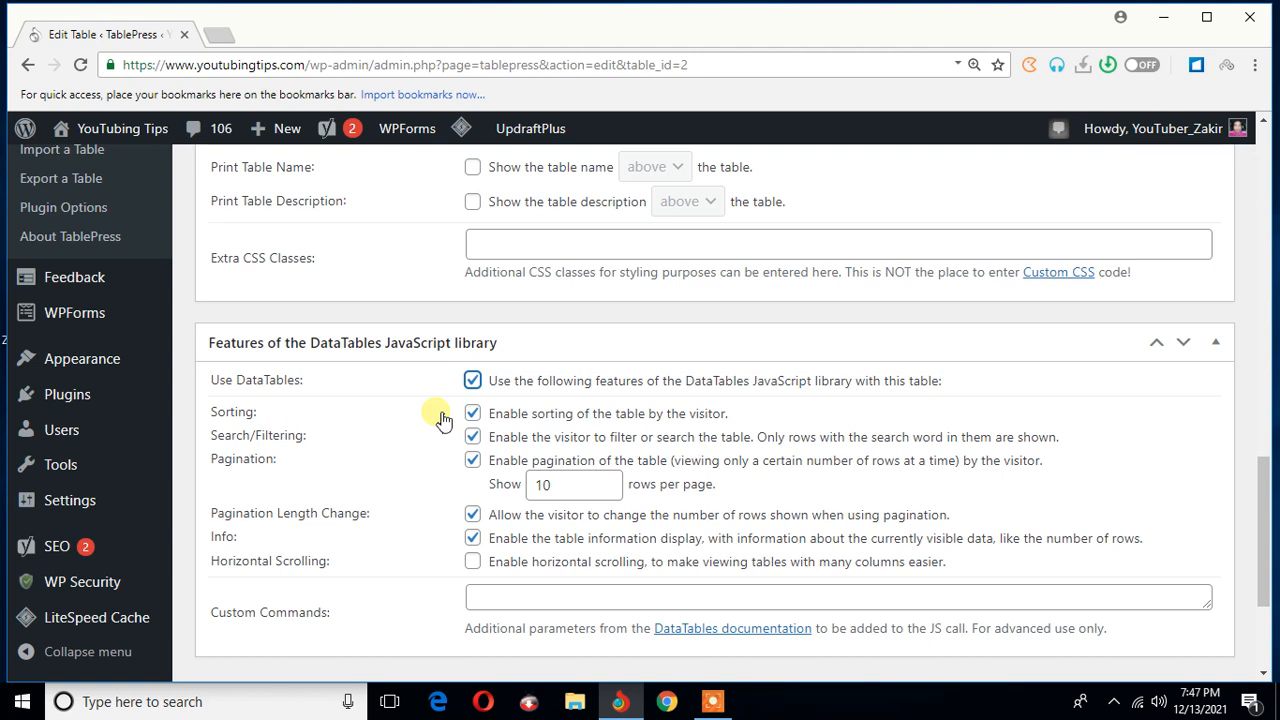
mouse_move(624, 430)
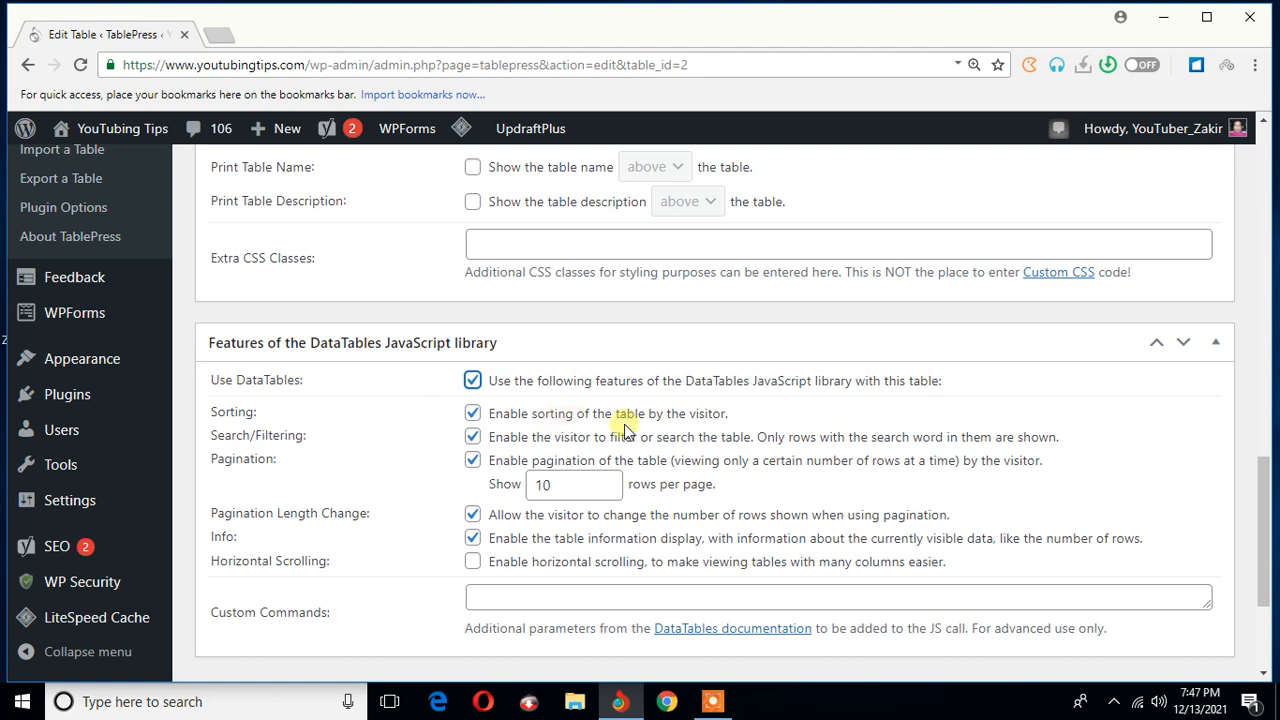
mouse_move(736, 424)
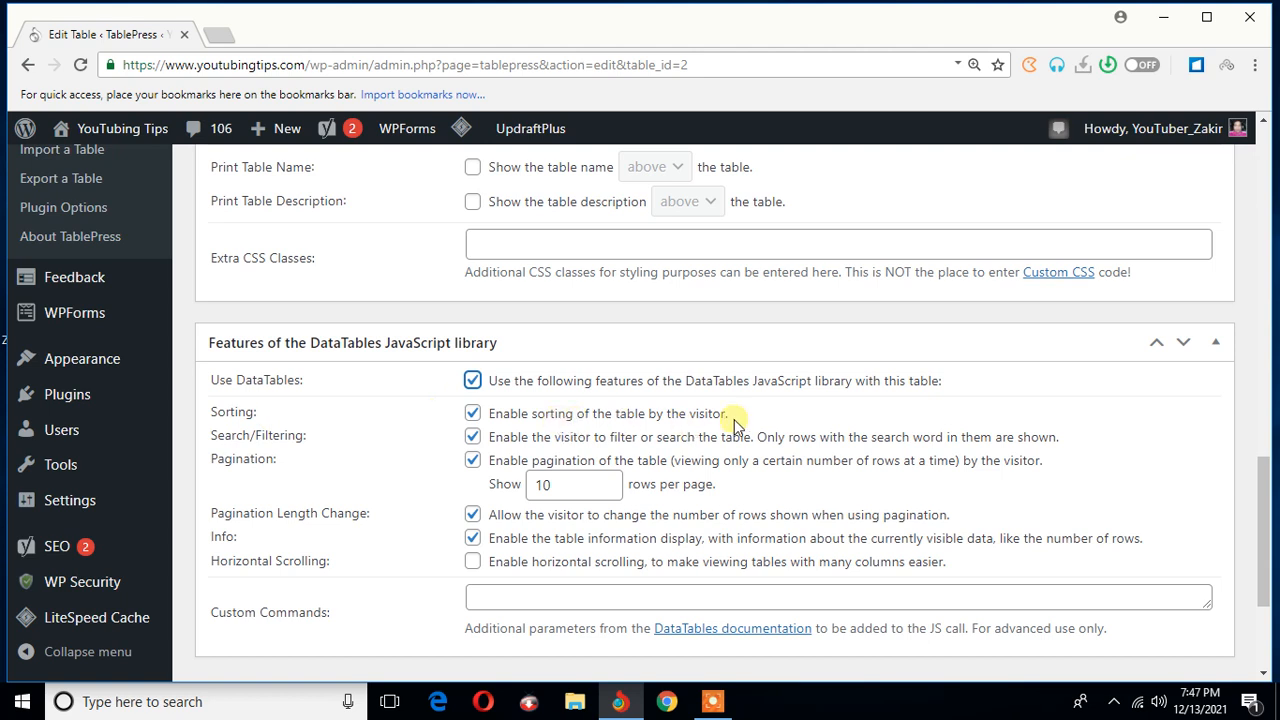
mouse_move(748, 420)
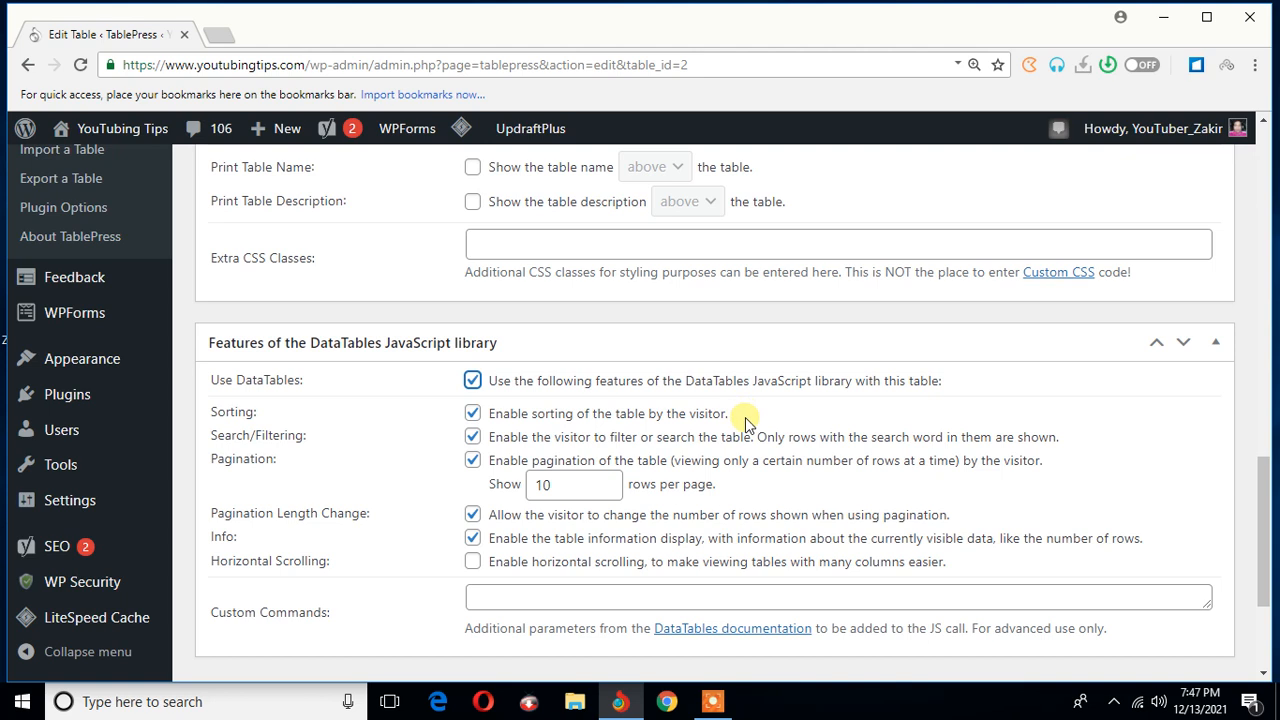
mouse_move(424, 436)
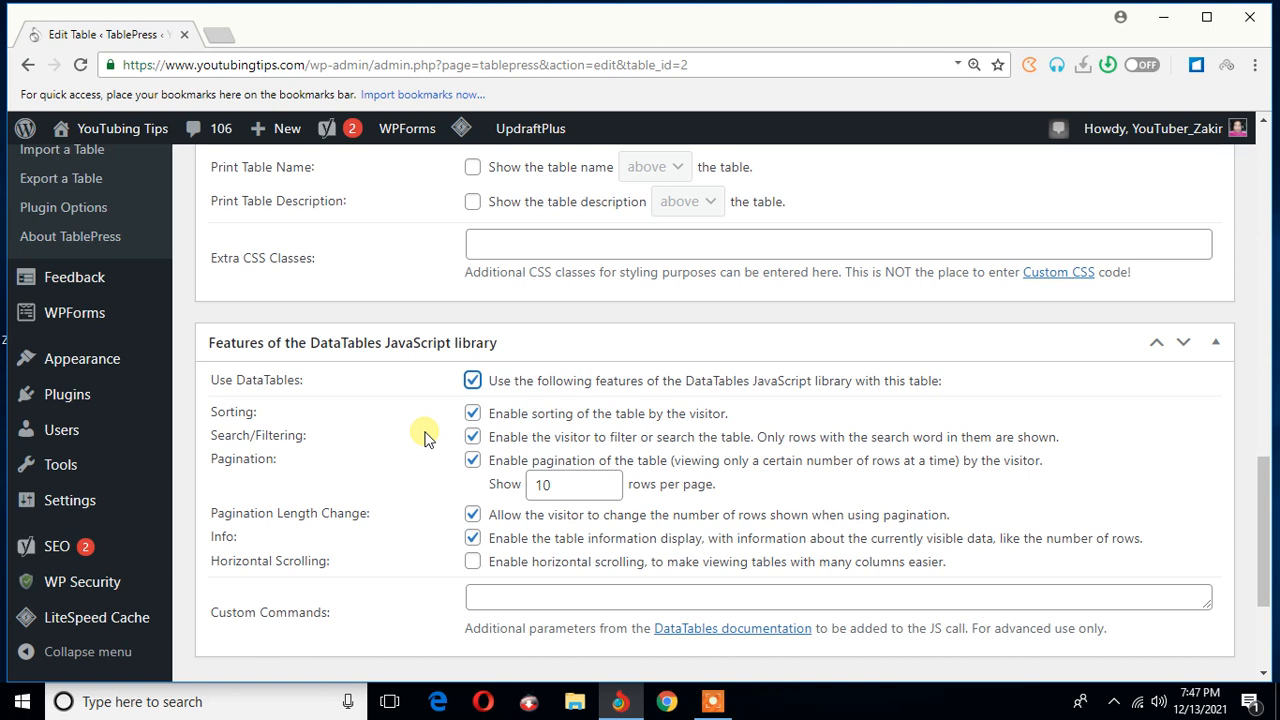
mouse_move(588, 440)
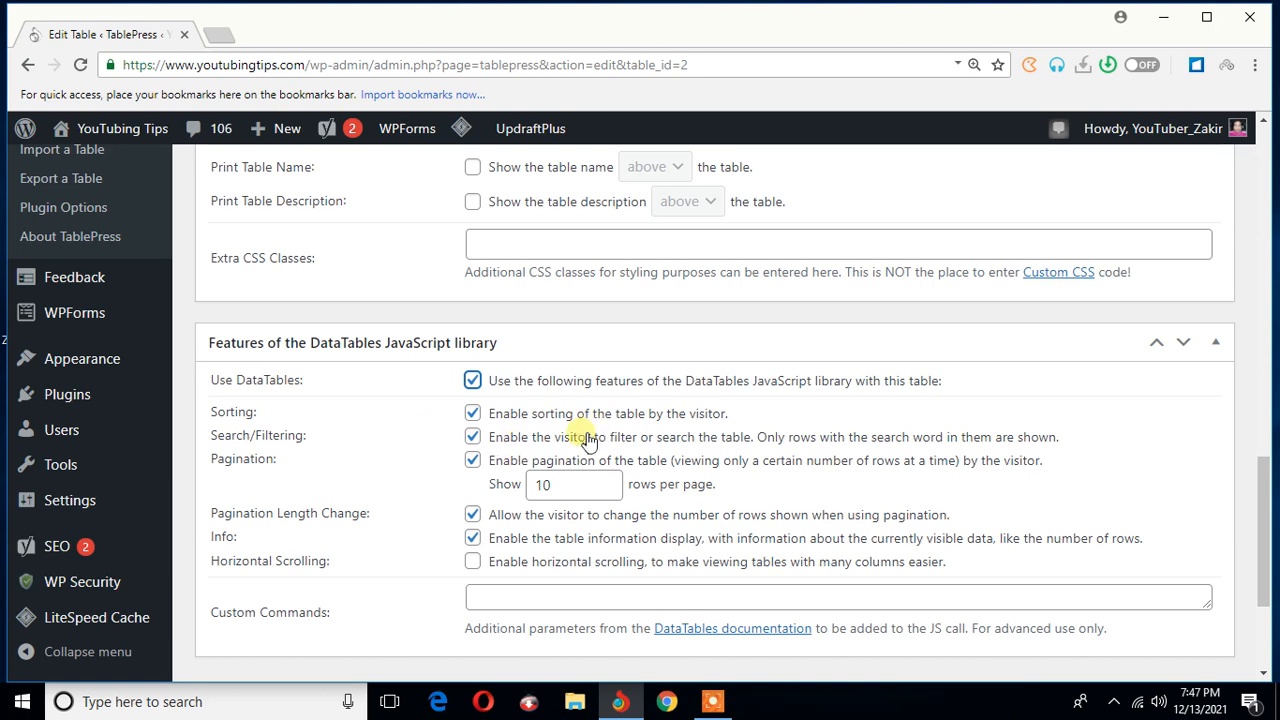
mouse_move(618, 424)
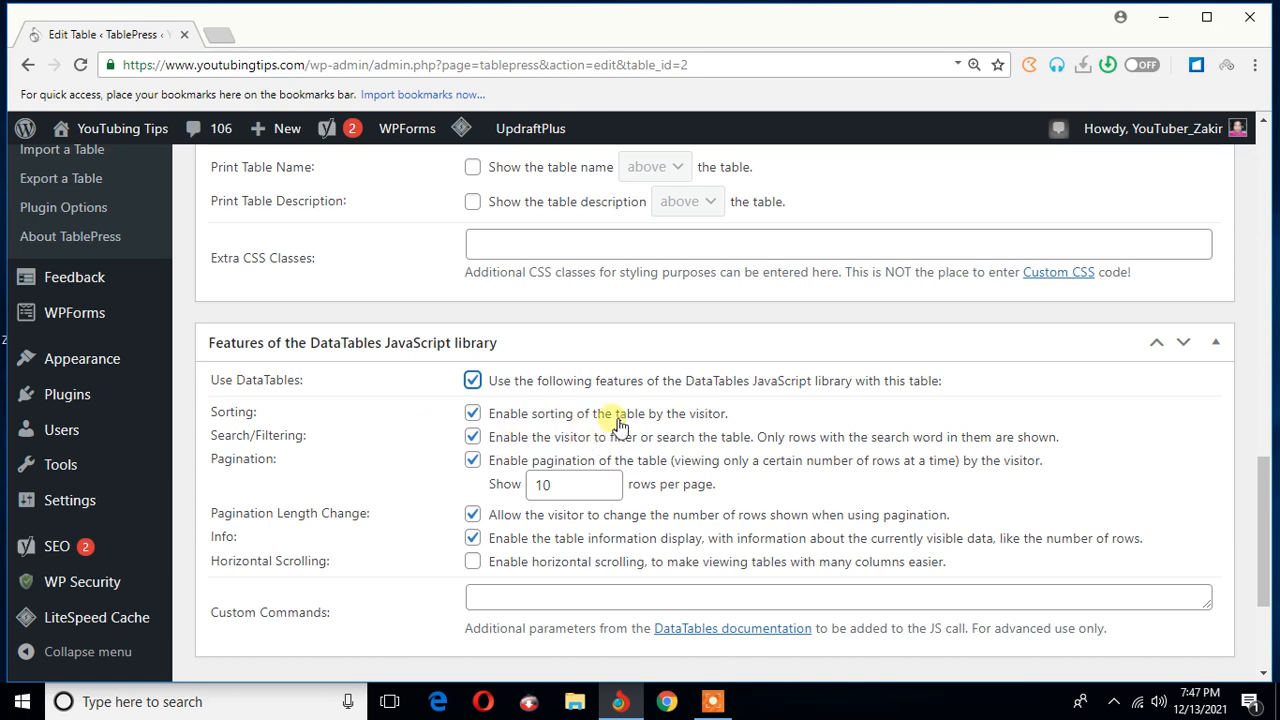
mouse_move(760, 440)
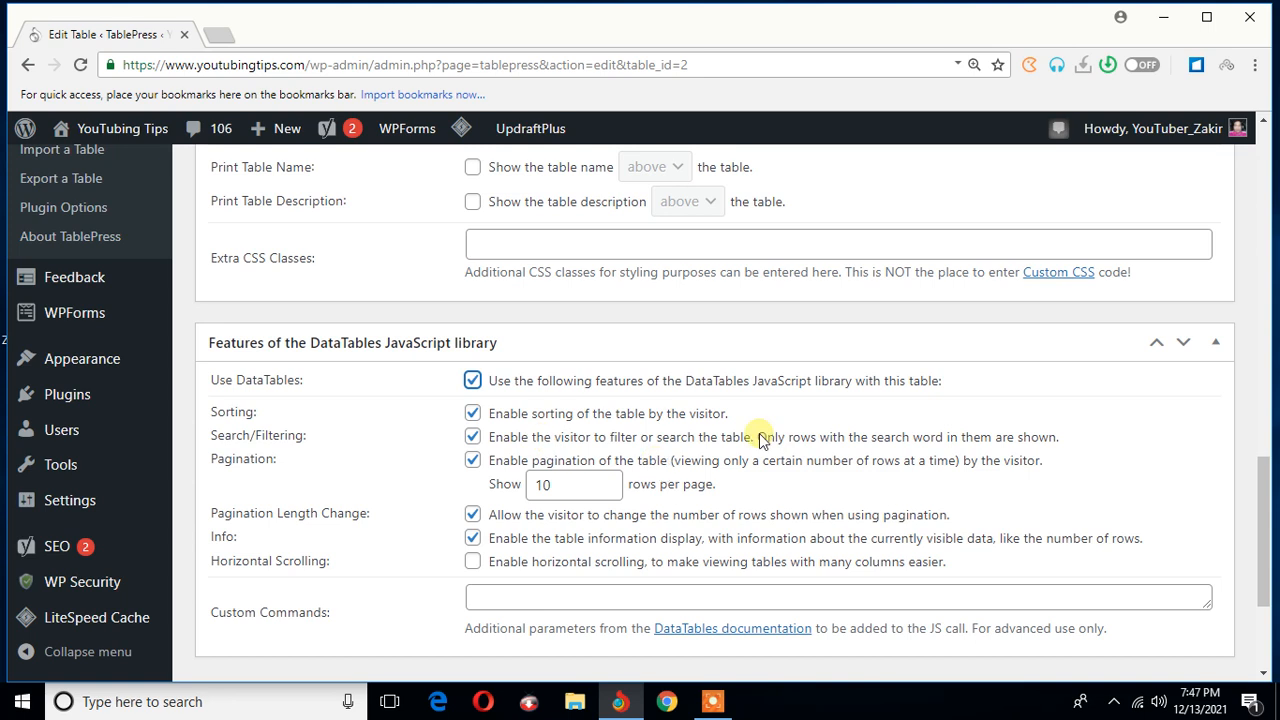
mouse_move(572, 436)
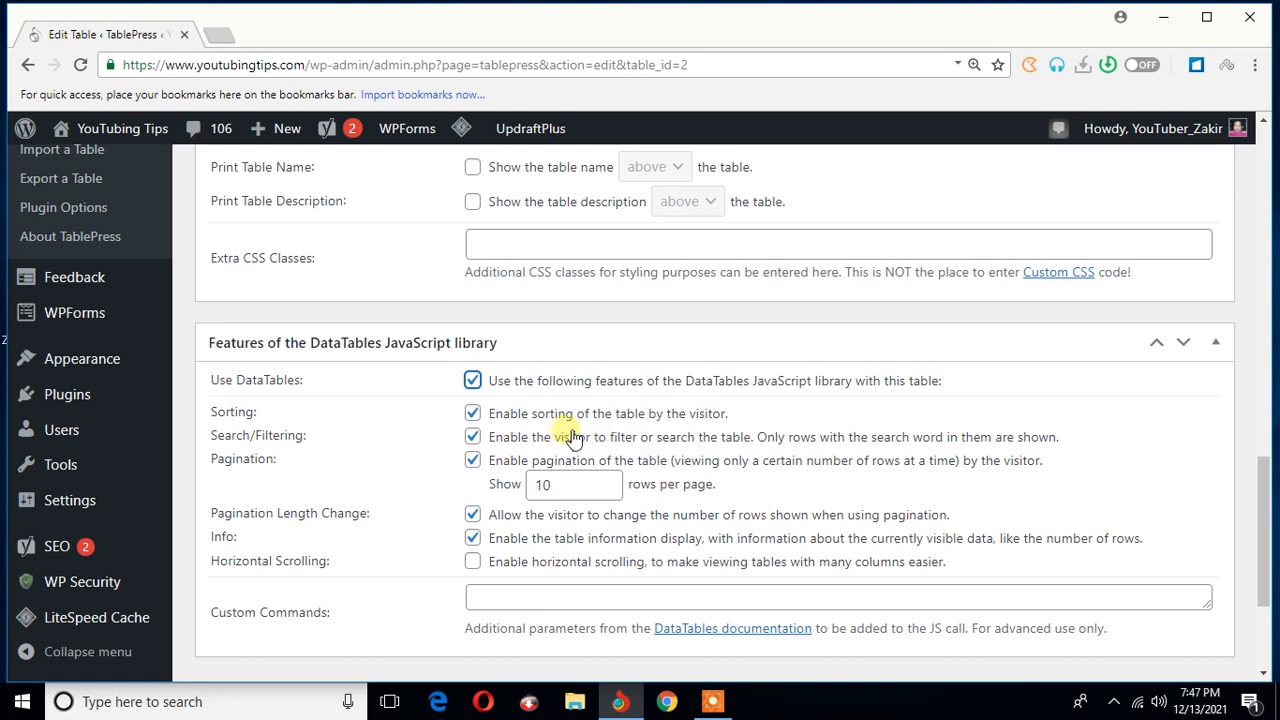
mouse_move(640, 428)
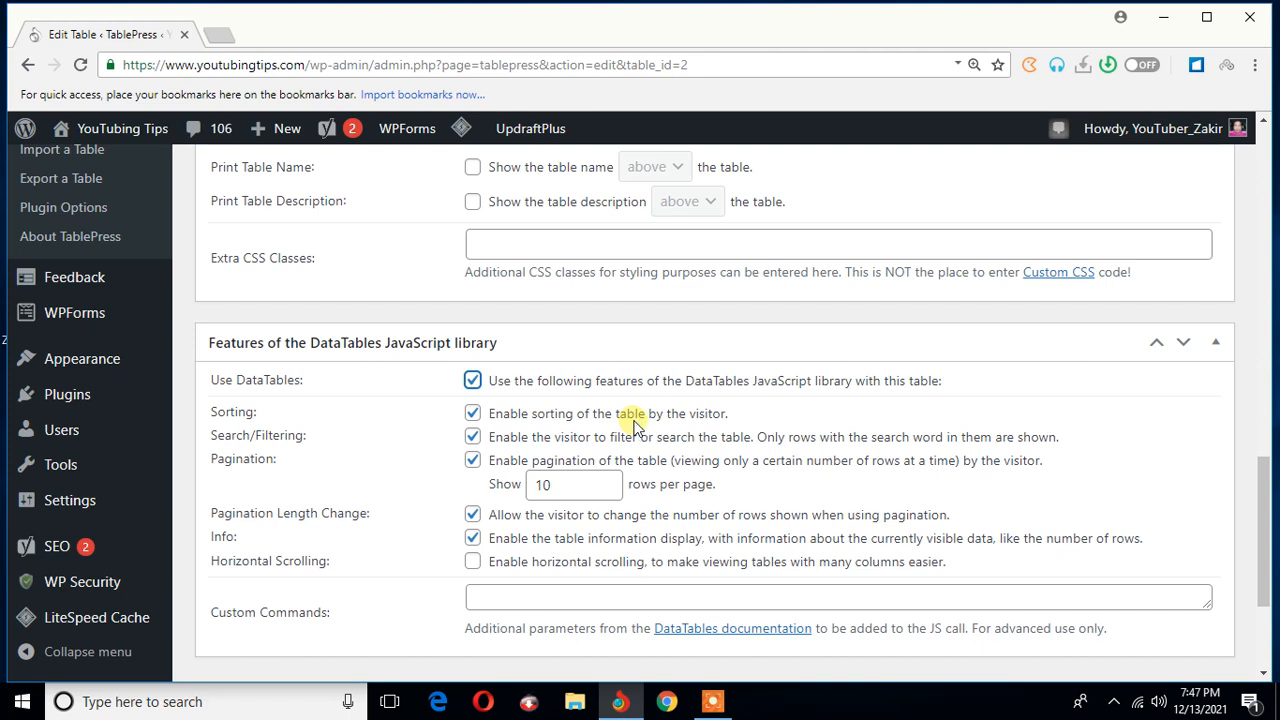
- Copy the [table id=2 /] shortcode, stay on the page at the leave prompt, and save the Employees table
scroll(up, 3)
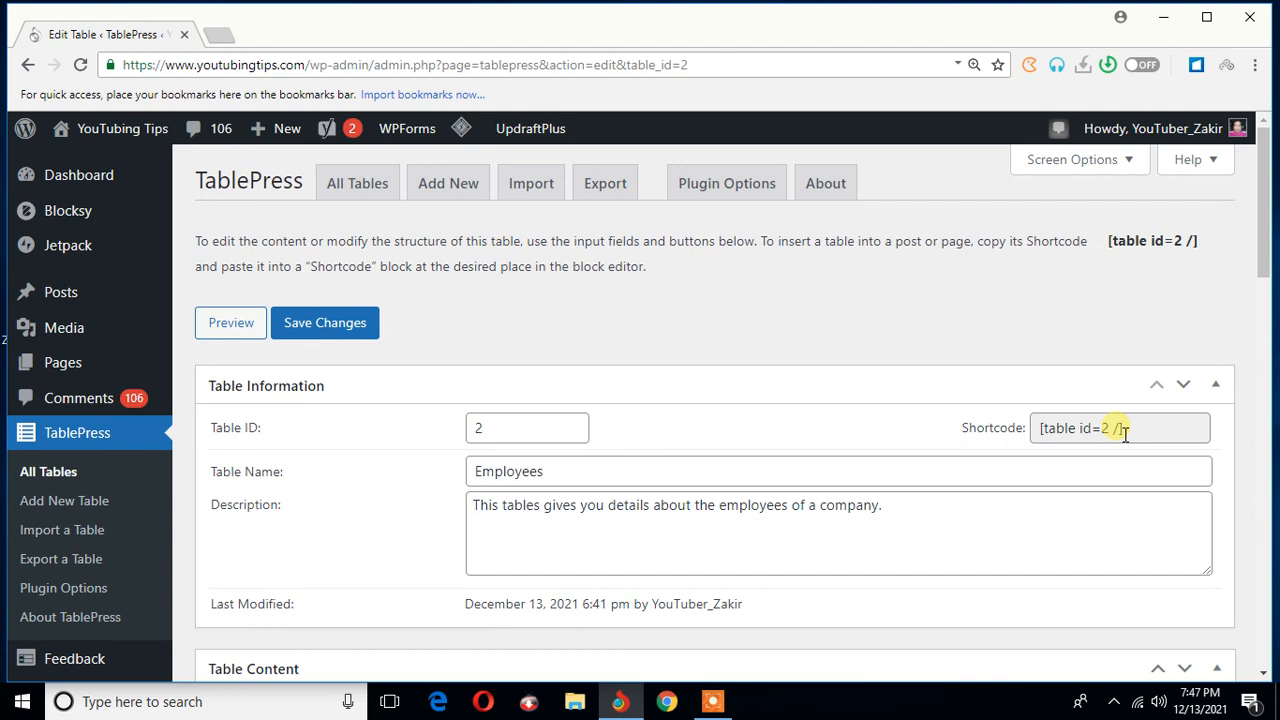
right_click(1100, 428)
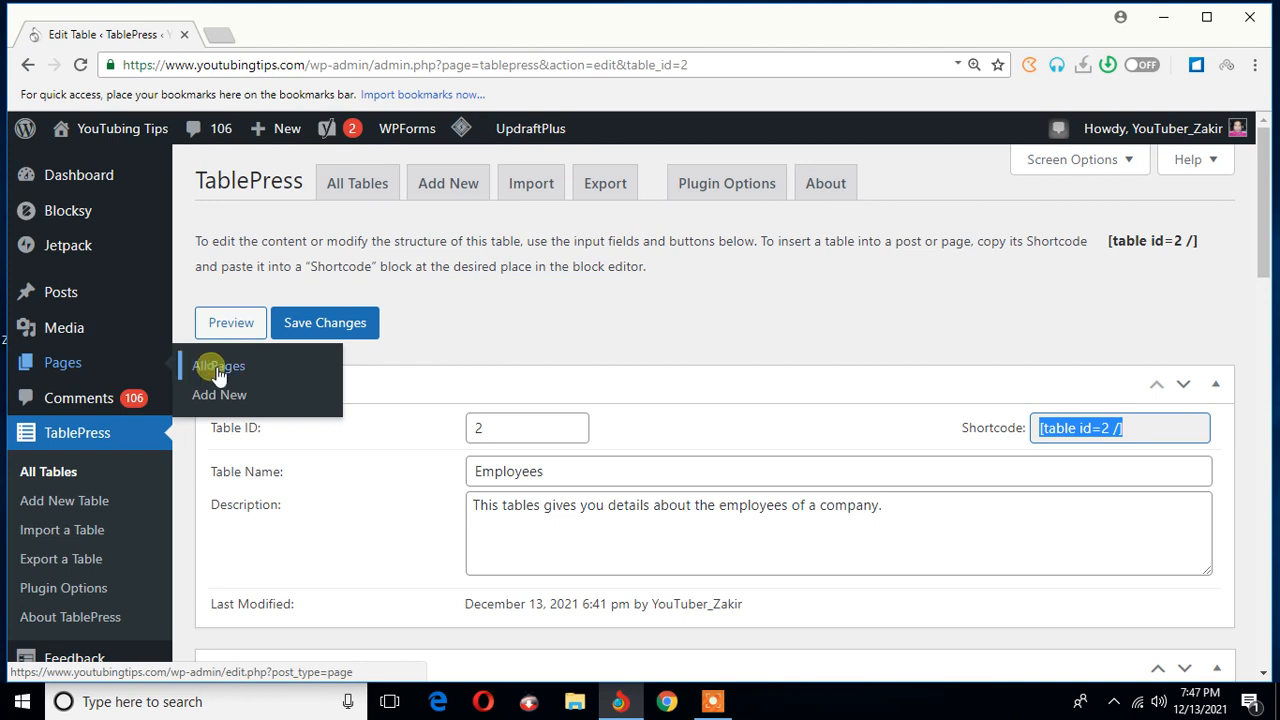
click(218, 364)
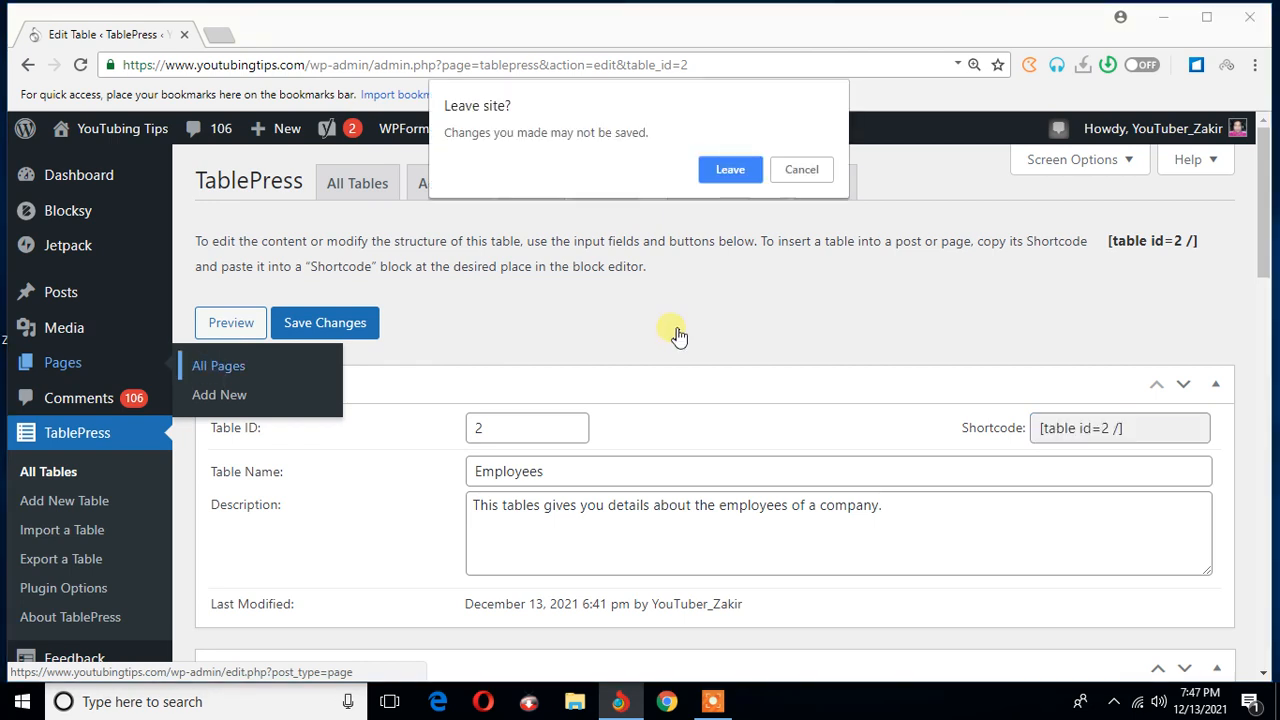
mouse_move(800, 168)
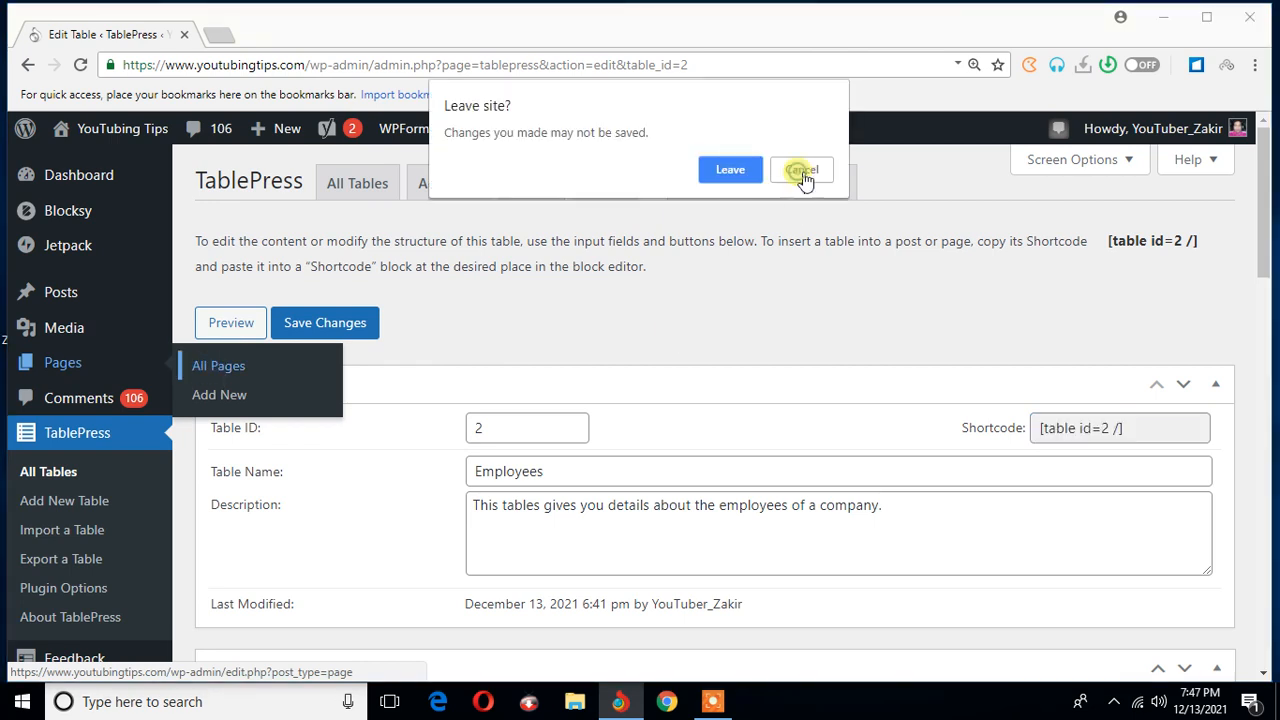
click(802, 168)
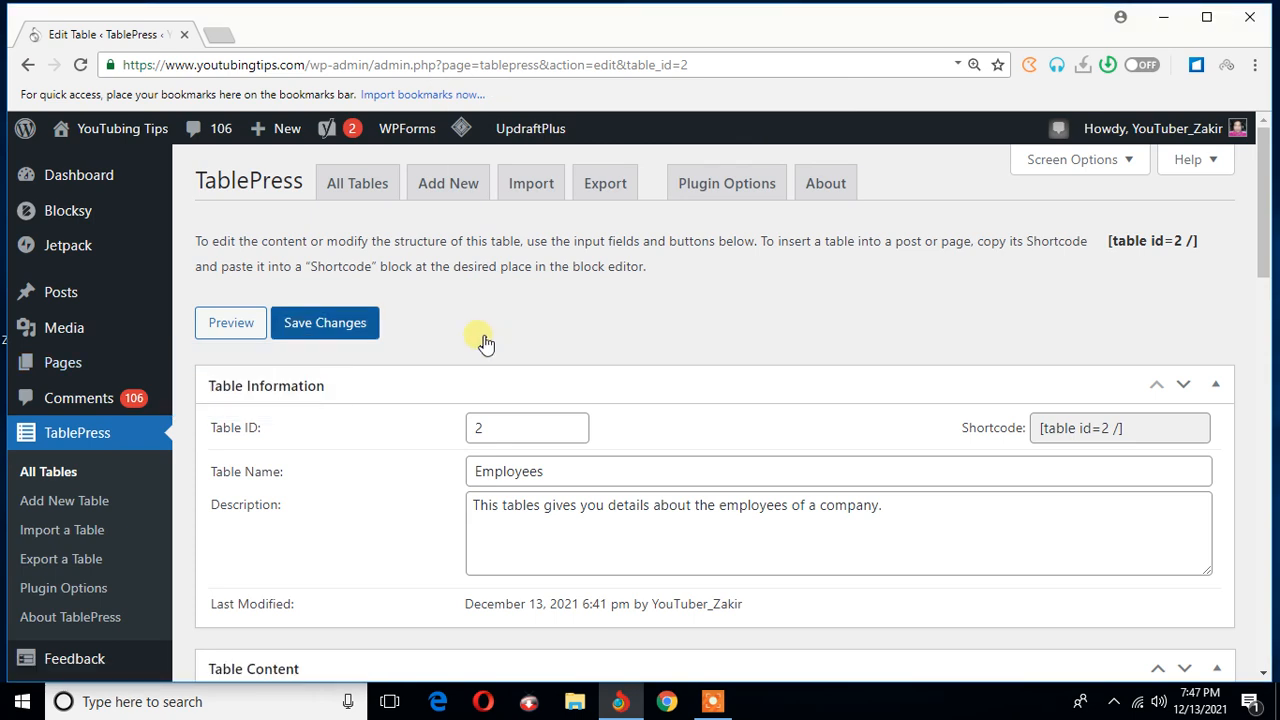
click(324, 322)
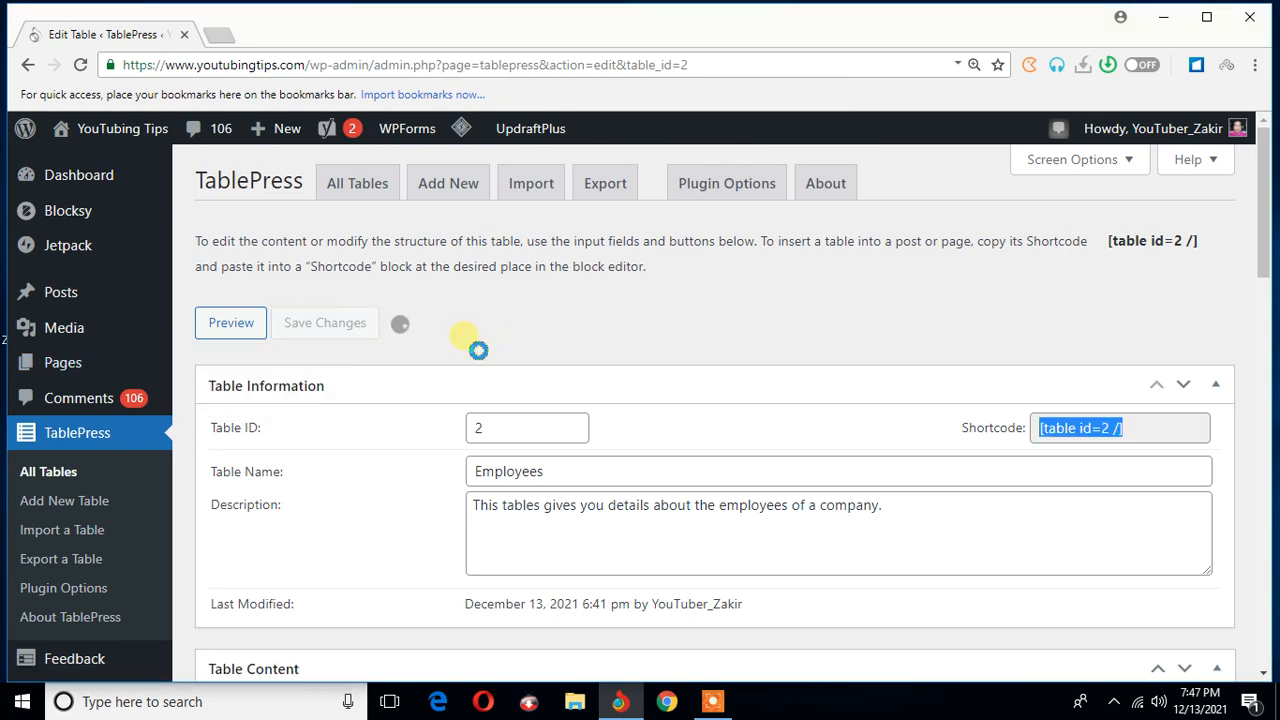
click(324, 322)
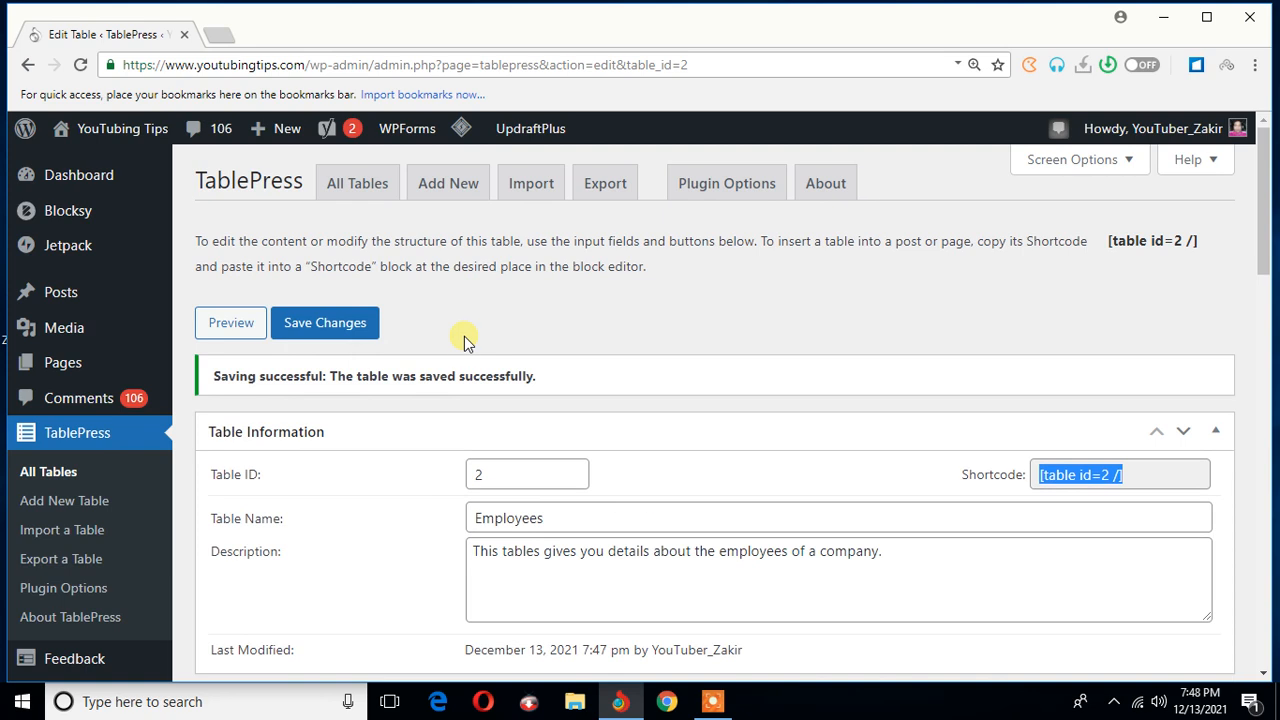
mouse_move(76, 432)
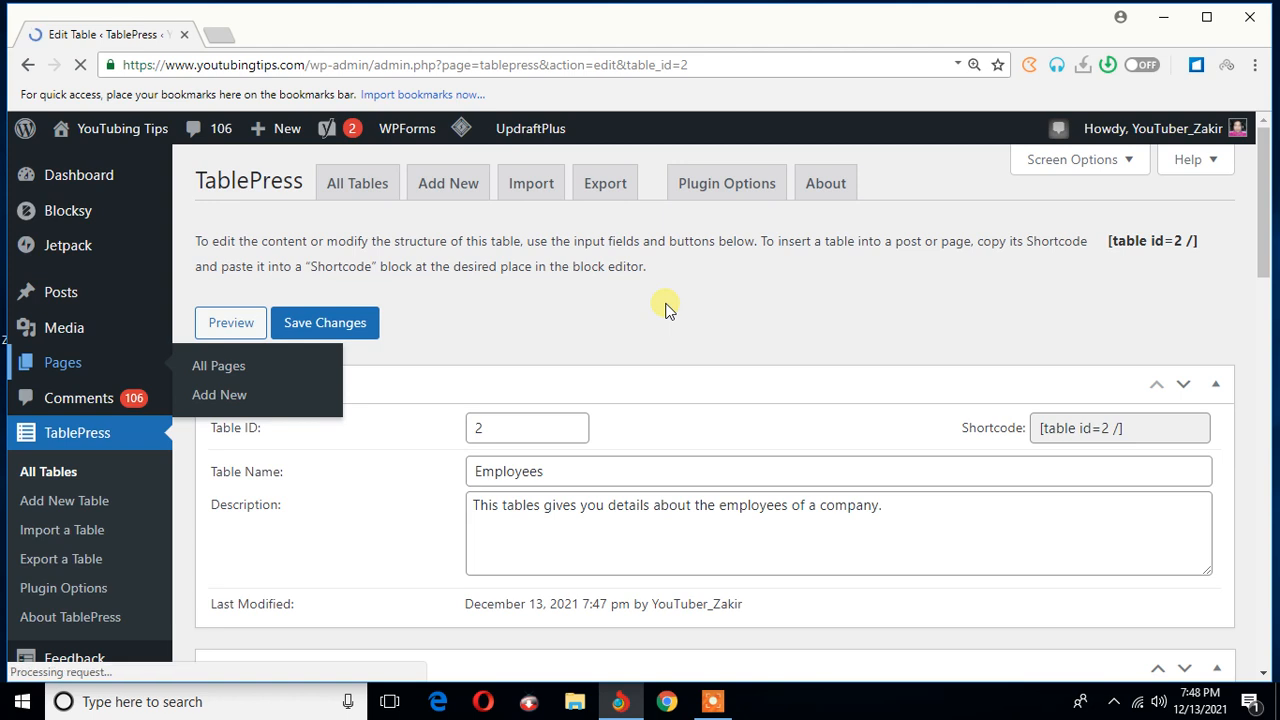
- From Pages > All Pages, open the About page for editing
click(218, 364)
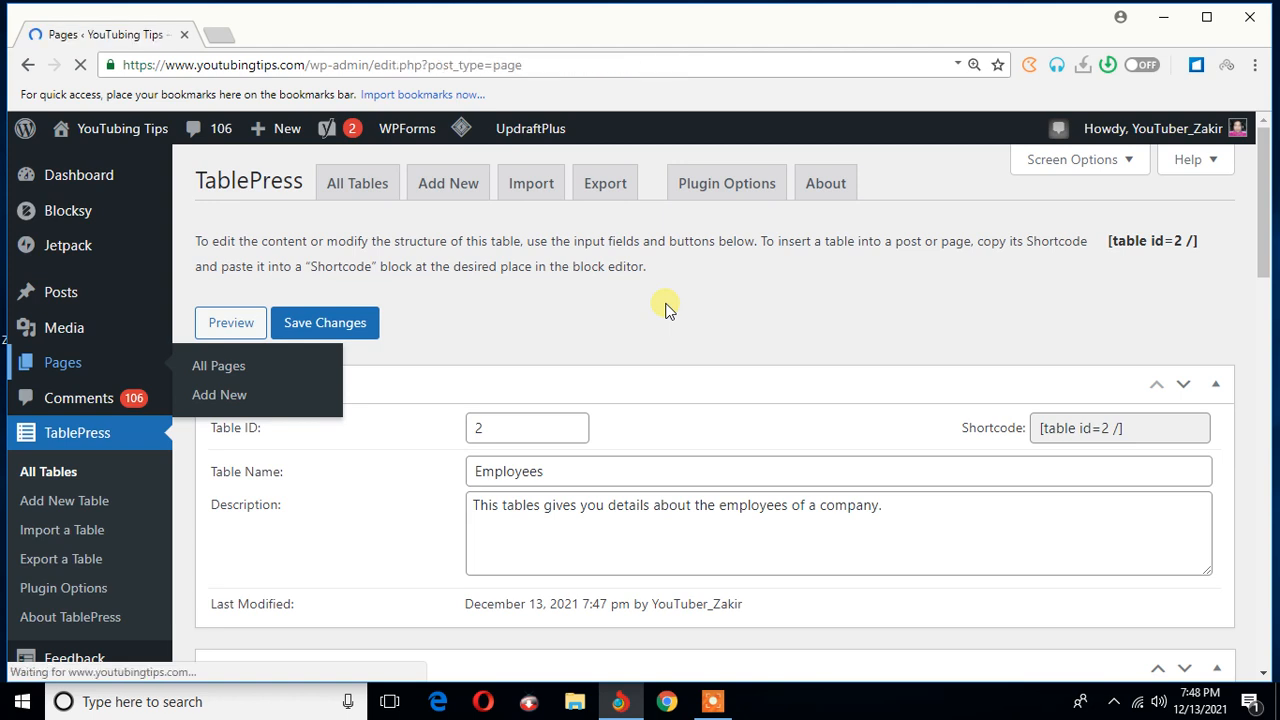
mouse_move(1084, 450)
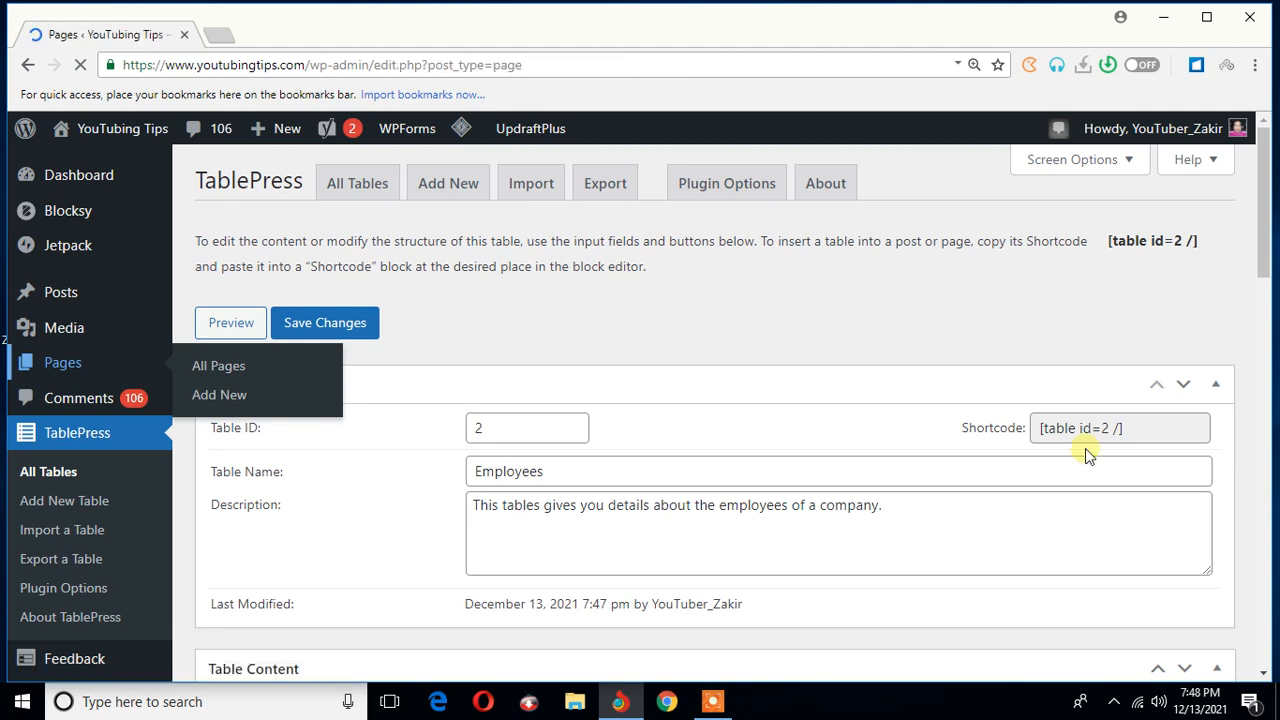
click(218, 364)
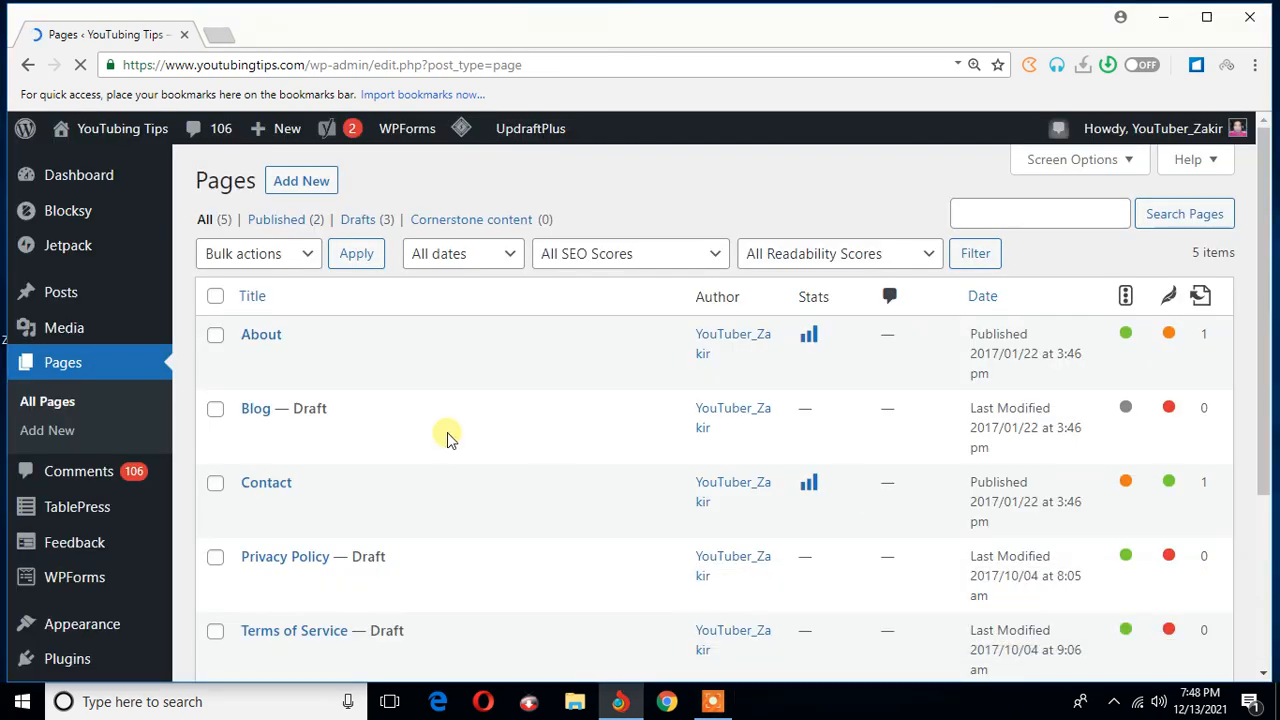
scroll(down, 3)
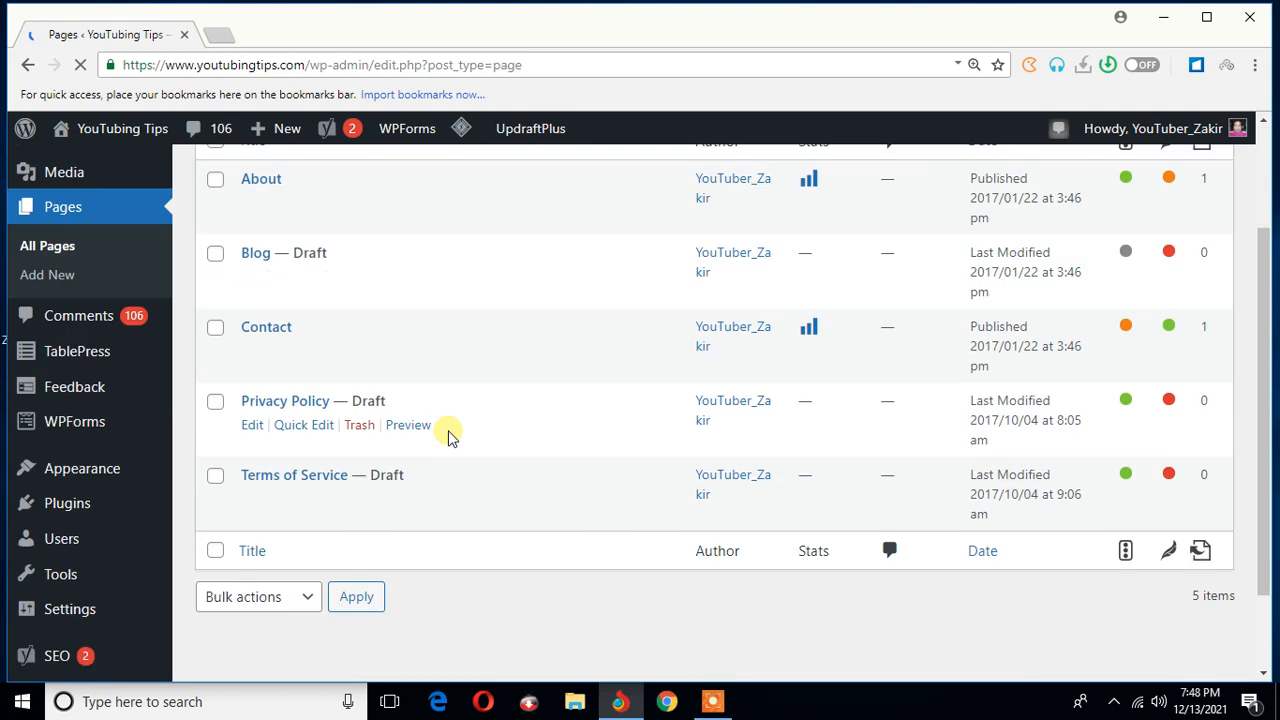
scroll(up, 3)
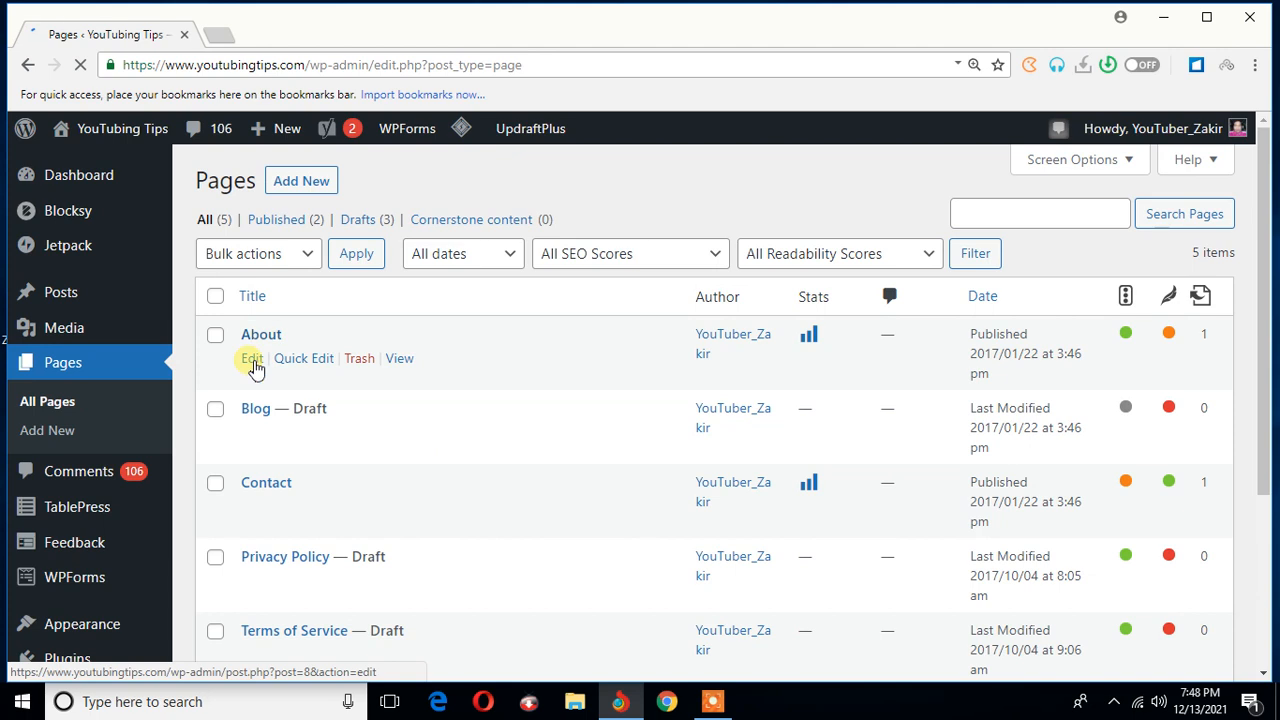
click(252, 358)
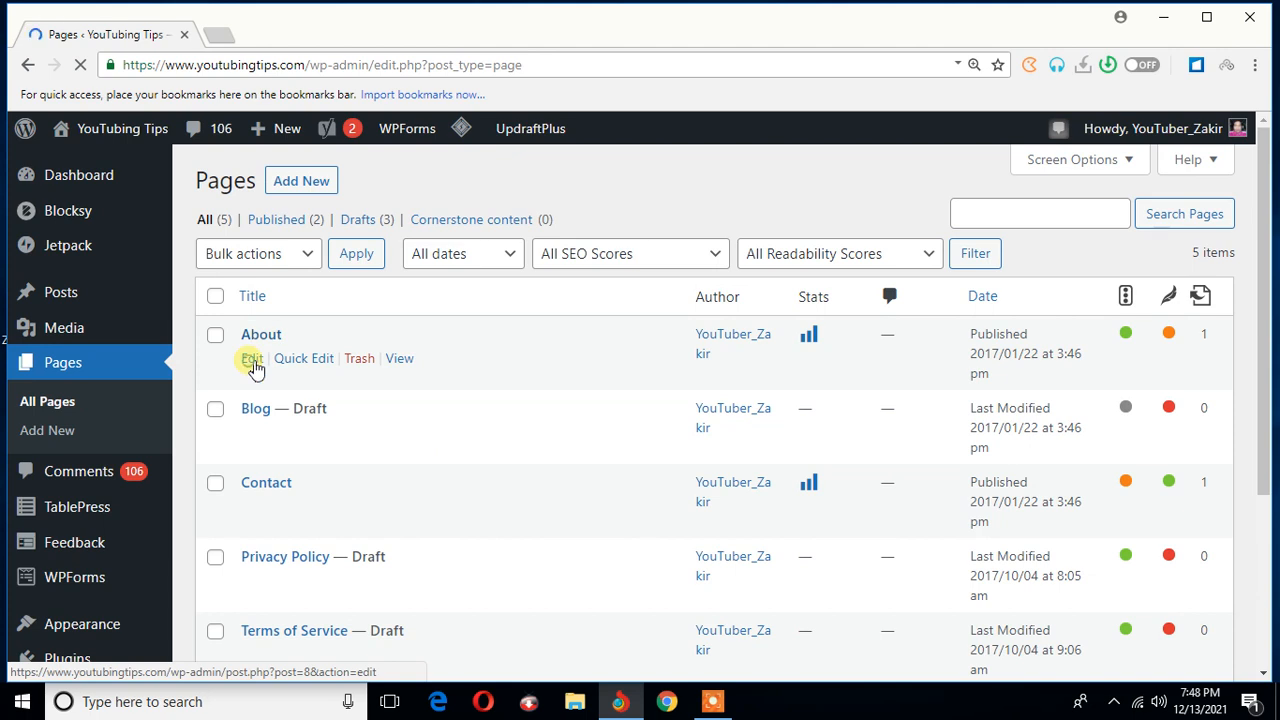
mouse_move(576, 388)
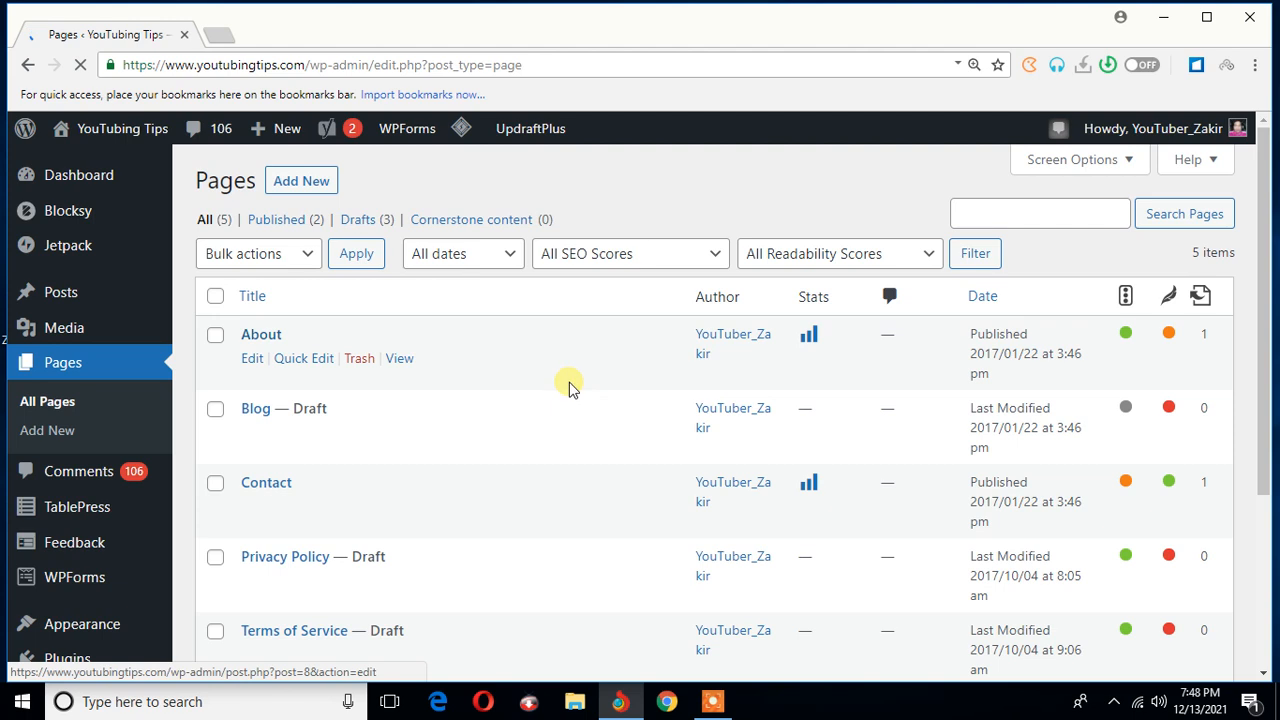
click(252, 358)
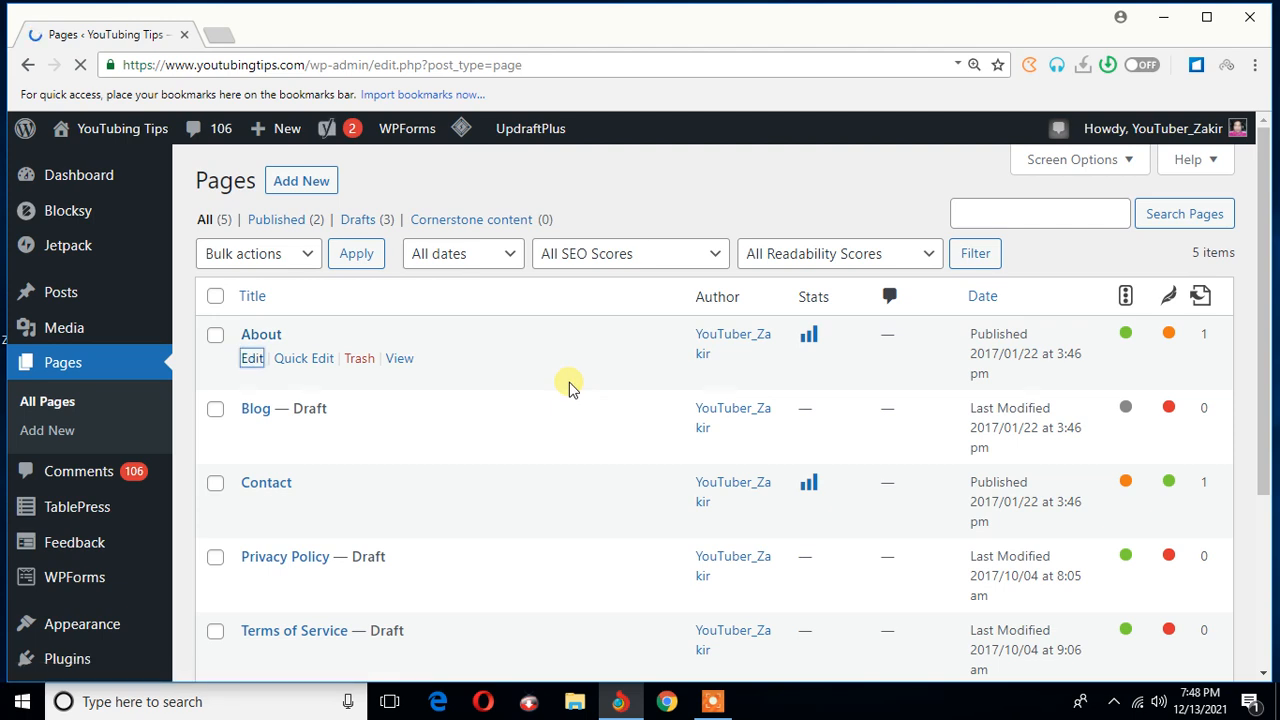
click(252, 358)
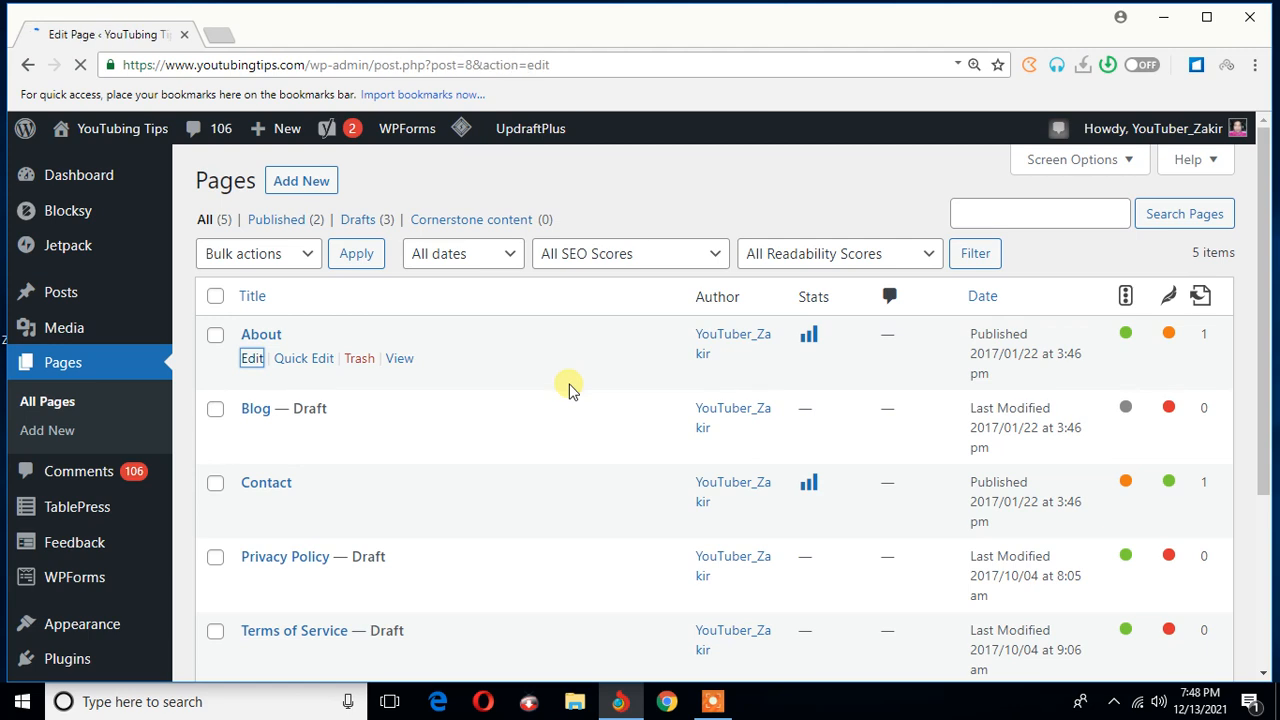
- Look over the About page's 'Introducing me' text and photo in the classic editor
click(252, 358)
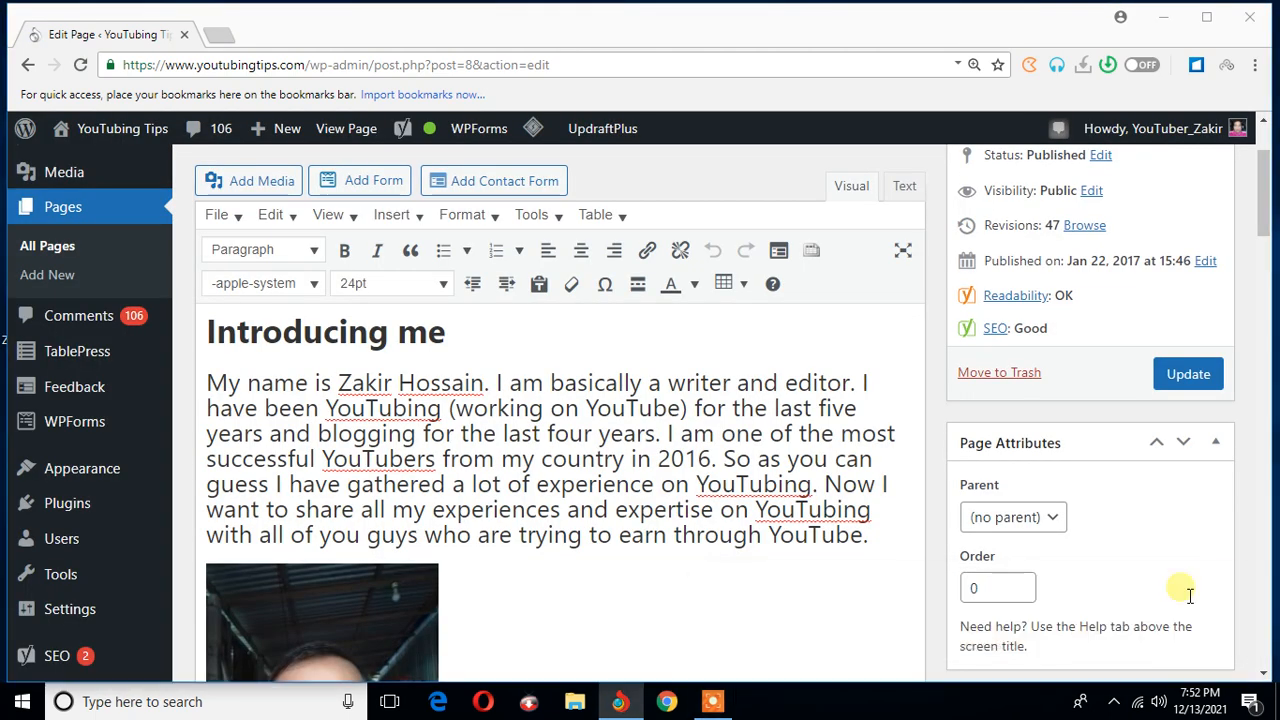
mouse_move(530, 458)
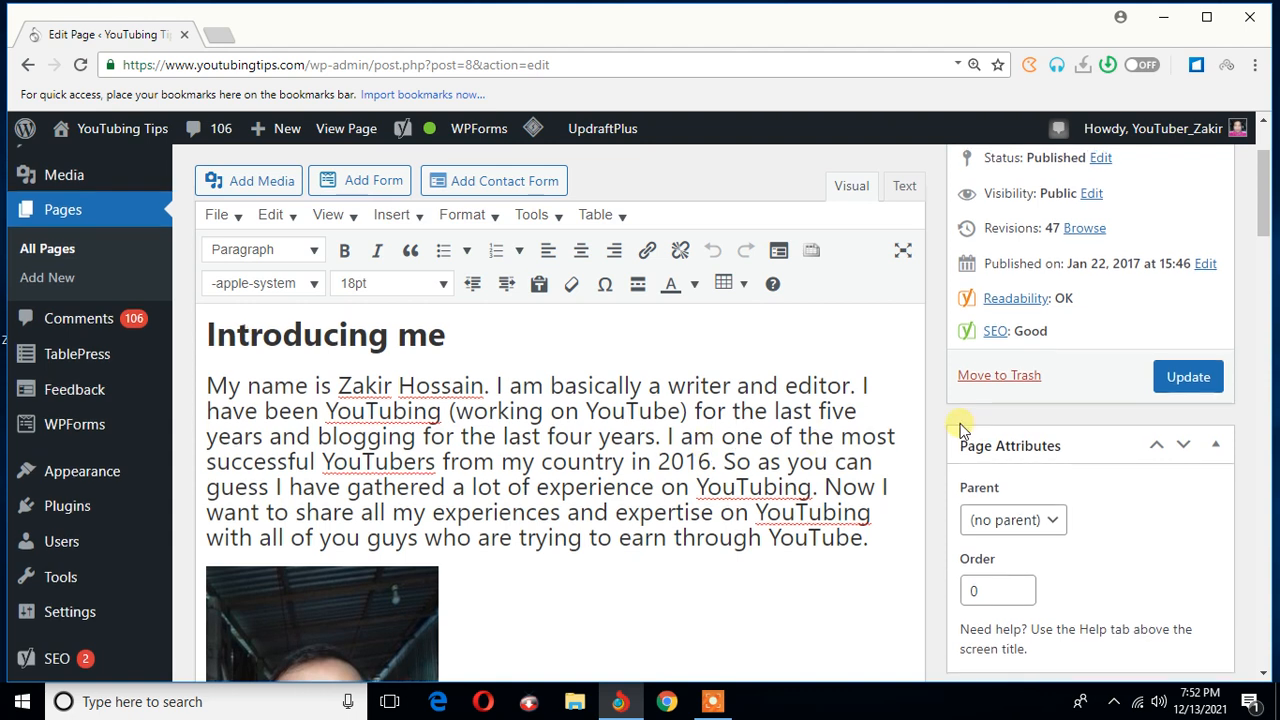
scroll(up, 3)
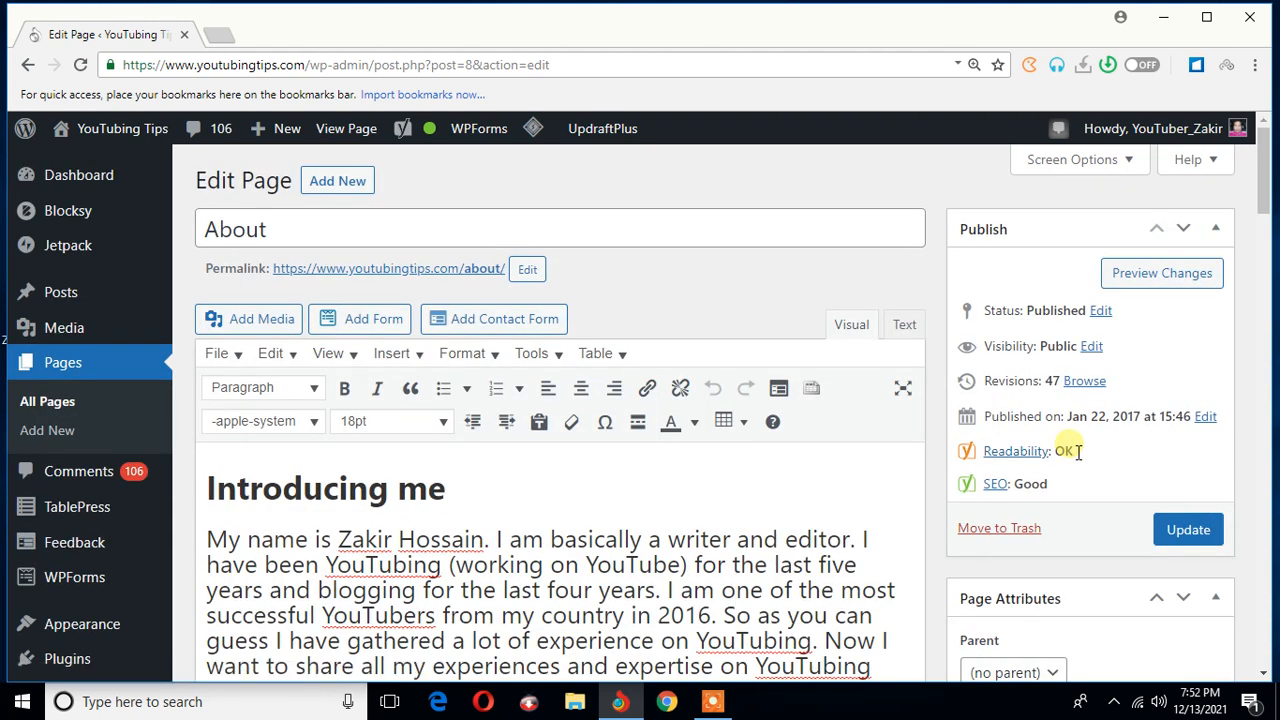
scroll(down, 3)
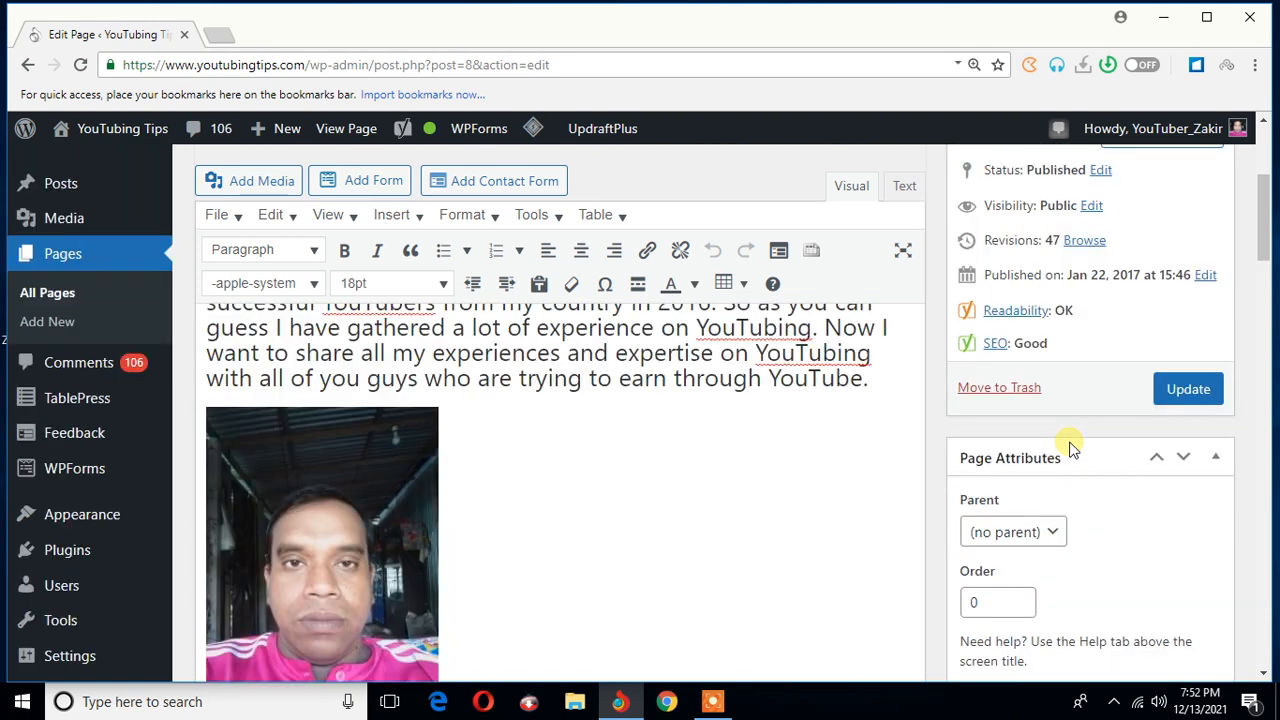
scroll(up, 3)
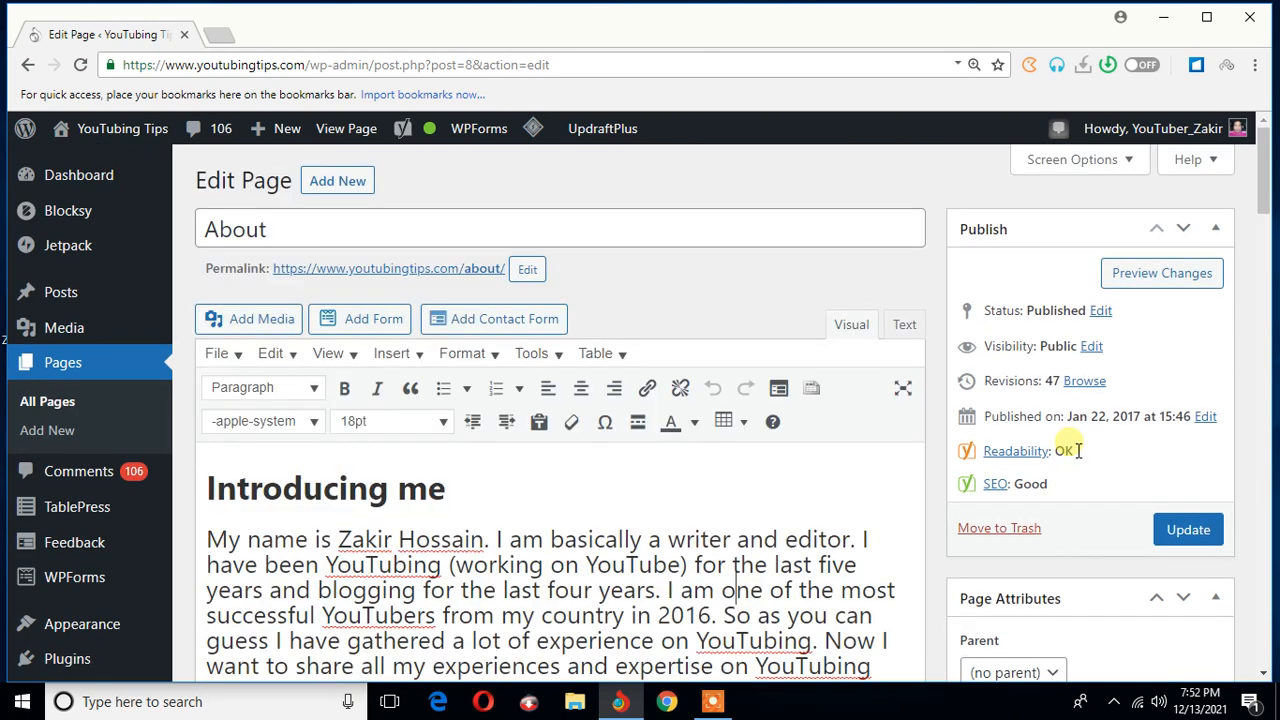
mouse_move(1072, 448)
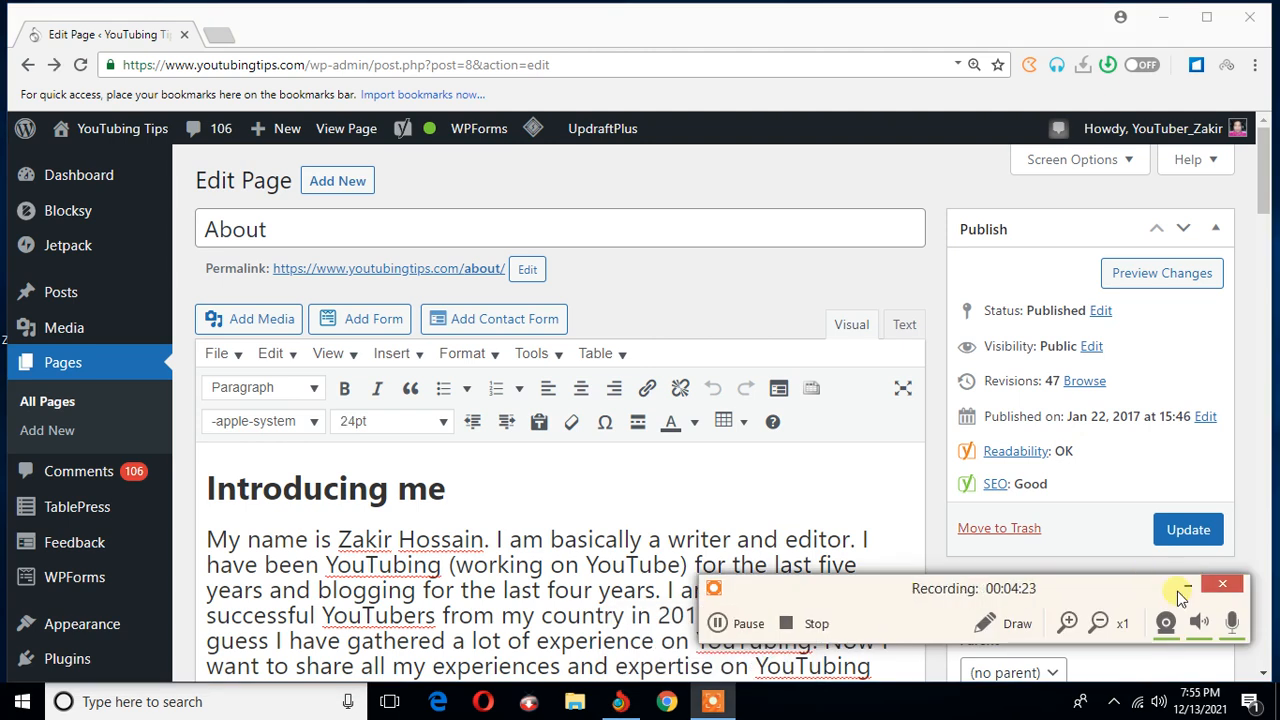
- Scroll through the About page editor and its admin sidebar
click(1184, 584)
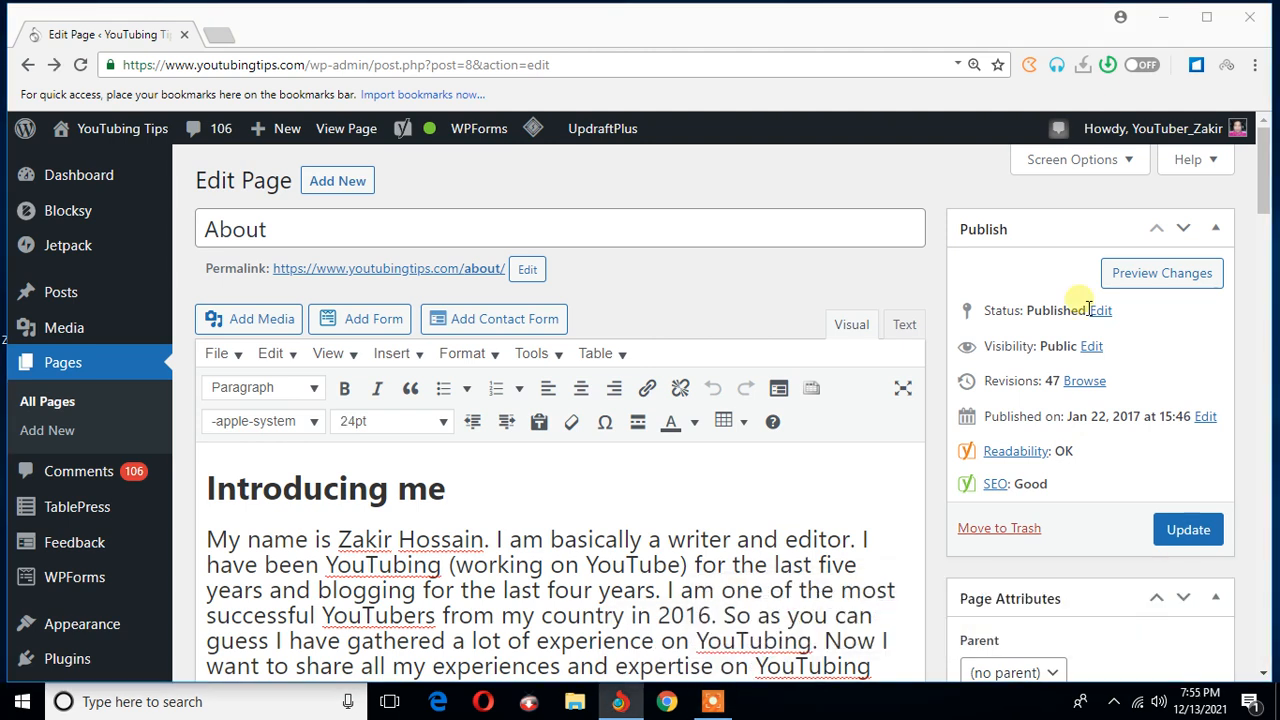
mouse_move(1044, 288)
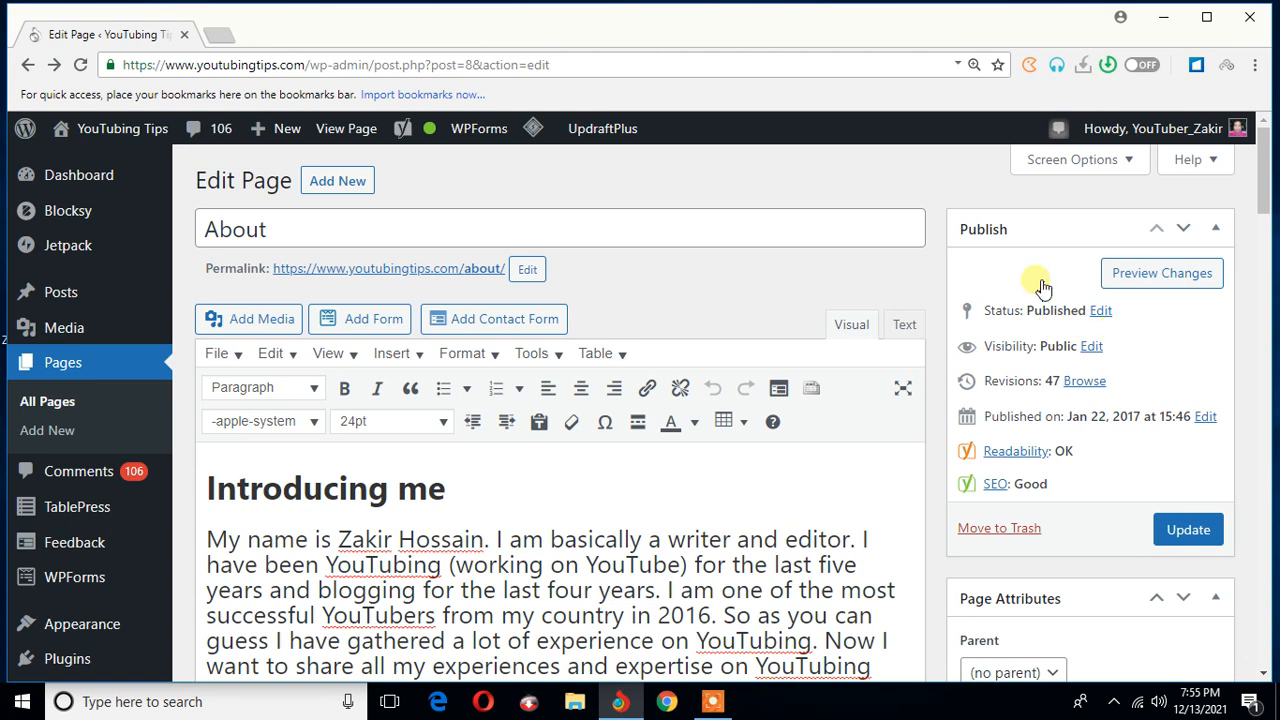
mouse_move(1184, 356)
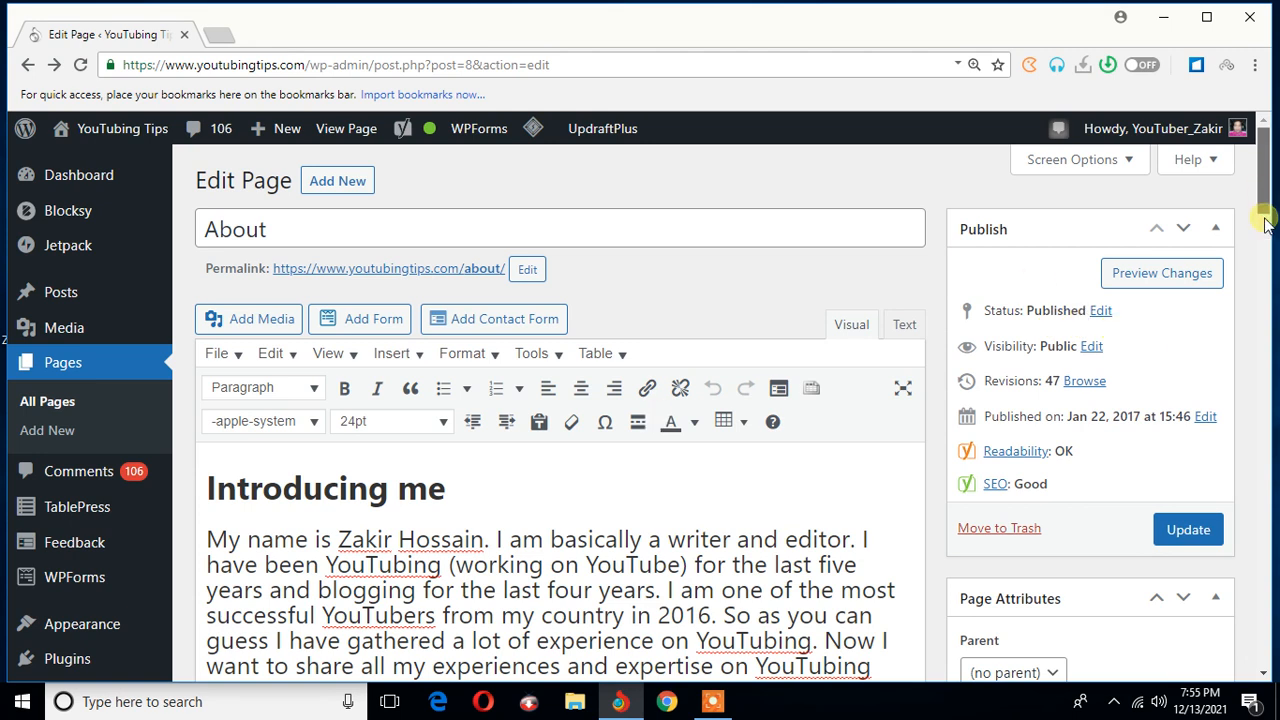
scroll(down, 3)
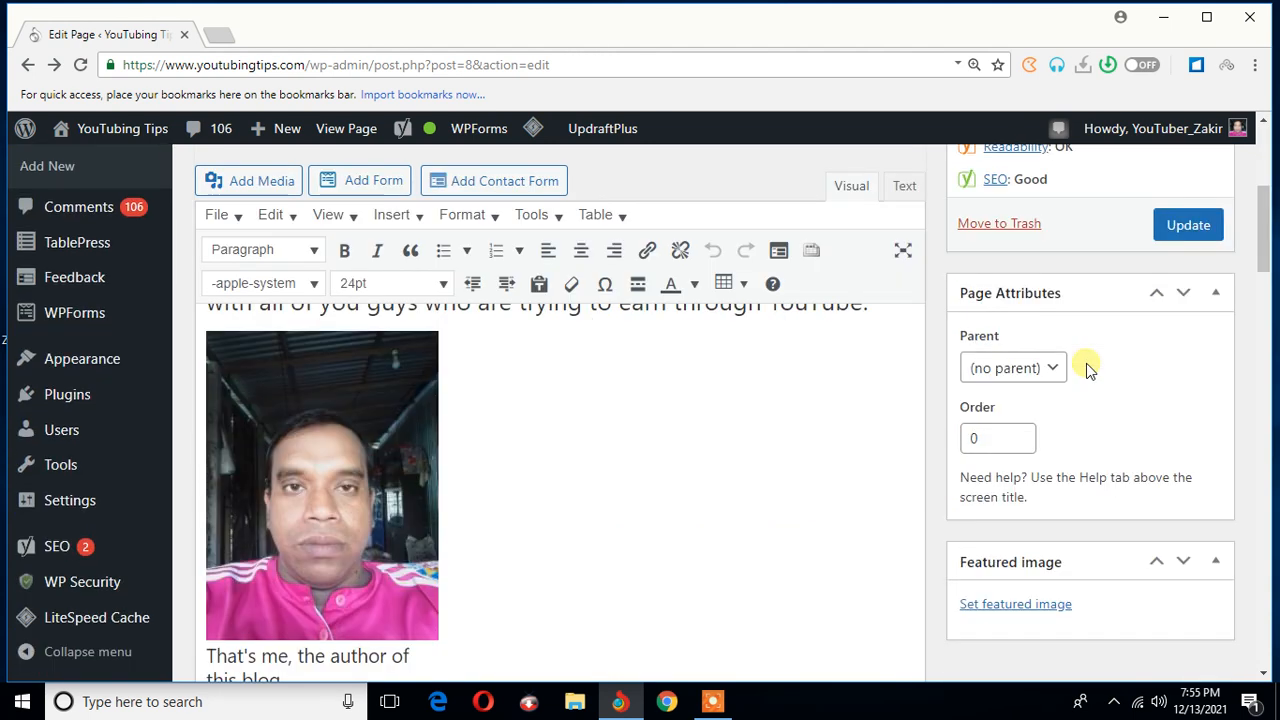
scroll(down, 3)
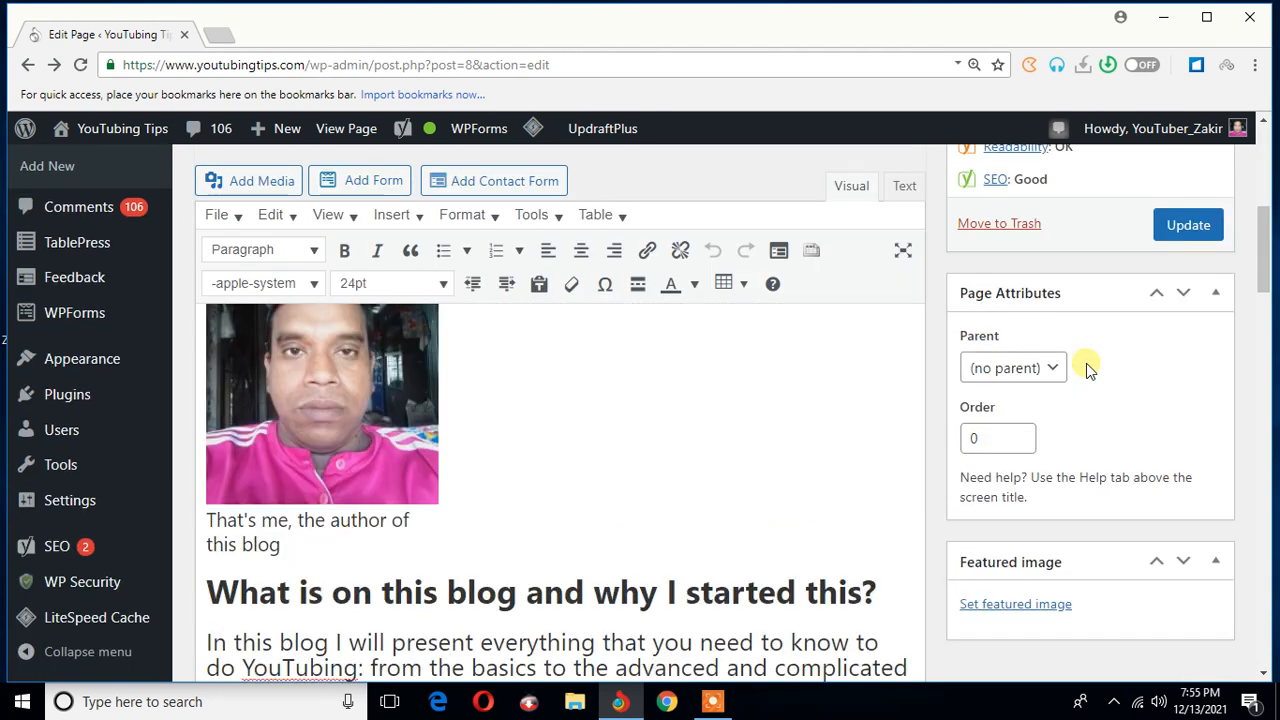
scroll(down, 3)
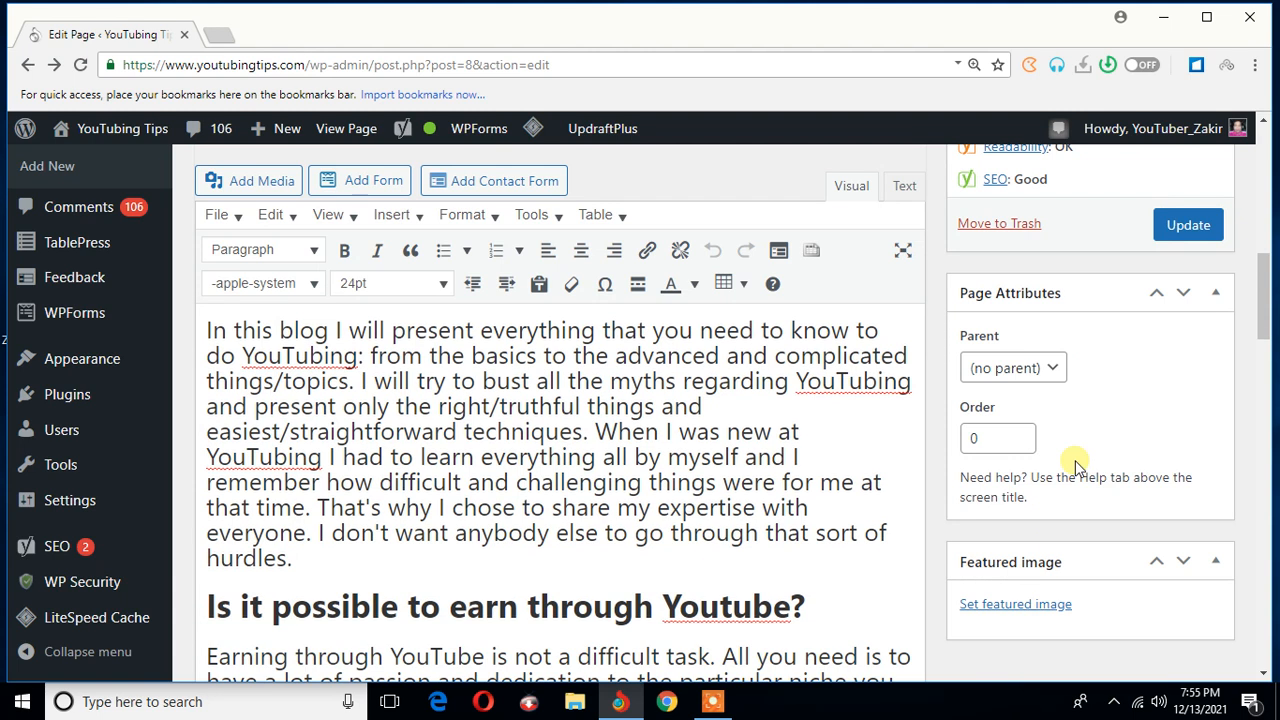
scroll(up, 3)
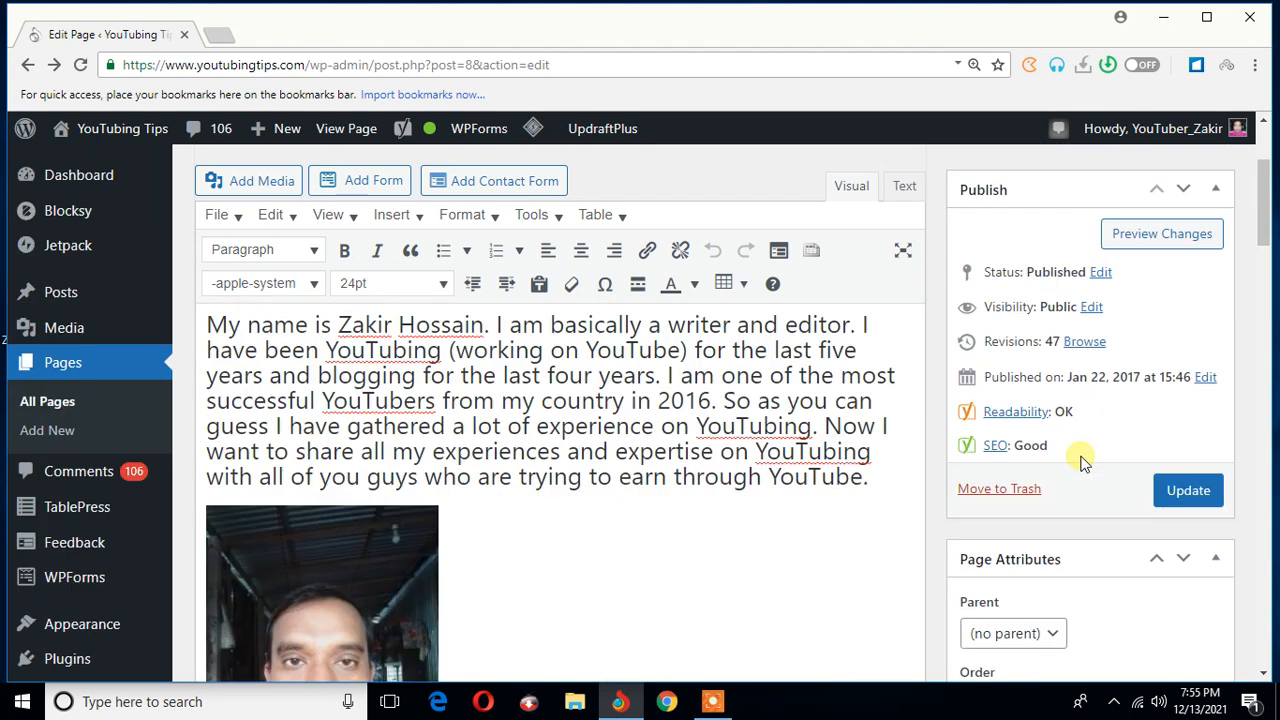
scroll(up, 3)
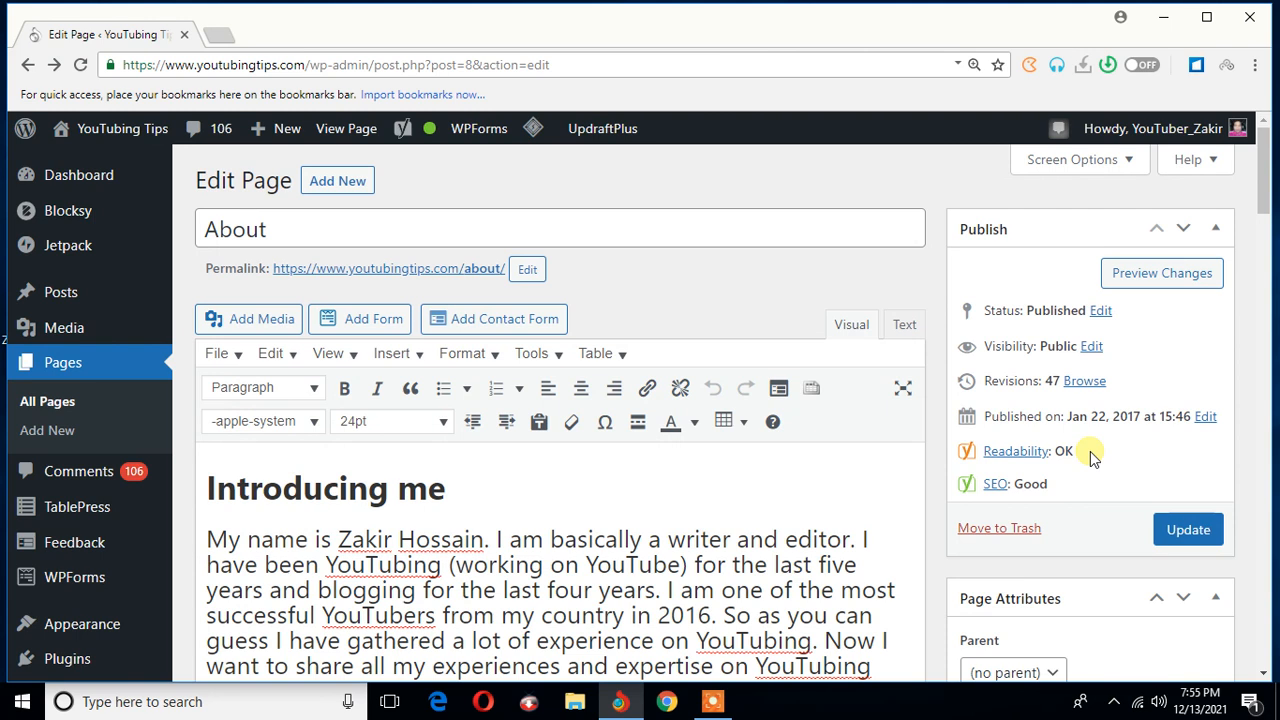
mouse_move(924, 448)
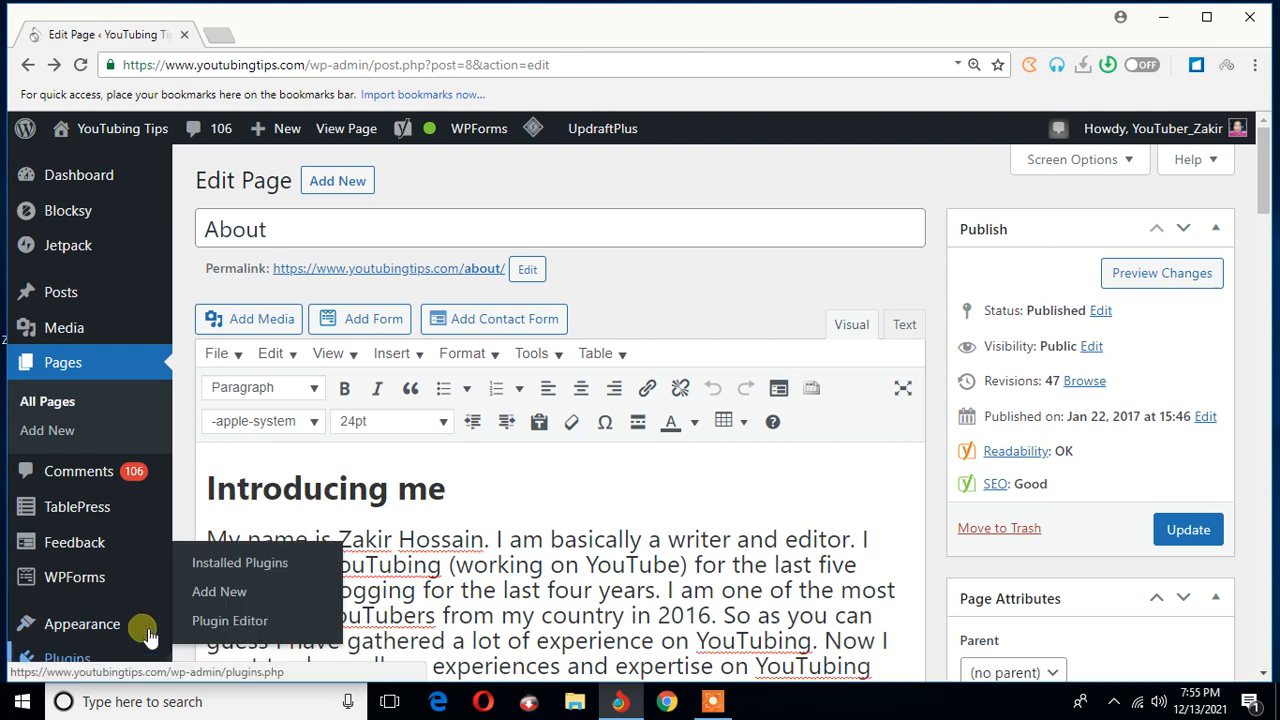
- Open Appearance > Widgets in a new tab, view it, then go to the installed Plugins list
right_click(318, 420)
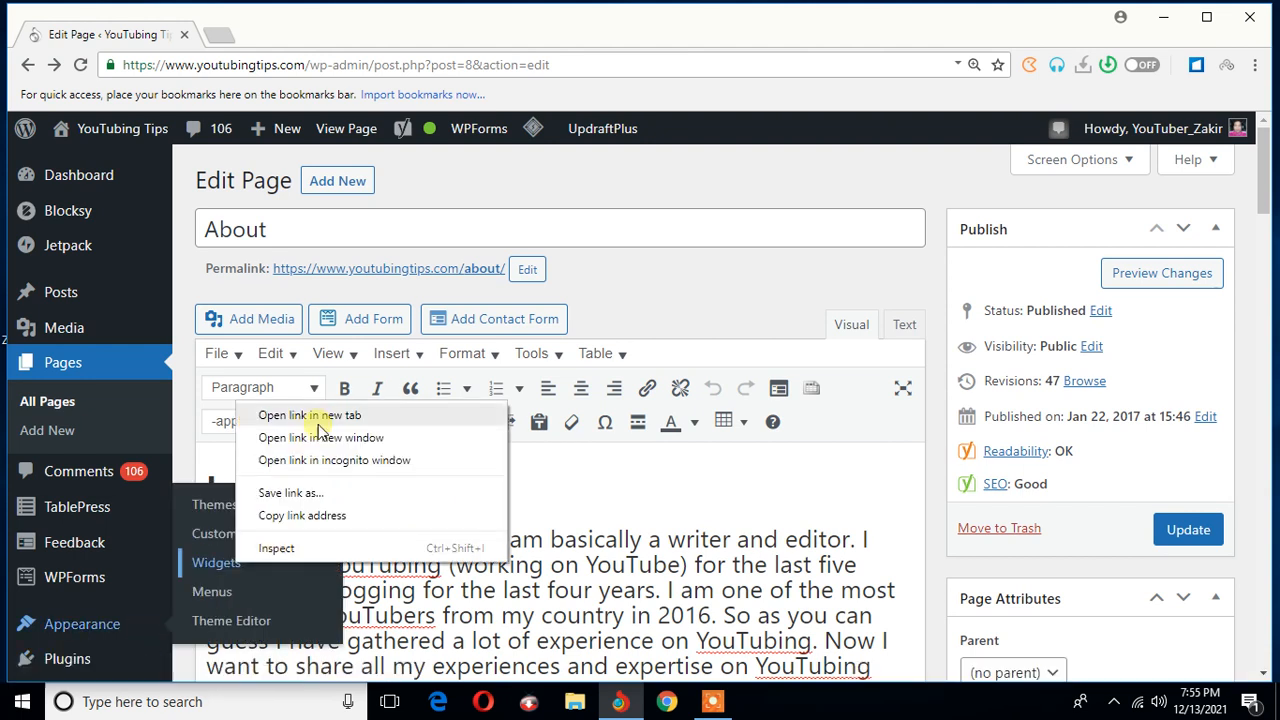
click(314, 414)
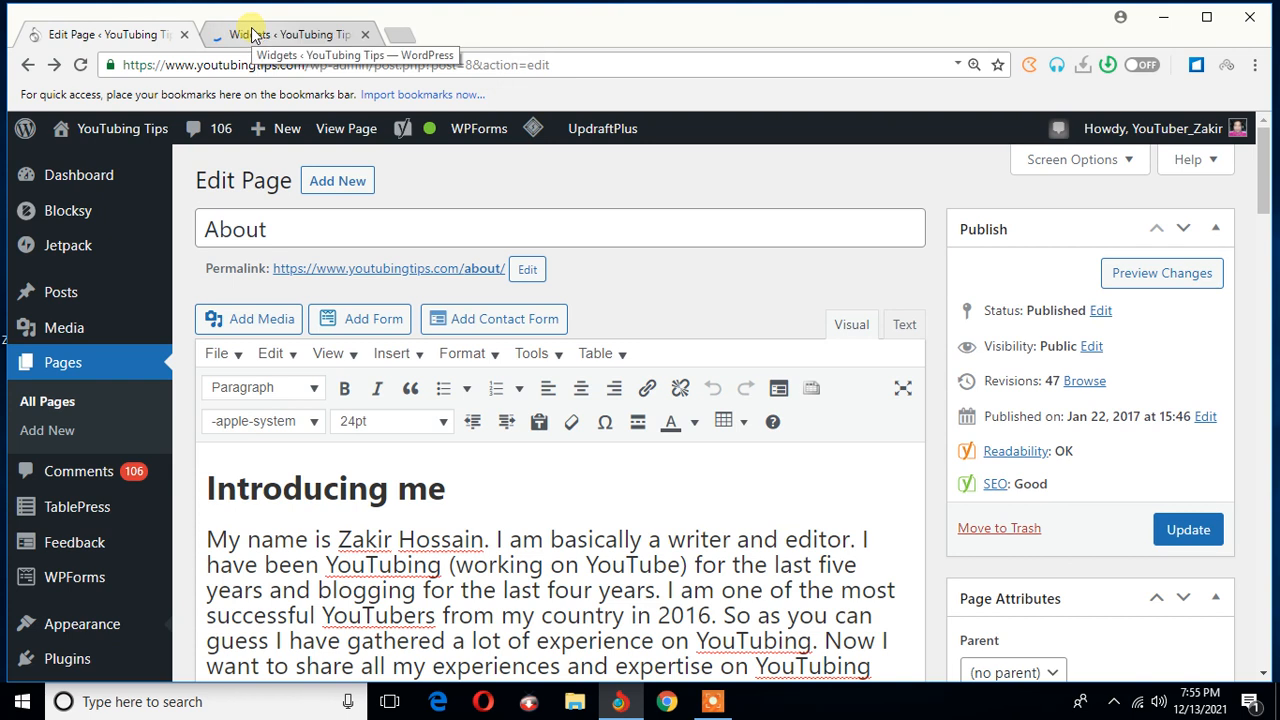
click(290, 34)
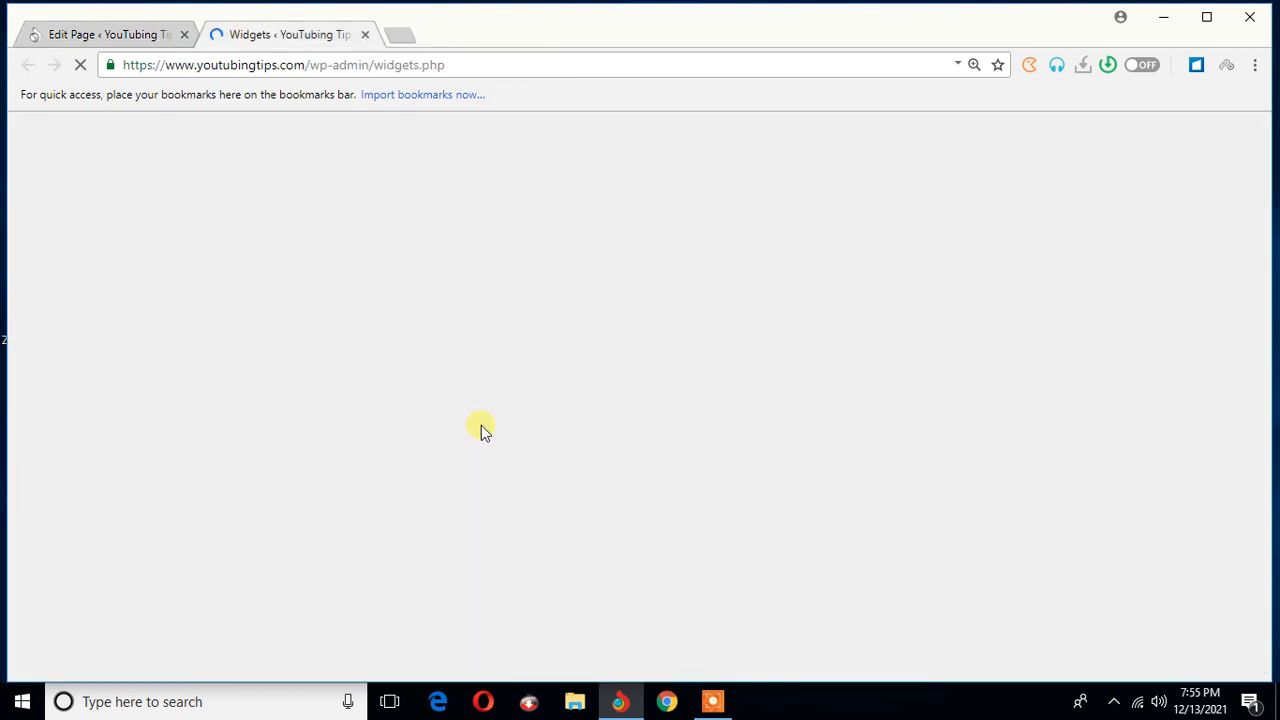
mouse_move(444, 368)
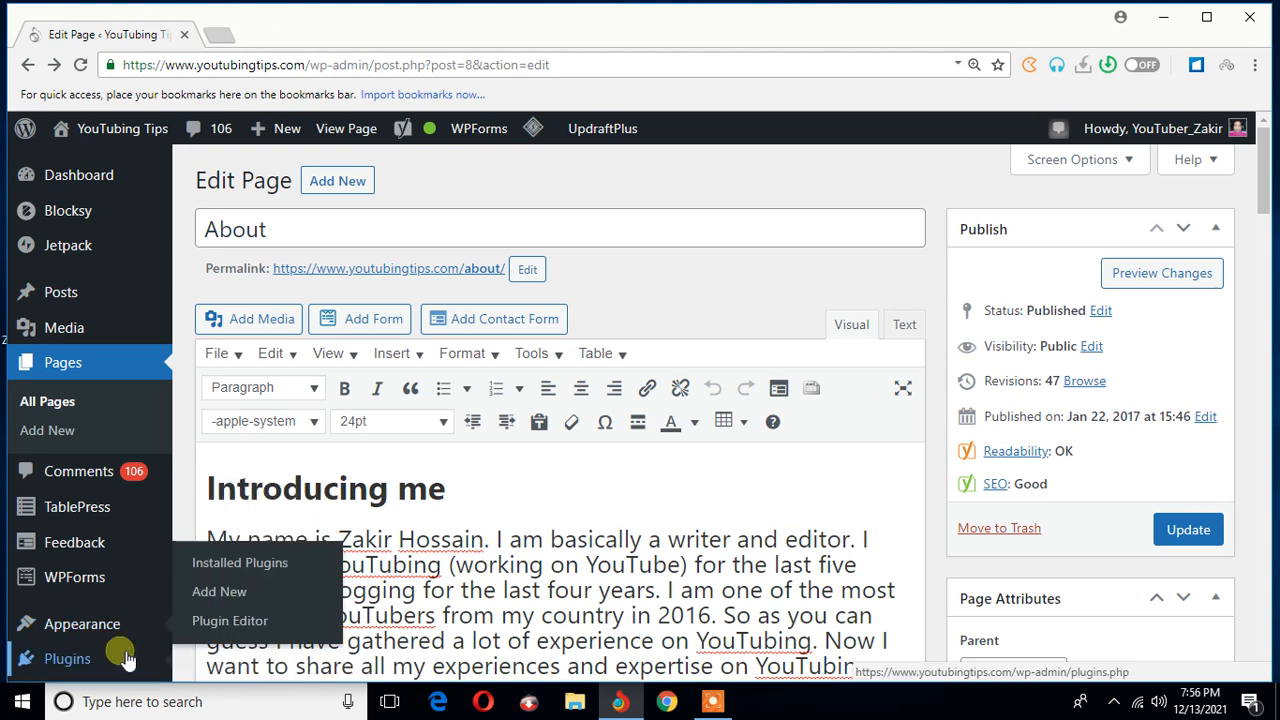
click(240, 562)
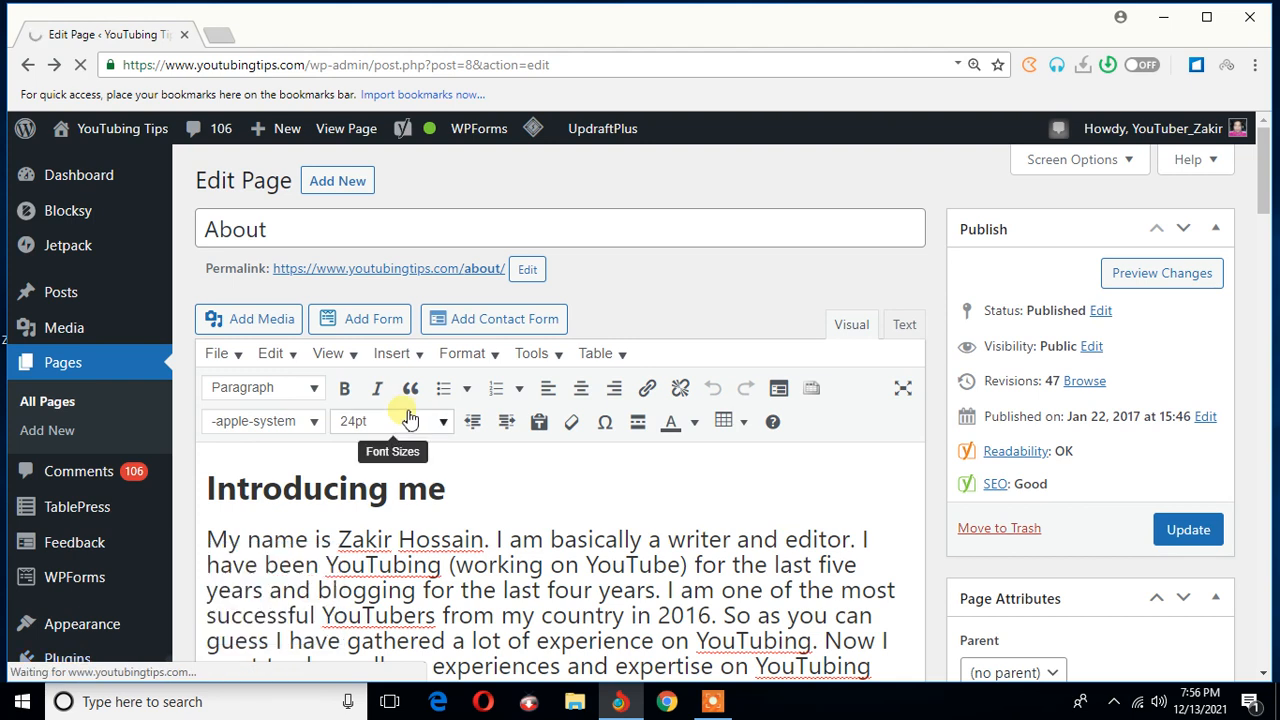
click(68, 658)
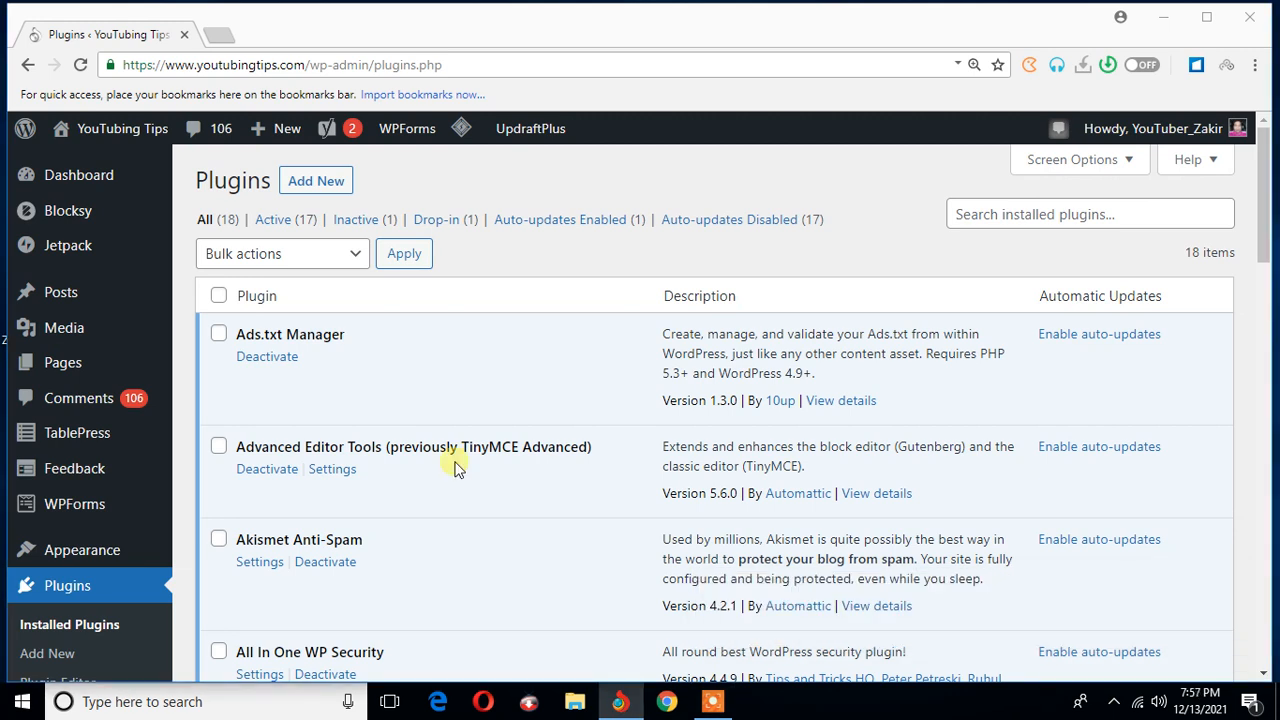
- Open the Classic Editor plugin's Settings link from the Plugins list
scroll(down, 3)
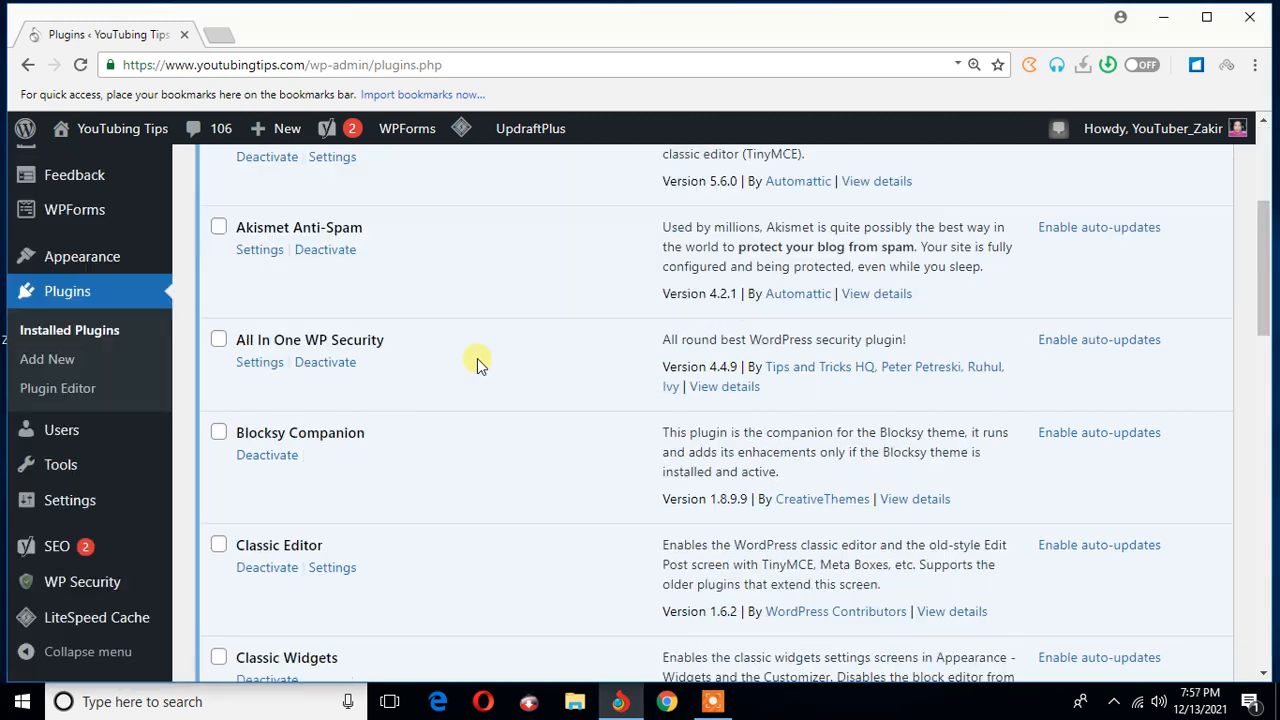
scroll(down, 3)
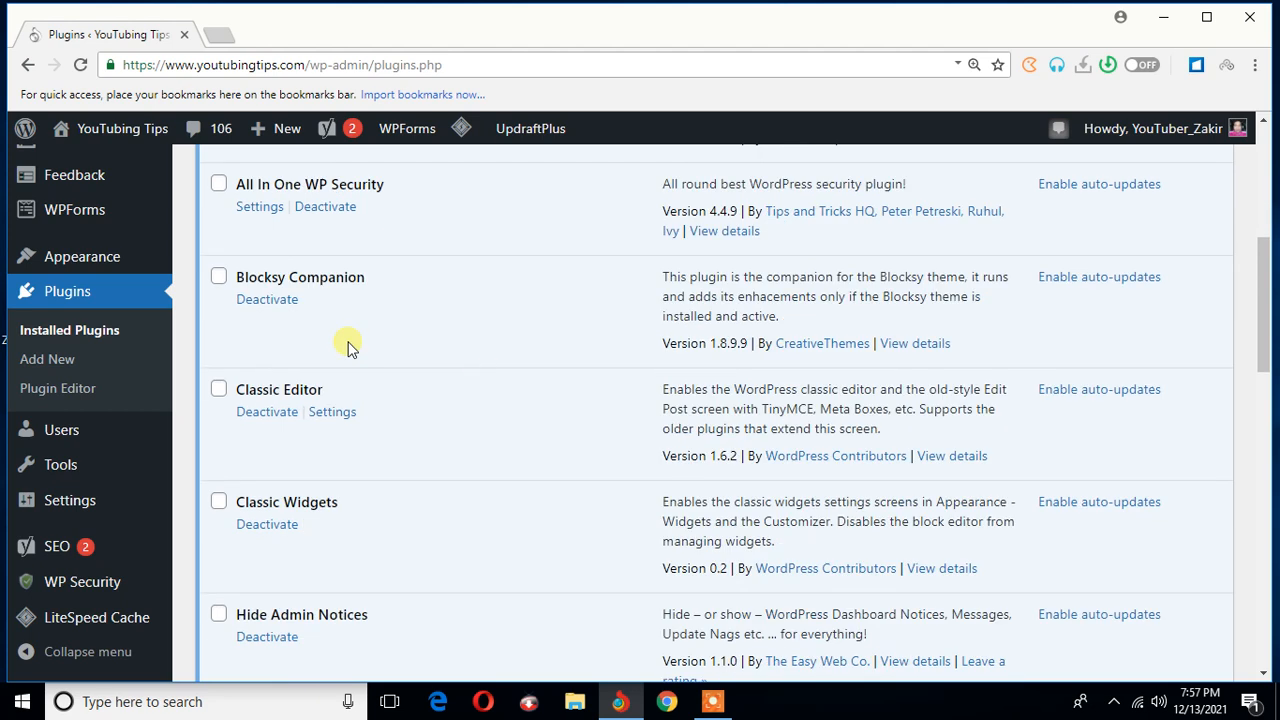
mouse_move(332, 412)
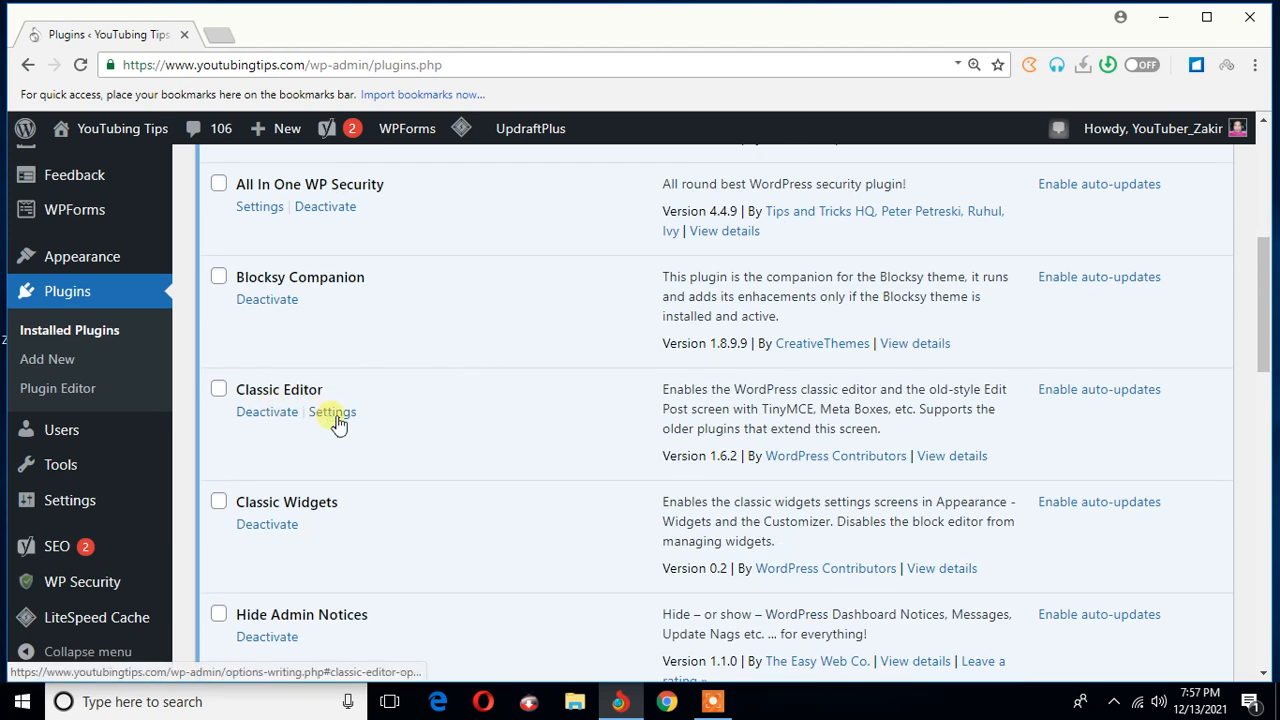
click(332, 412)
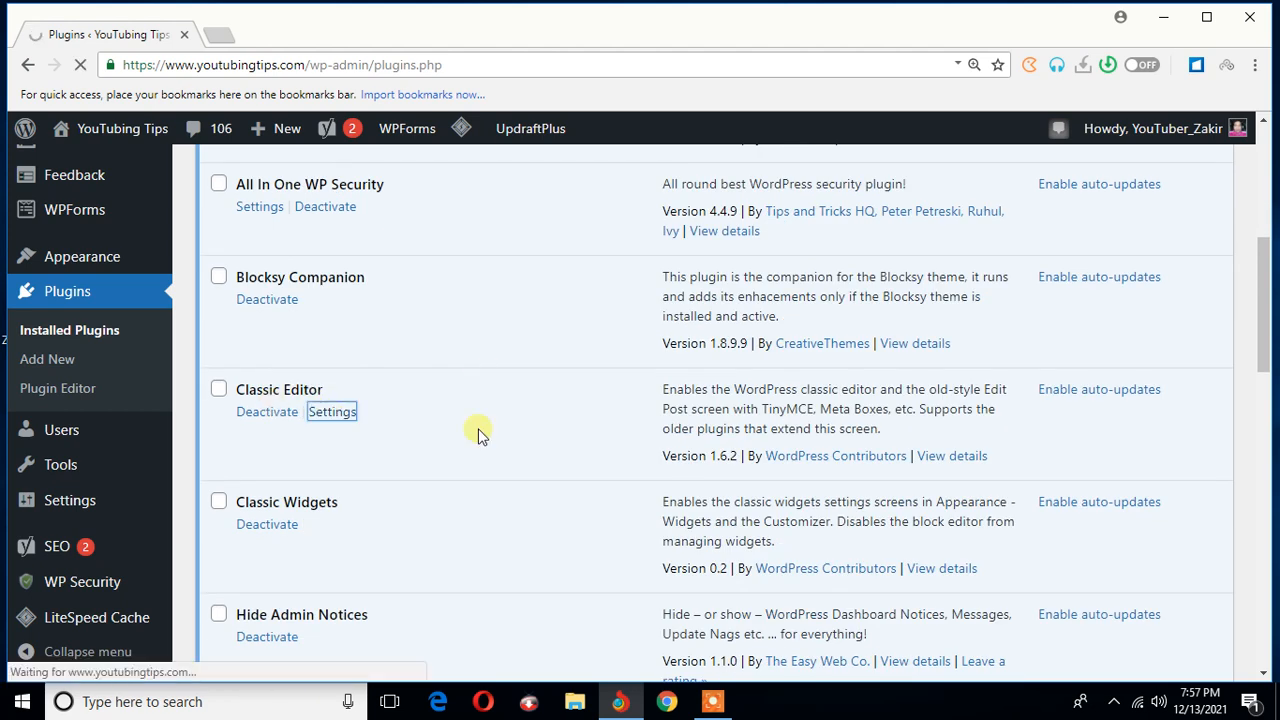
click(332, 412)
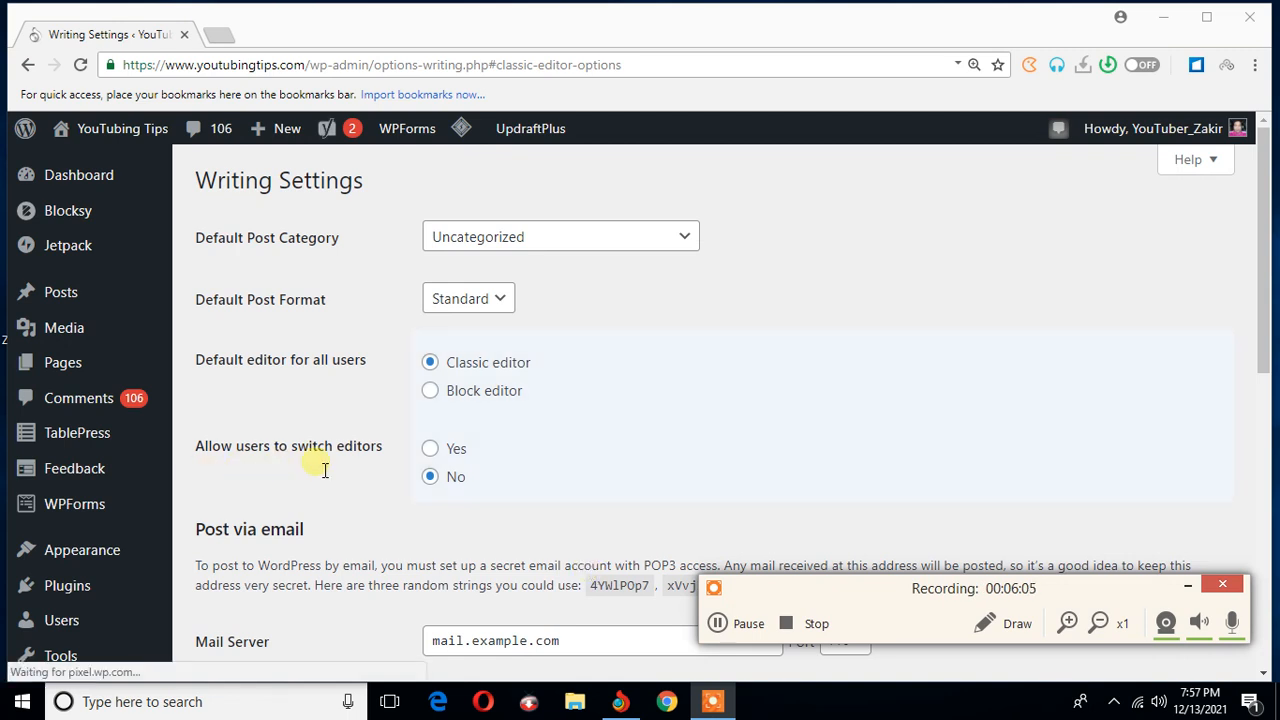
mouse_move(430, 476)
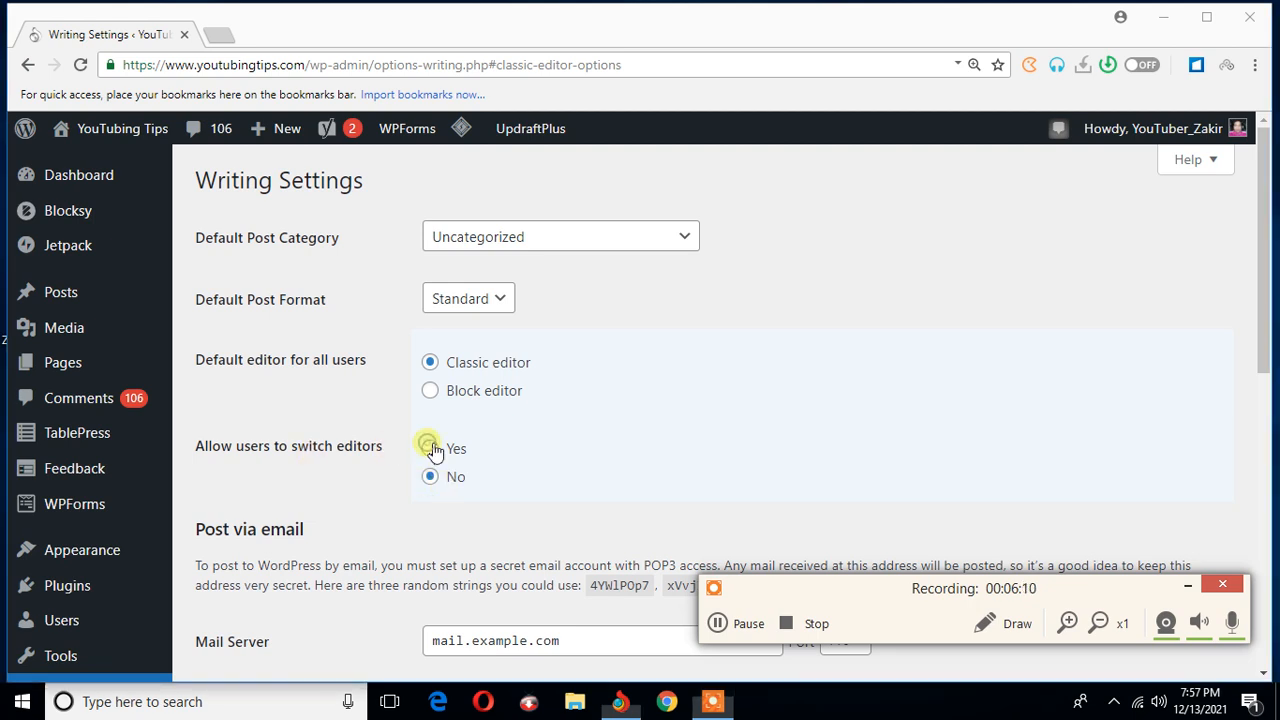
click(430, 448)
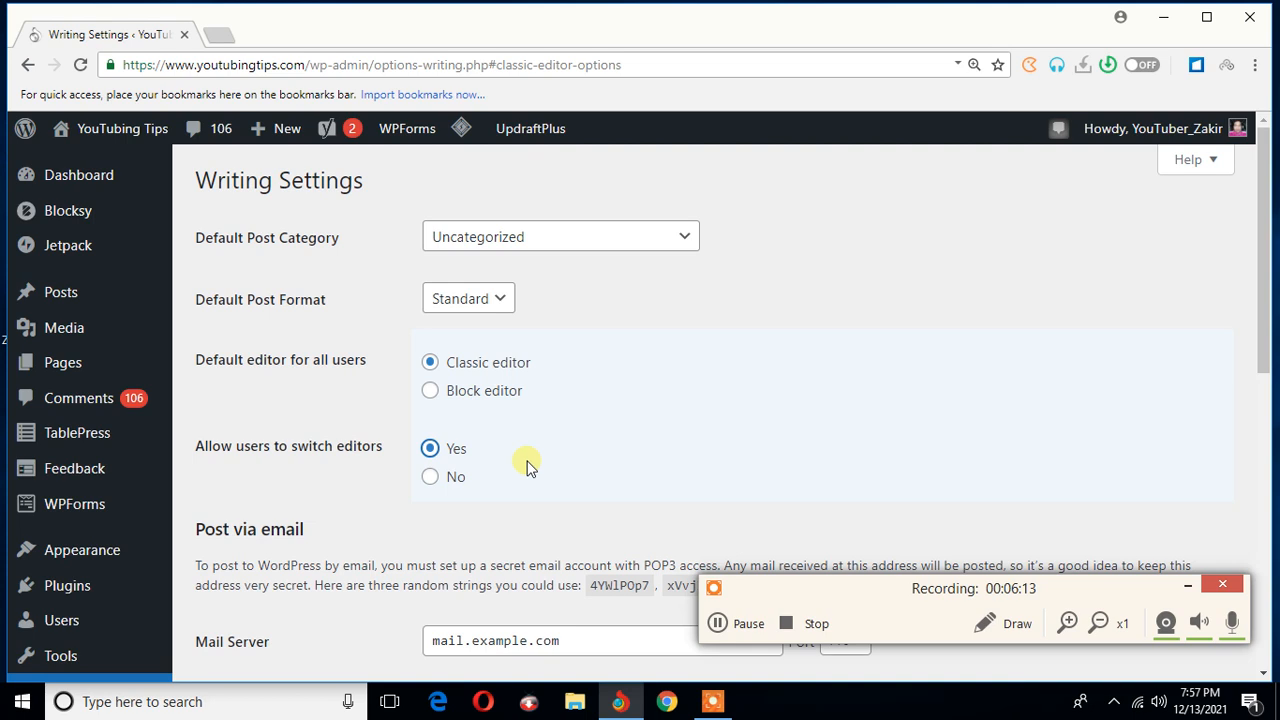
scroll(down, 3)
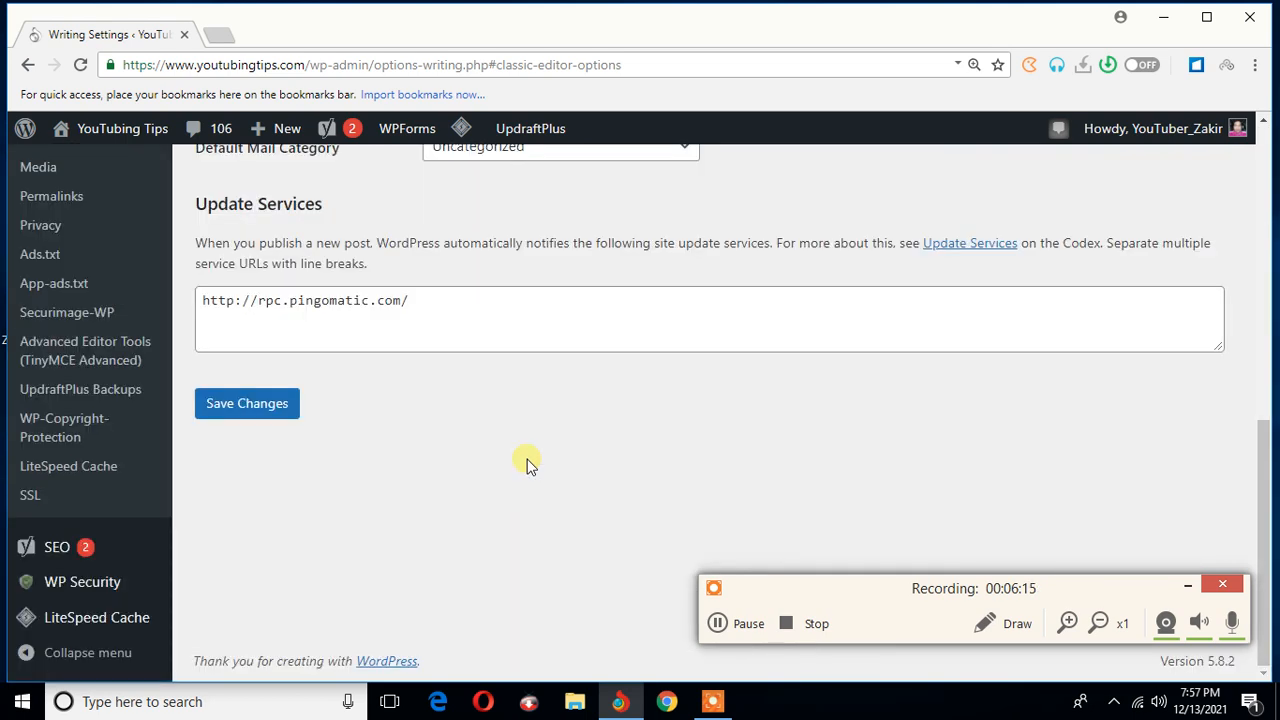
mouse_move(1112, 604)
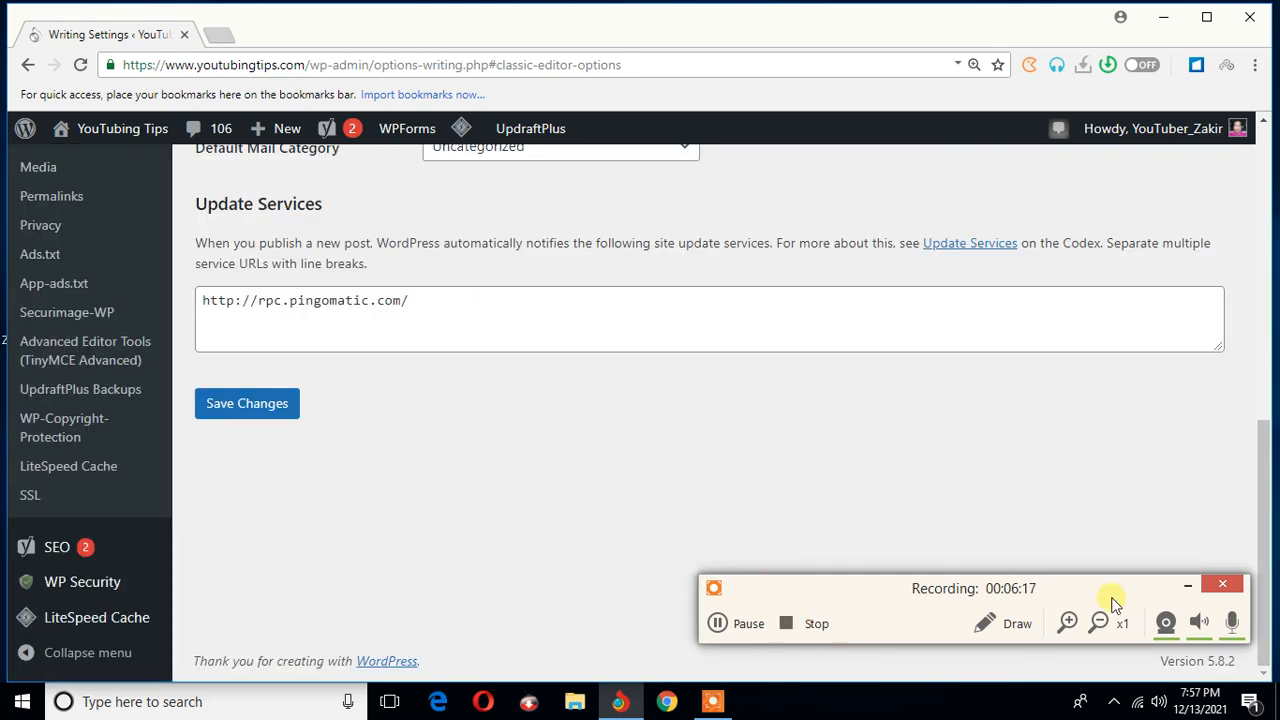
mouse_move(884, 520)
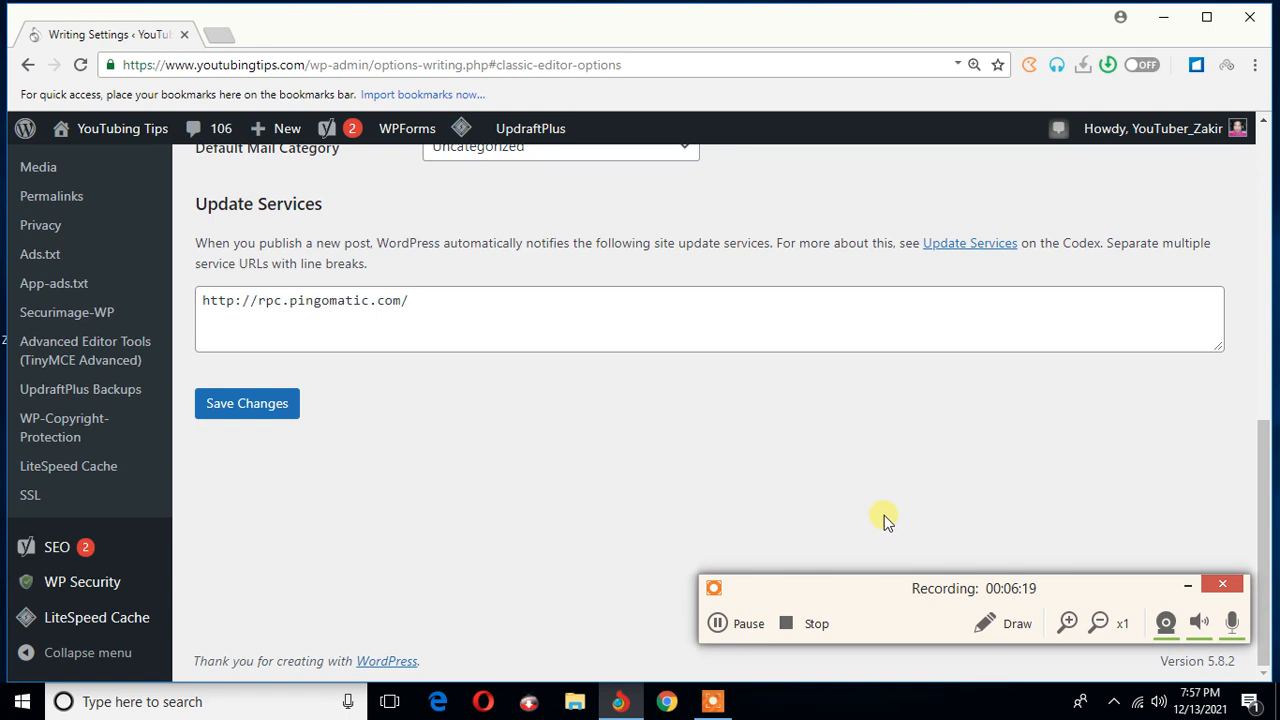
mouse_move(904, 612)
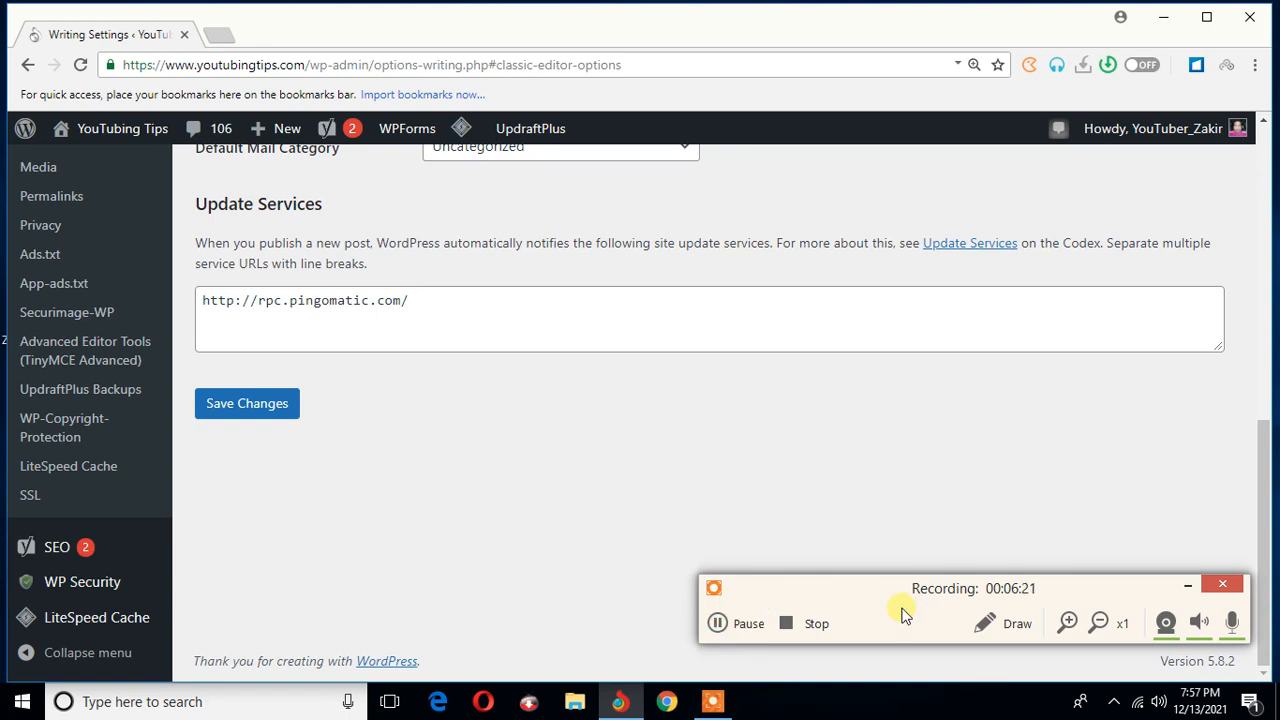
mouse_move(1056, 554)
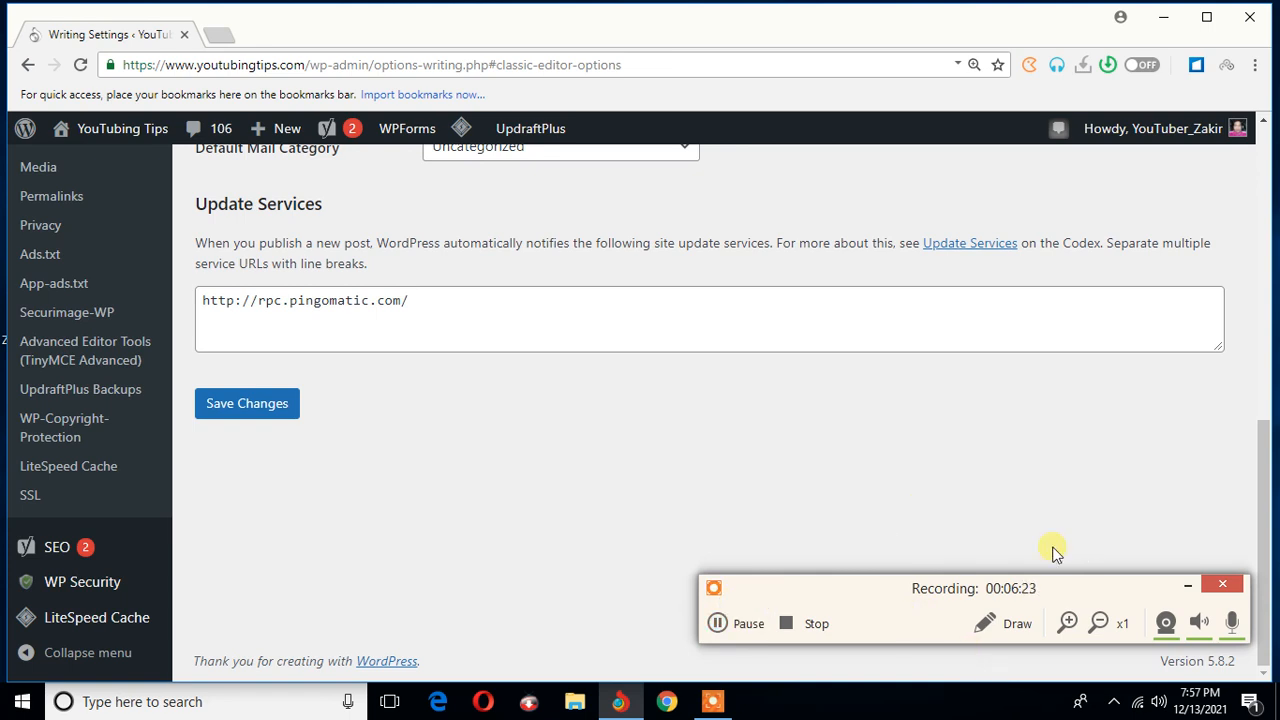
mouse_move(1020, 662)
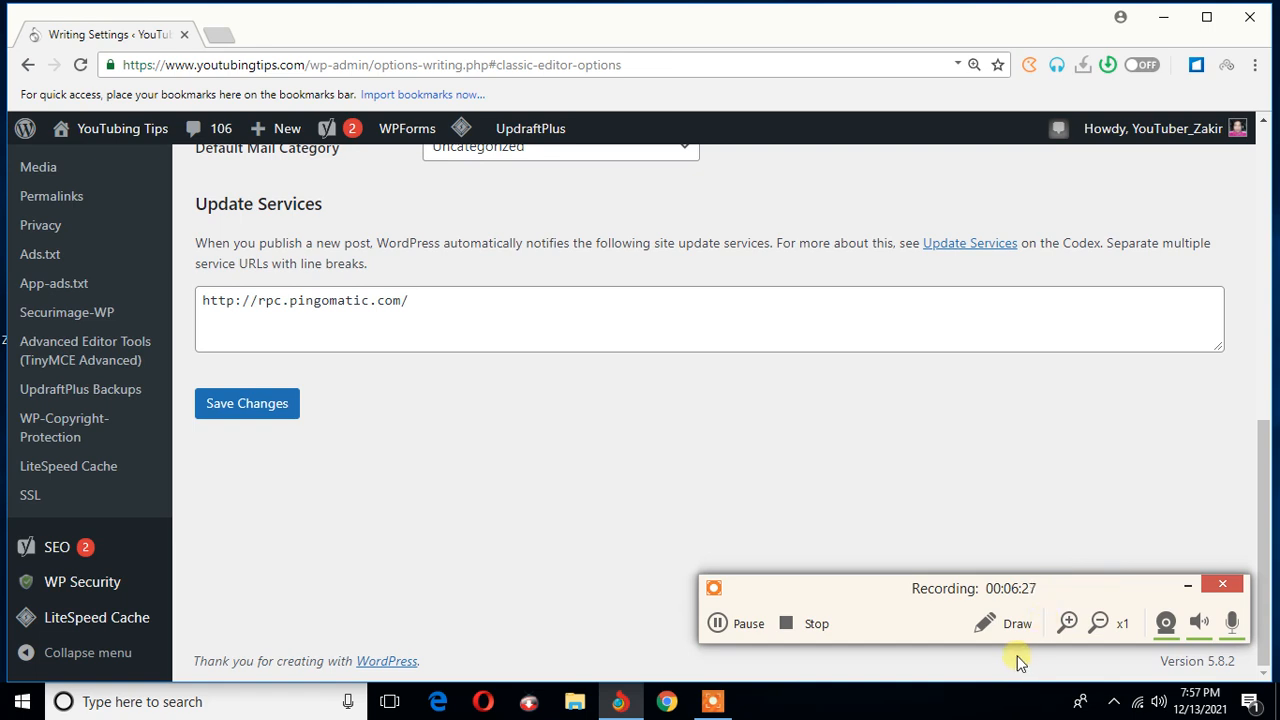
mouse_move(948, 658)
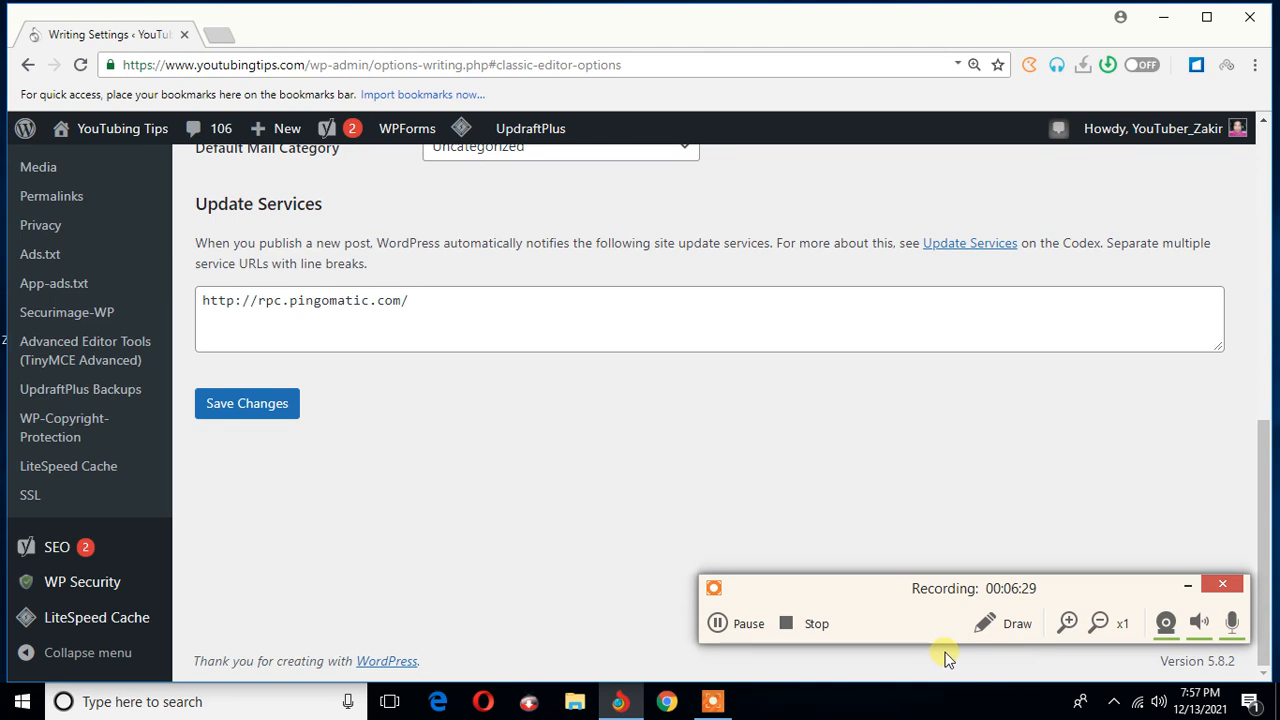
mouse_move(900, 640)
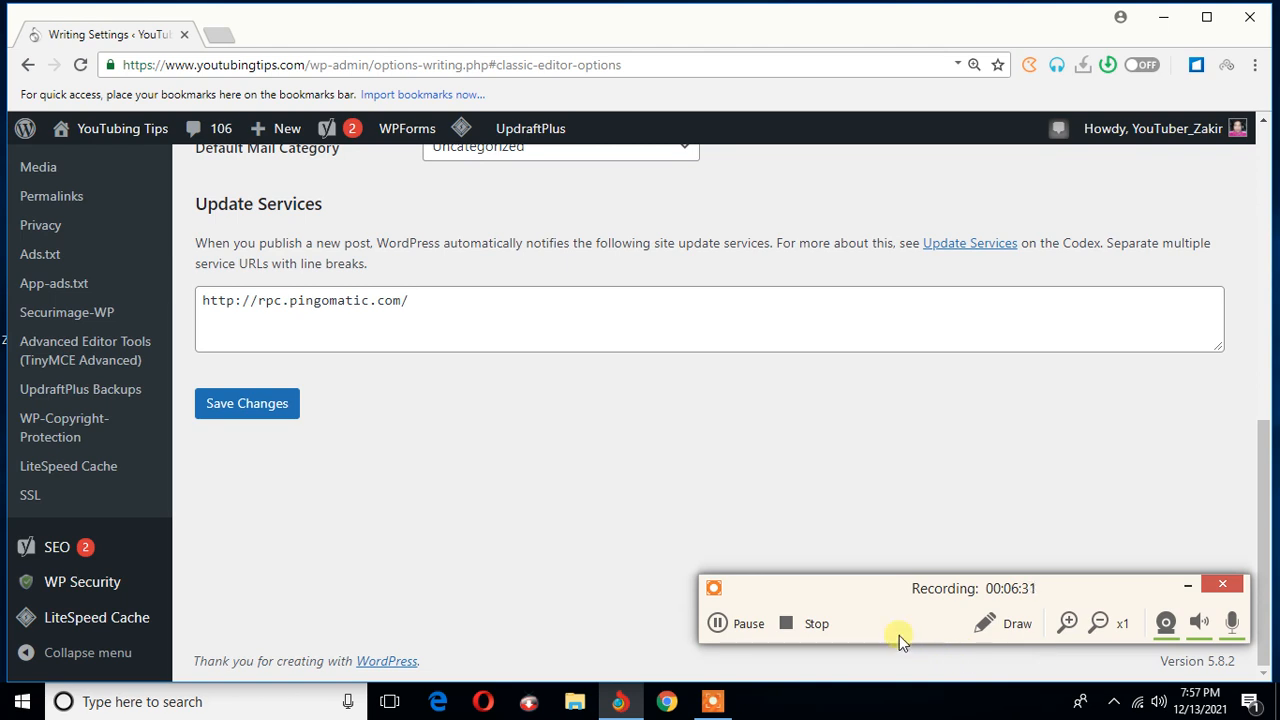
mouse_move(1056, 570)
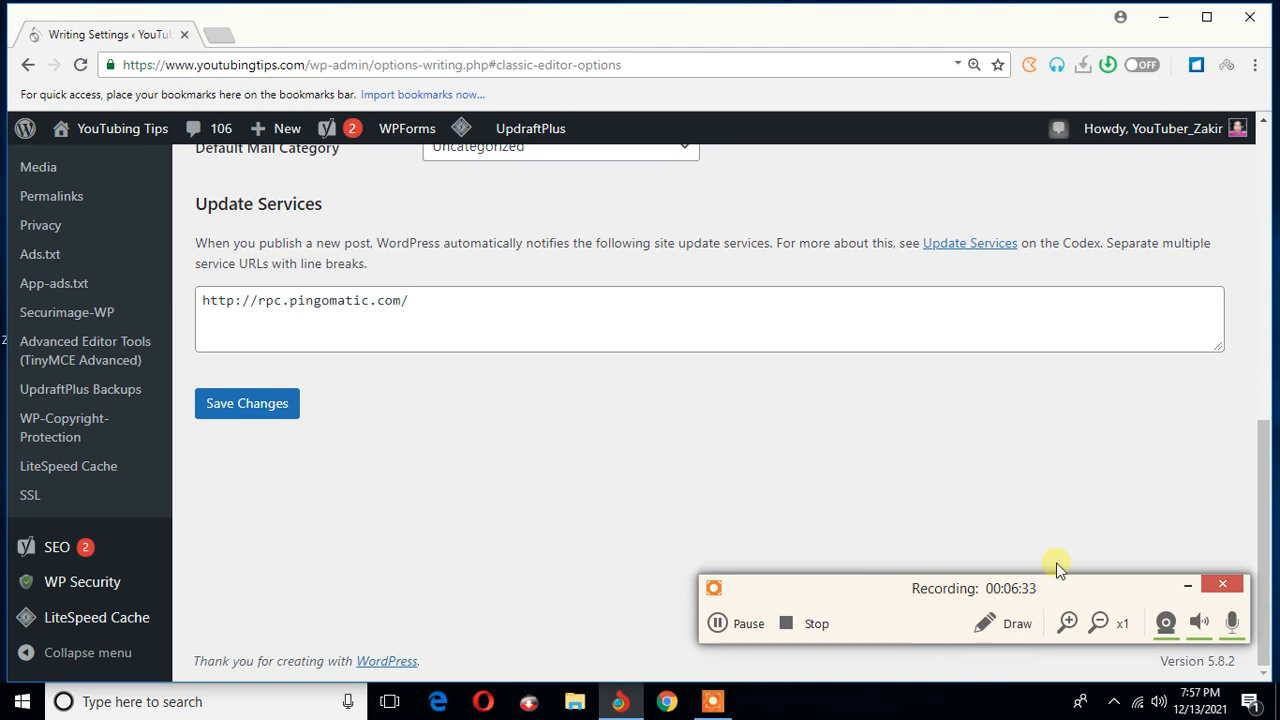
mouse_move(526, 464)
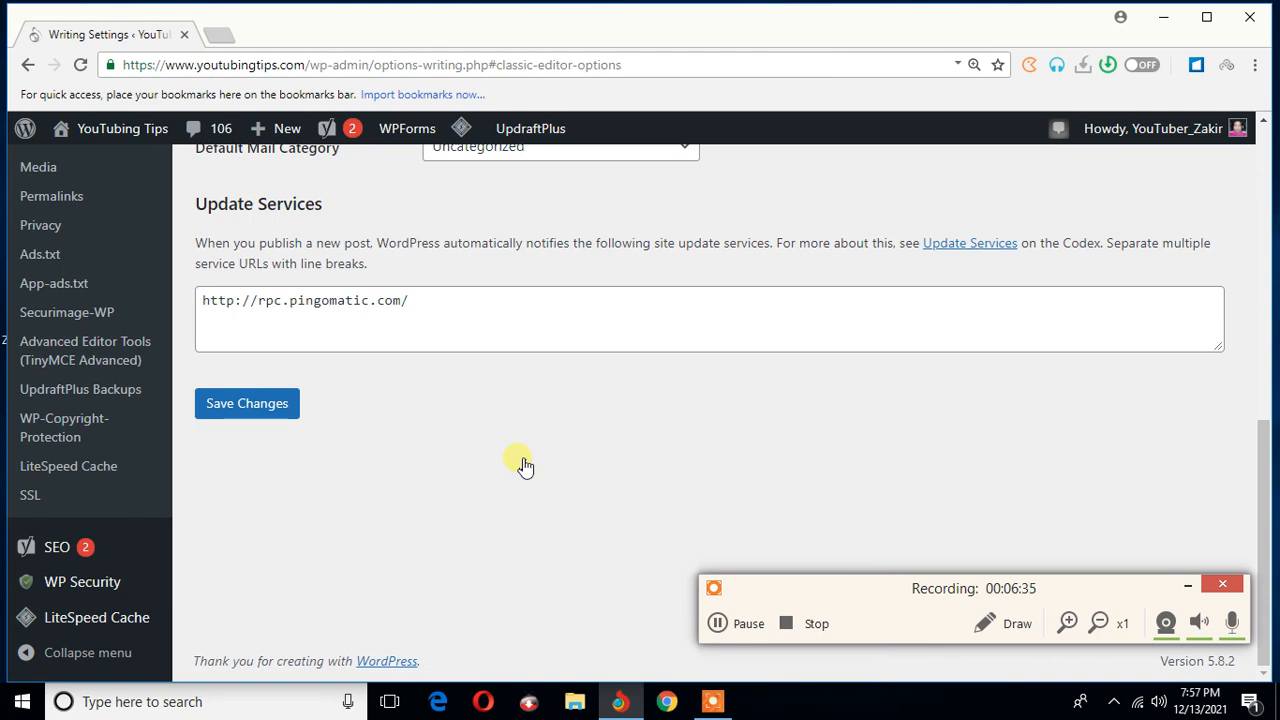
click(248, 404)
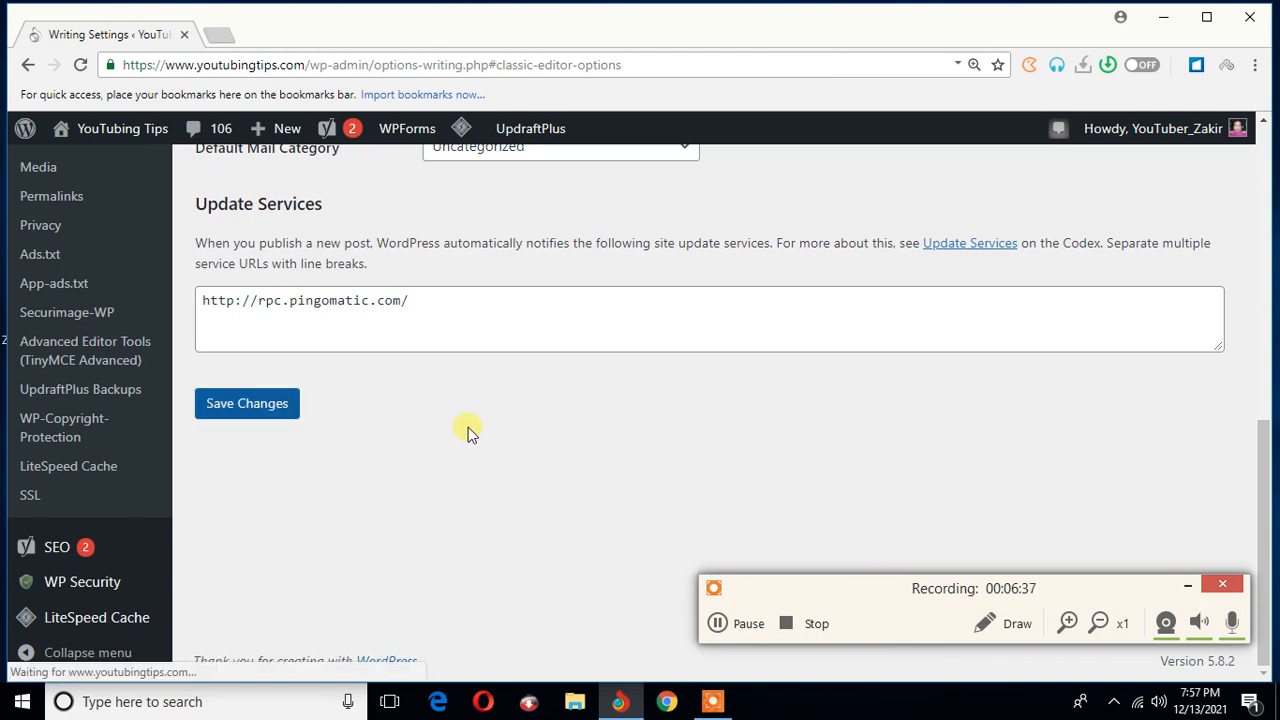
click(248, 404)
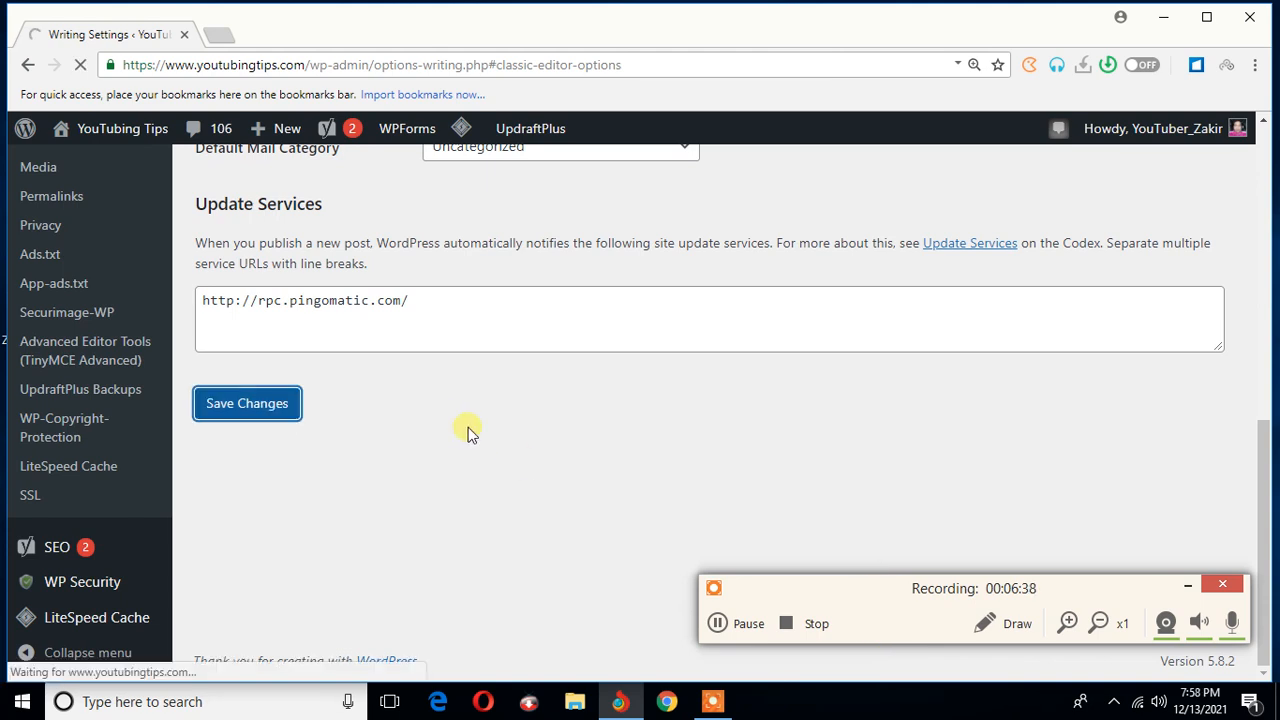
click(248, 404)
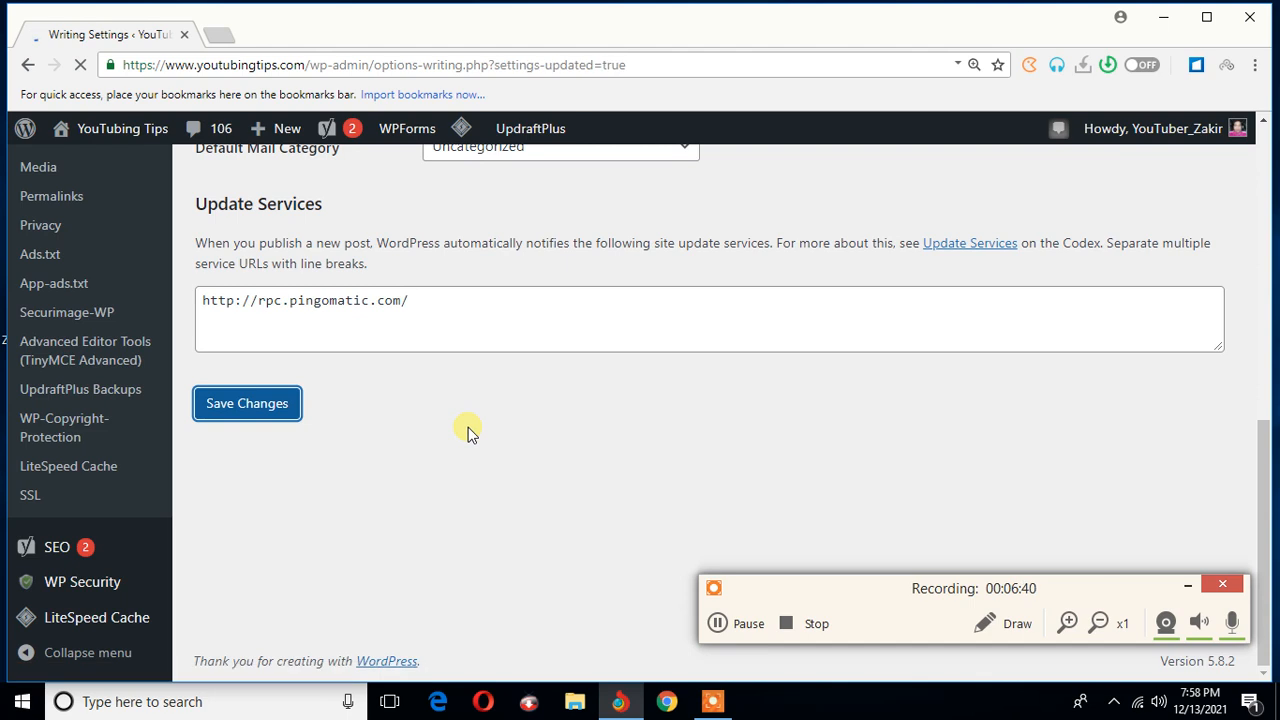
mouse_move(376, 356)
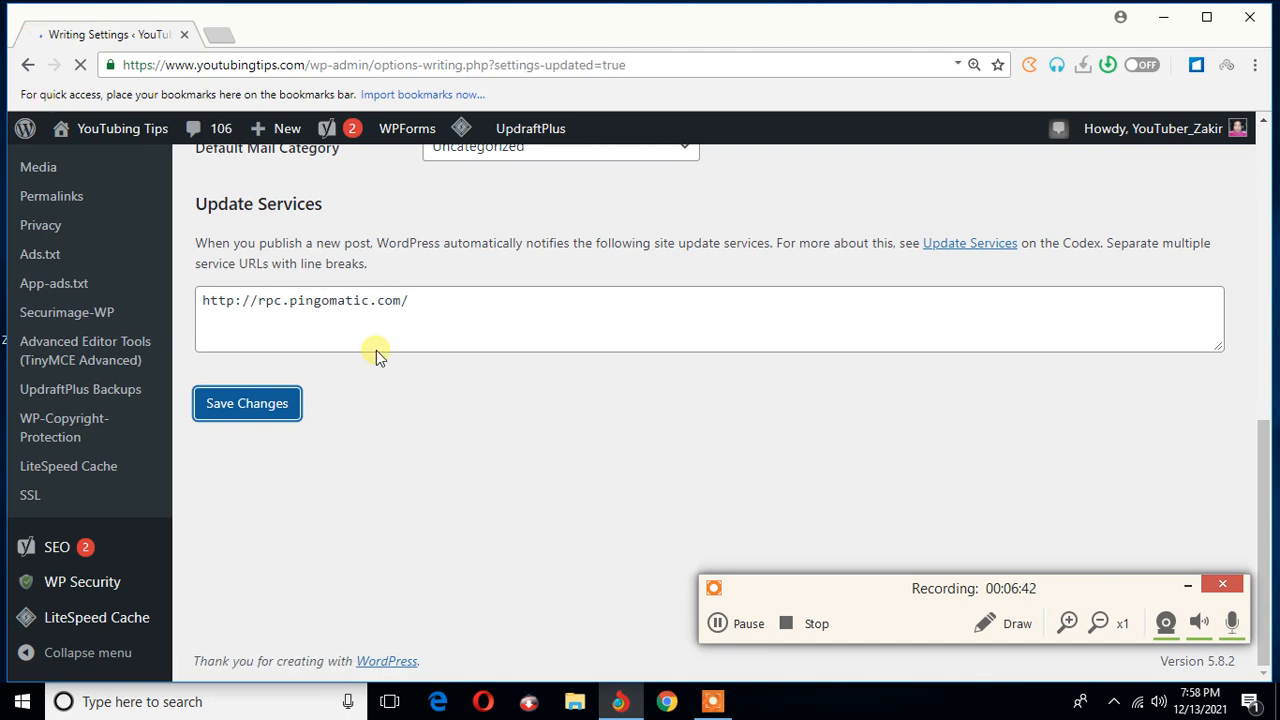
- Switch the About page from the classic editor to the block editor via the Editor box
click(248, 404)
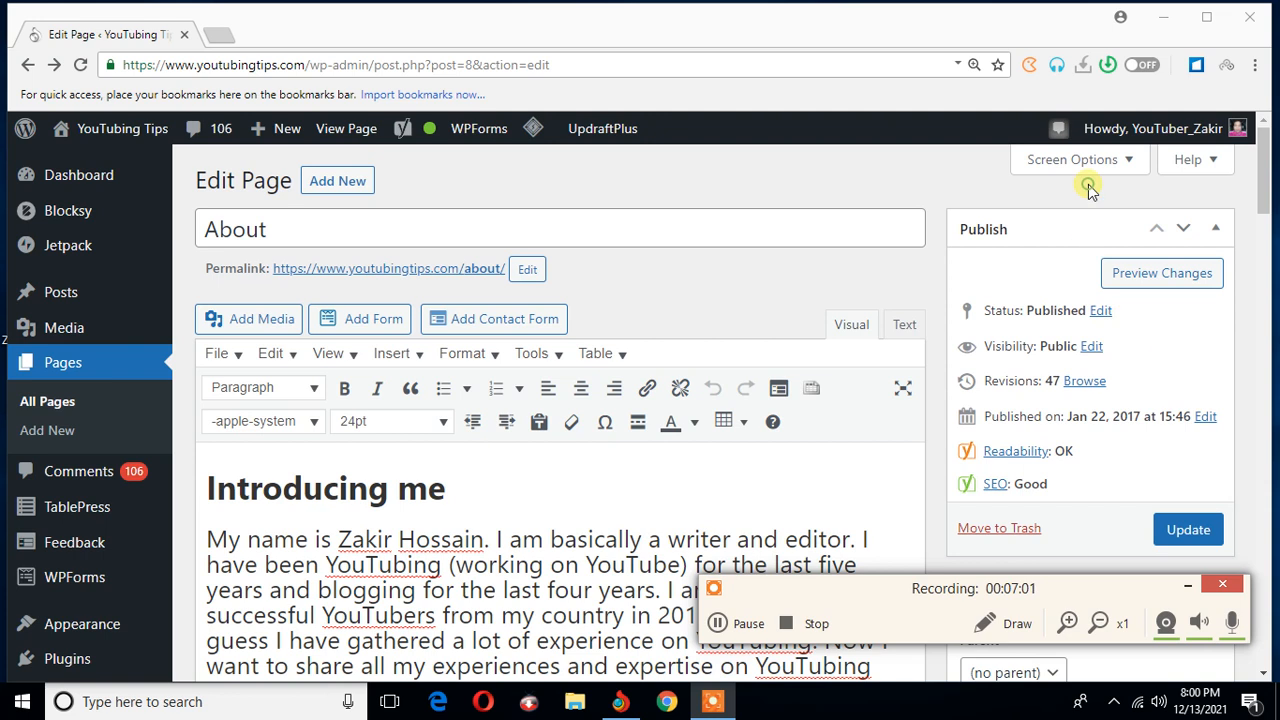
mouse_move(1128, 344)
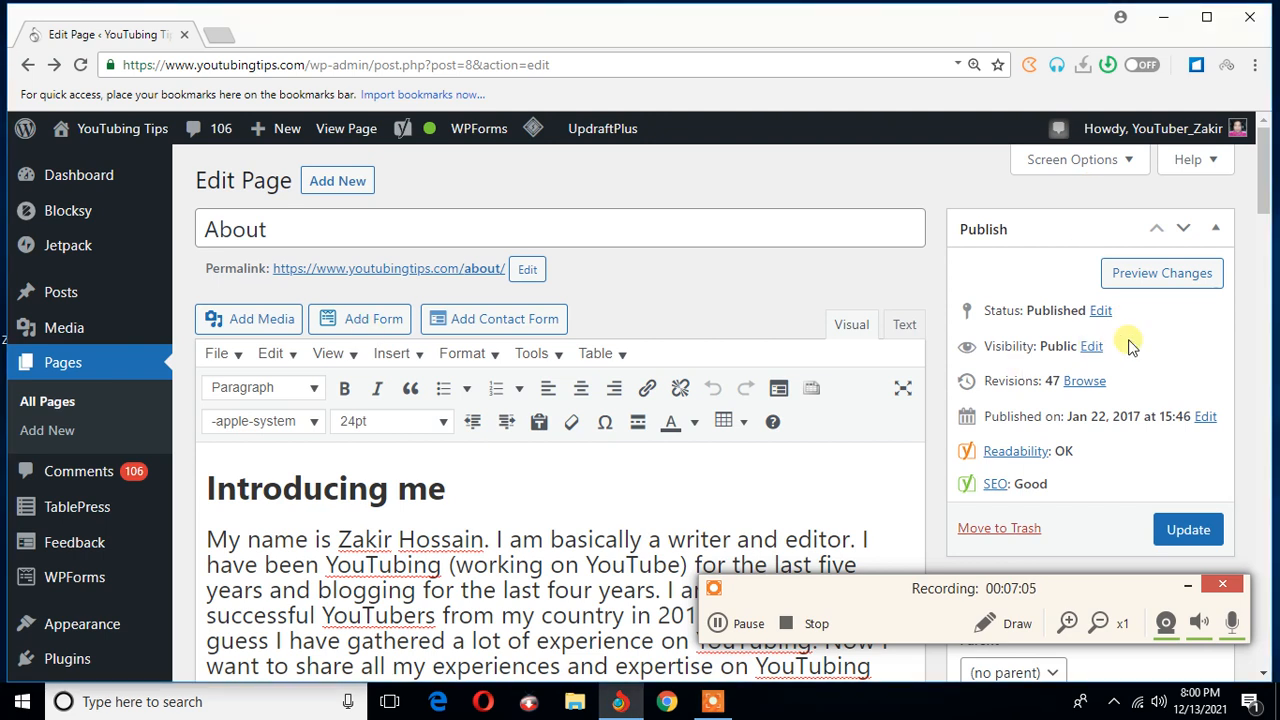
scroll(down, 3)
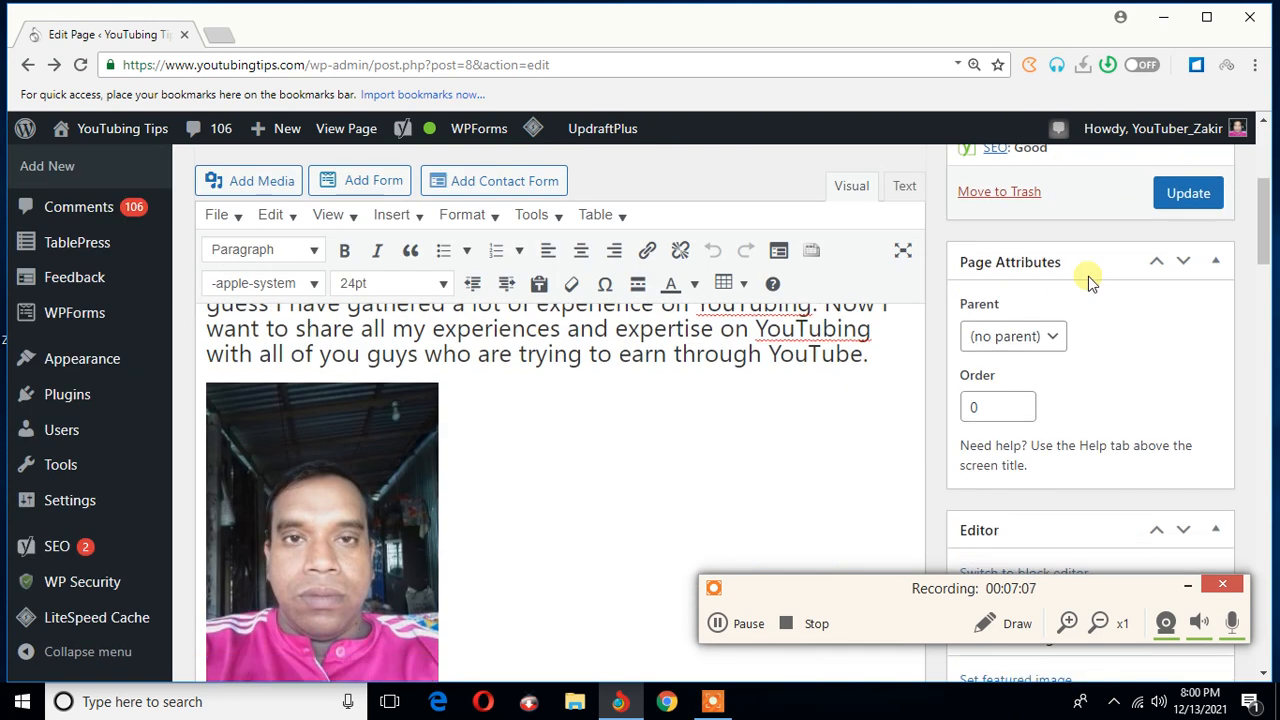
scroll(up, 3)
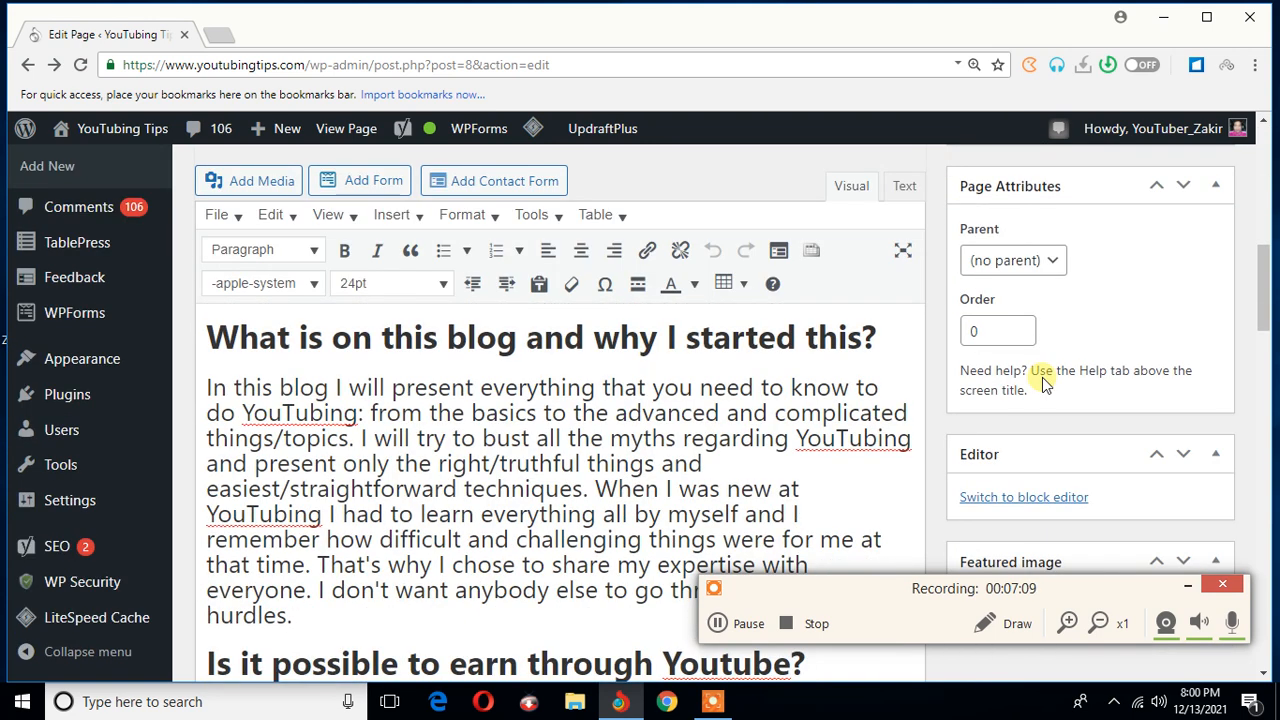
mouse_move(996, 496)
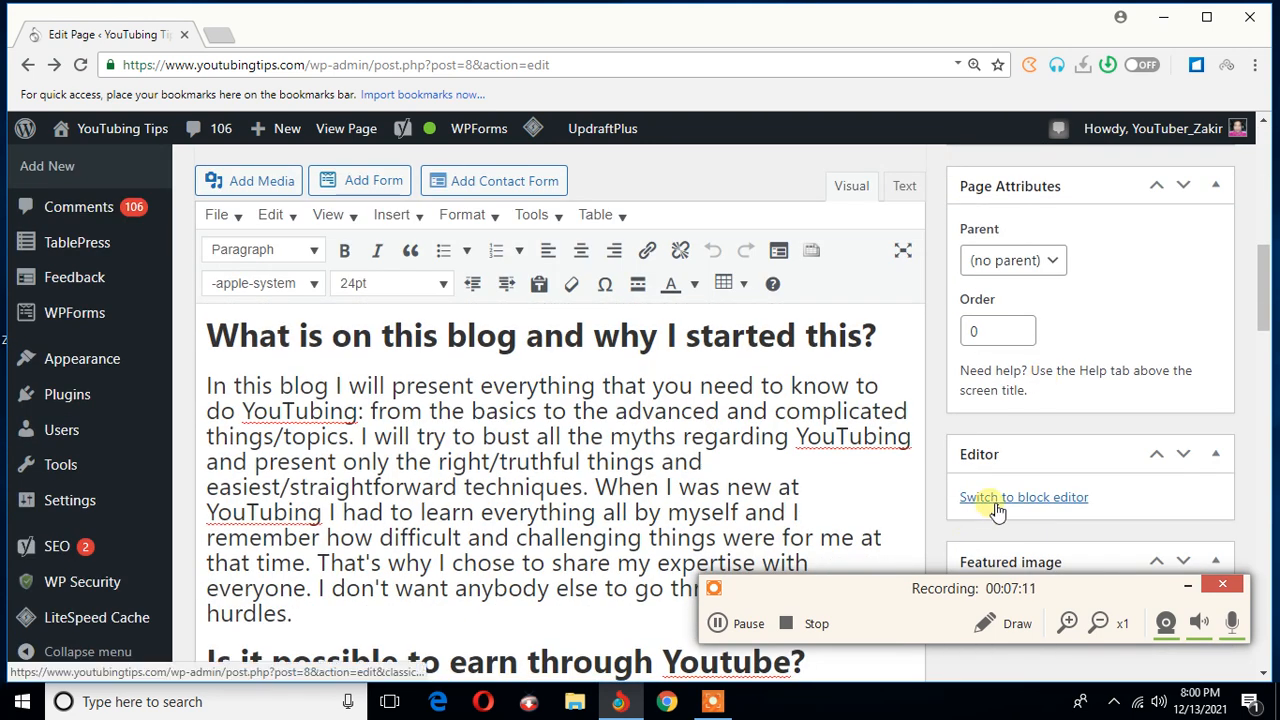
mouse_move(1030, 504)
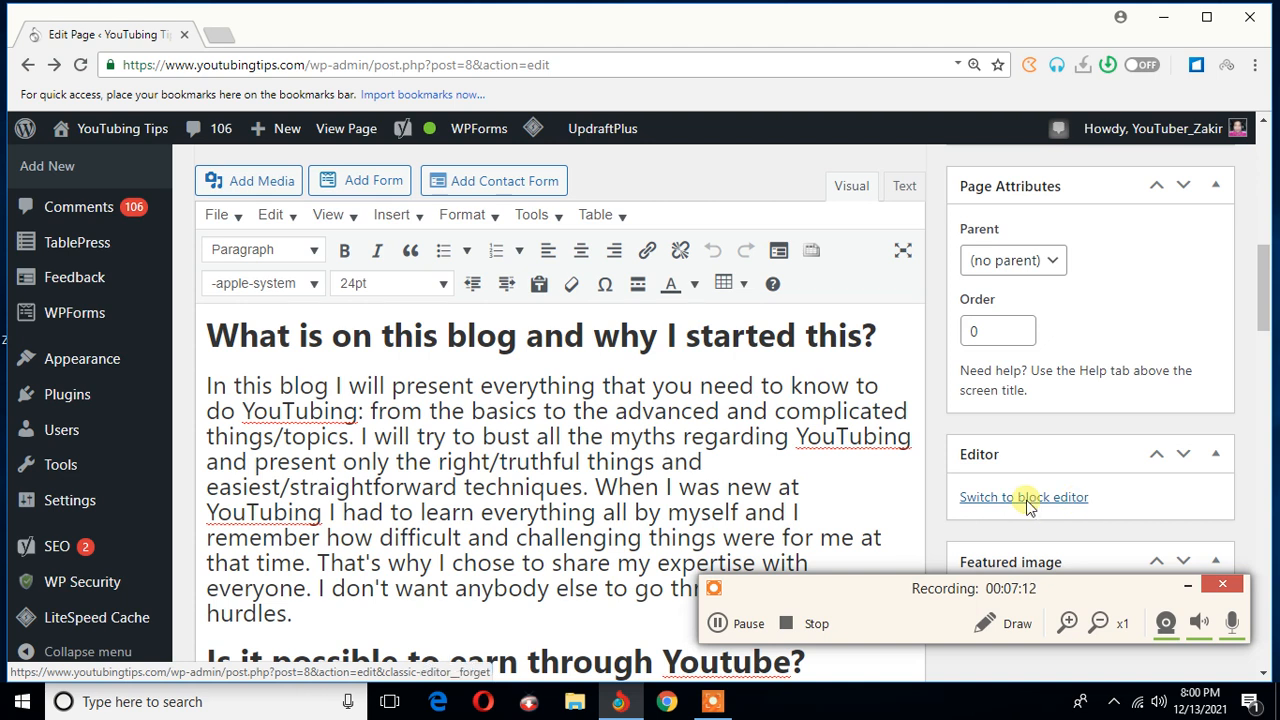
click(1024, 496)
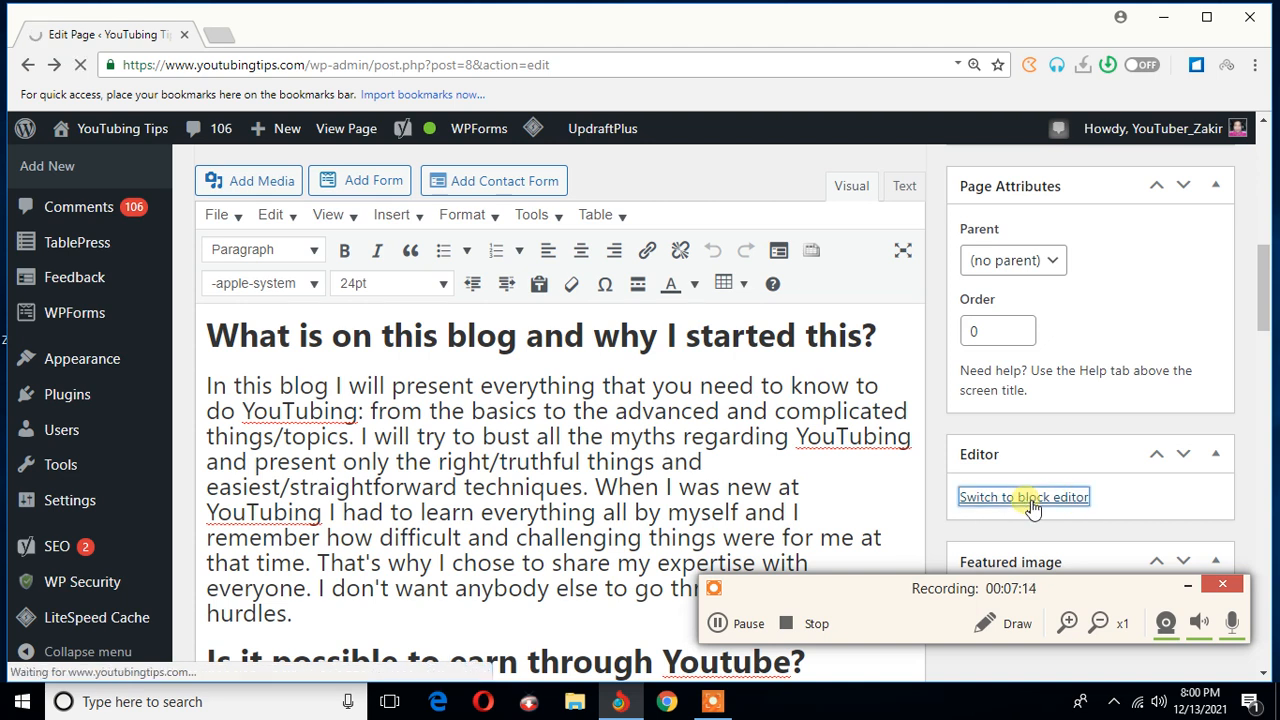
click(1024, 496)
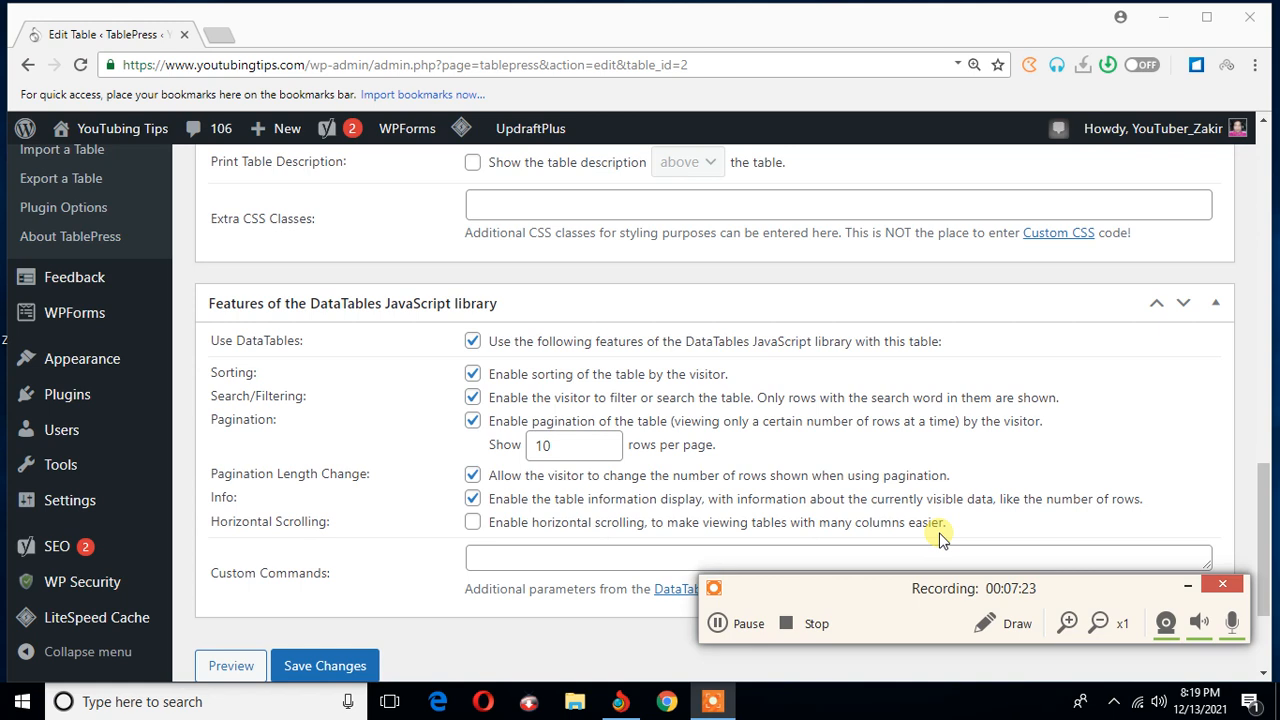
mouse_move(510, 396)
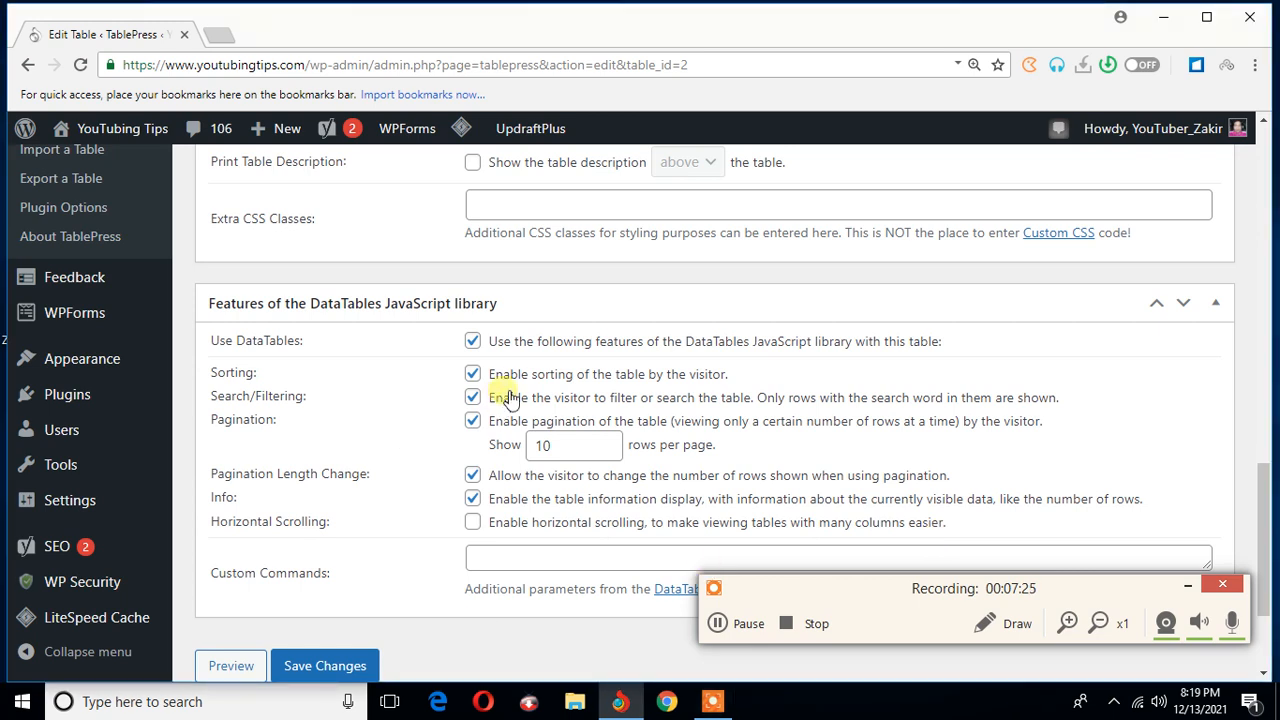
mouse_move(572, 396)
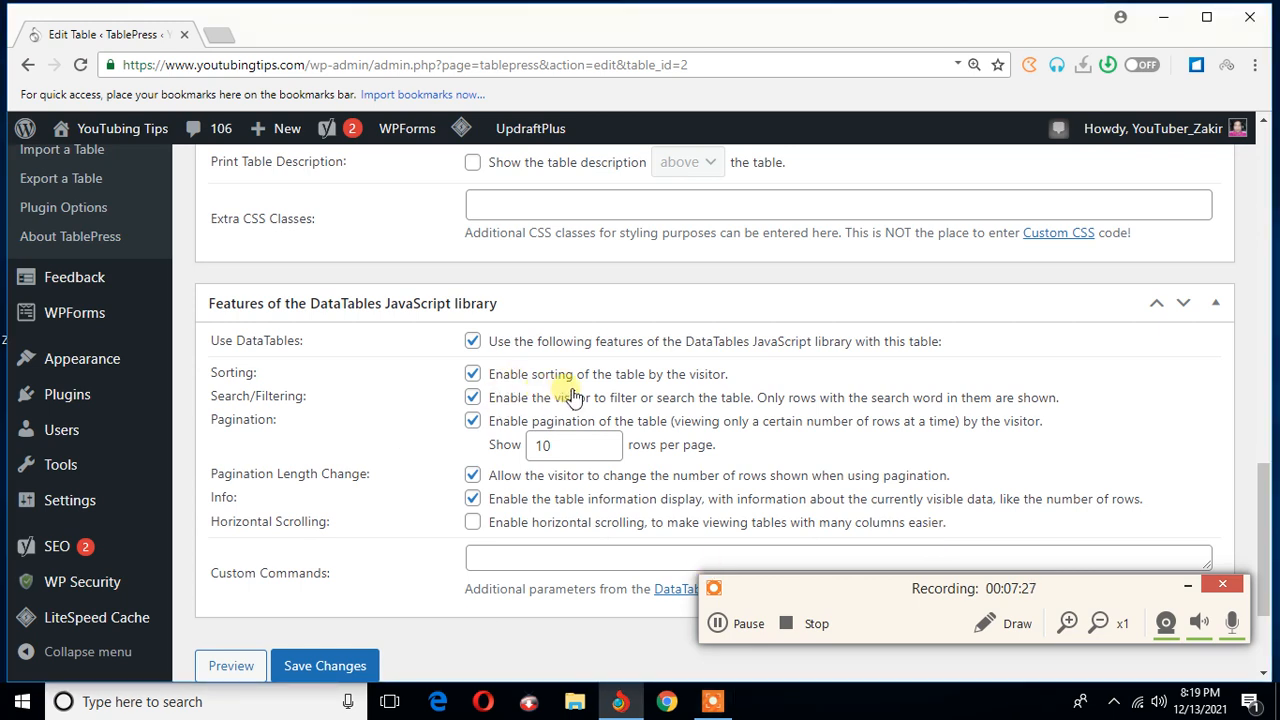
mouse_move(740, 388)
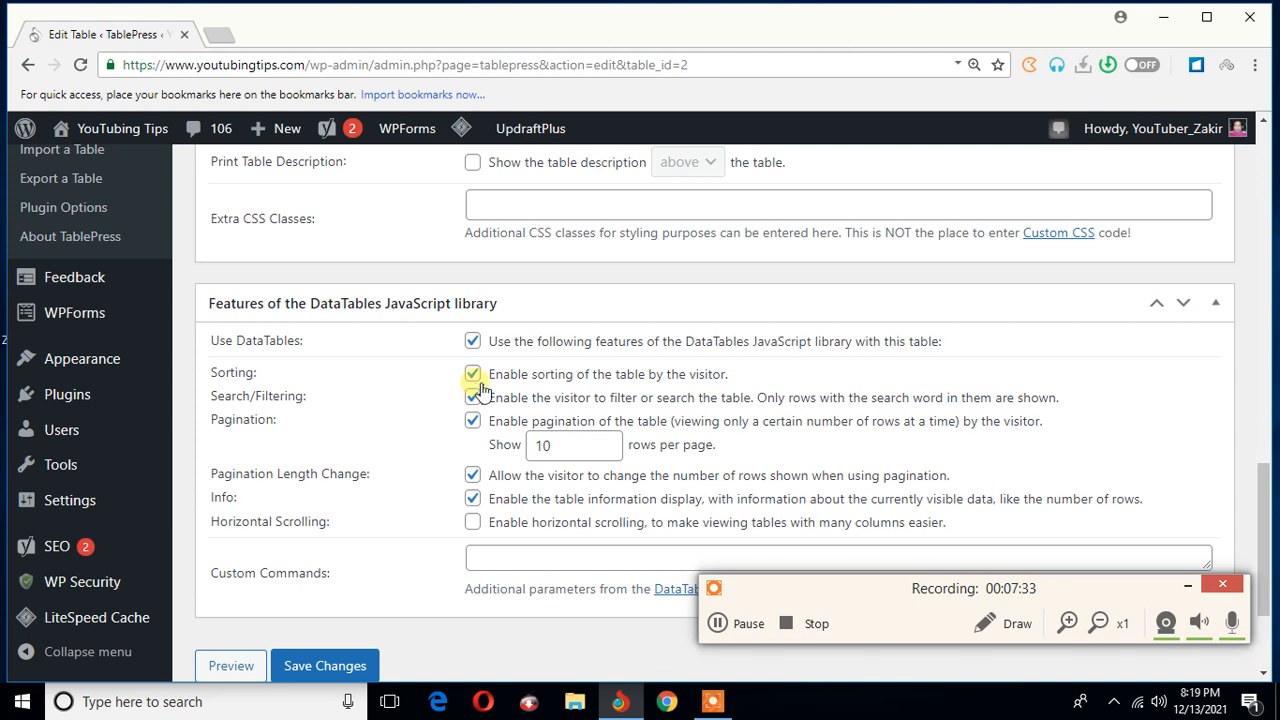
mouse_move(384, 422)
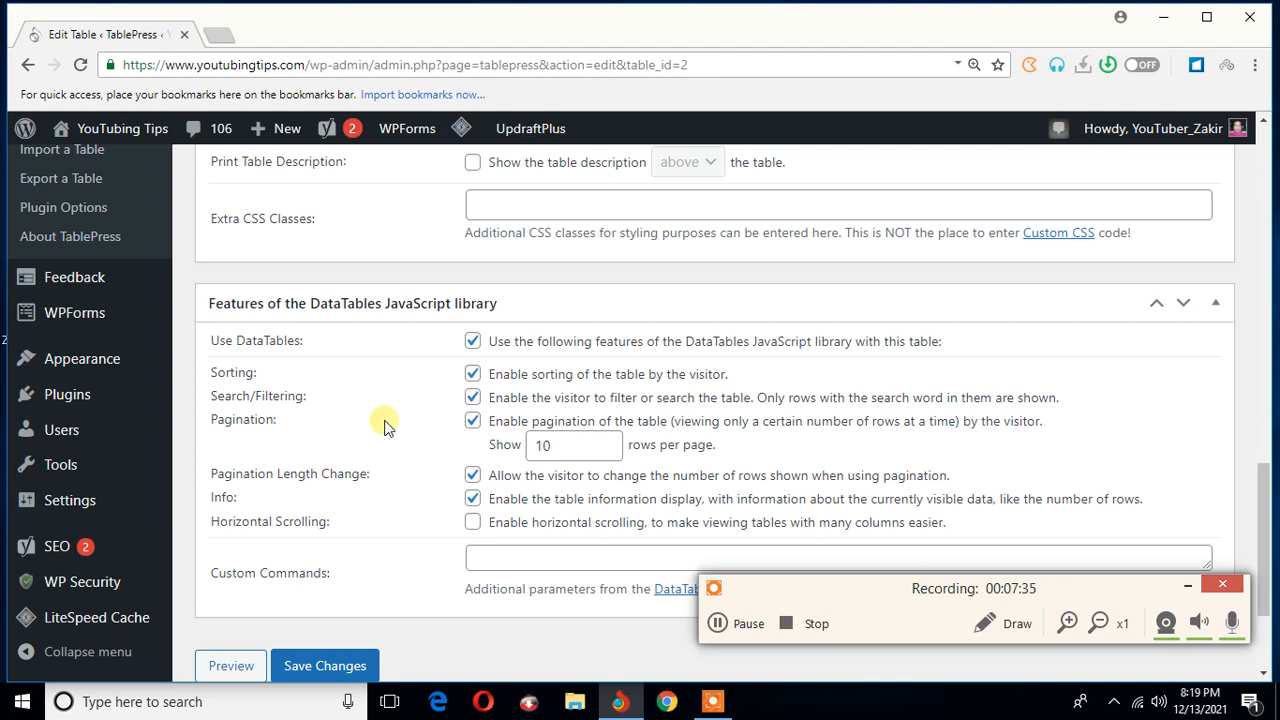
- Preview the Employees table with its five columns and four employee rows
scroll(up, 3)
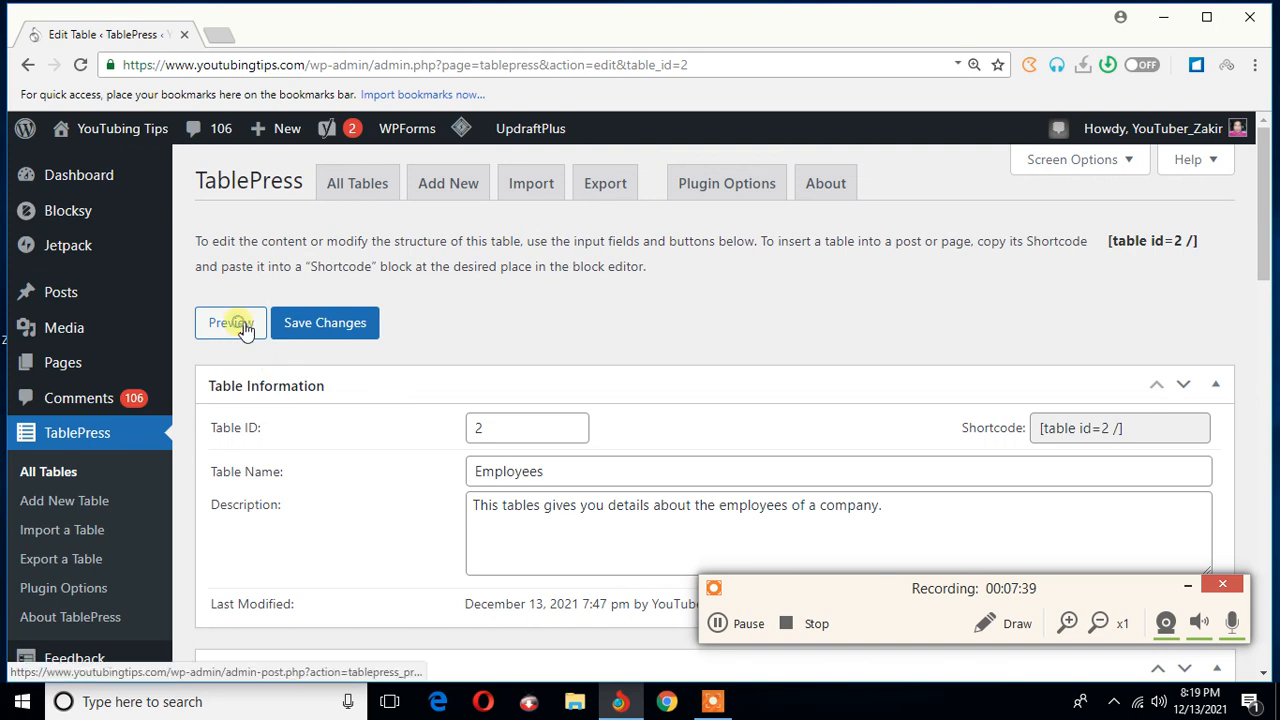
click(230, 322)
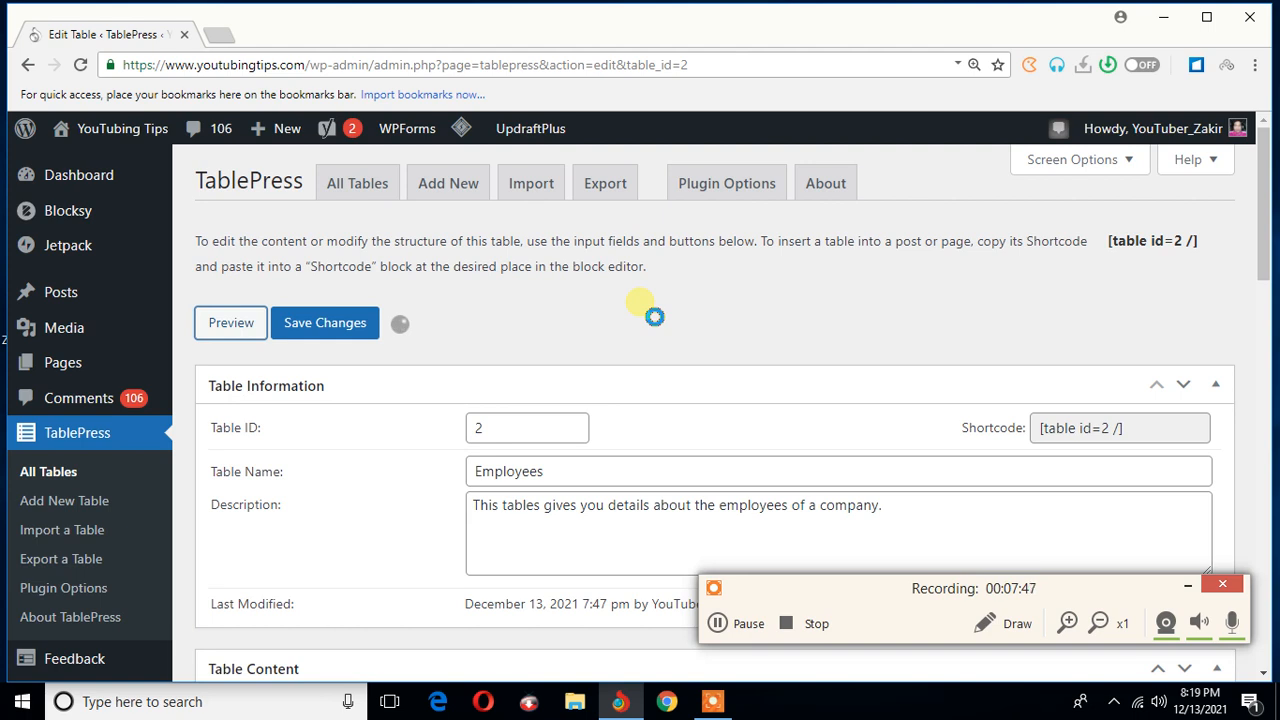
click(230, 322)
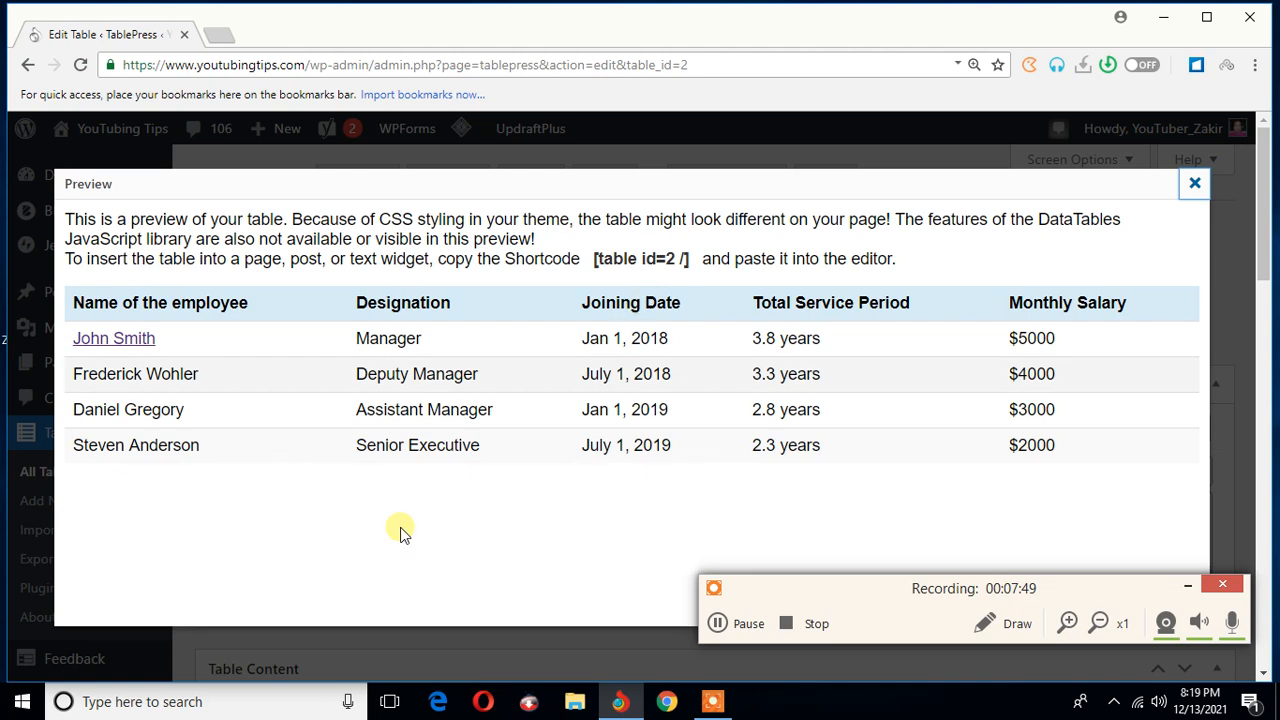
mouse_move(550, 312)
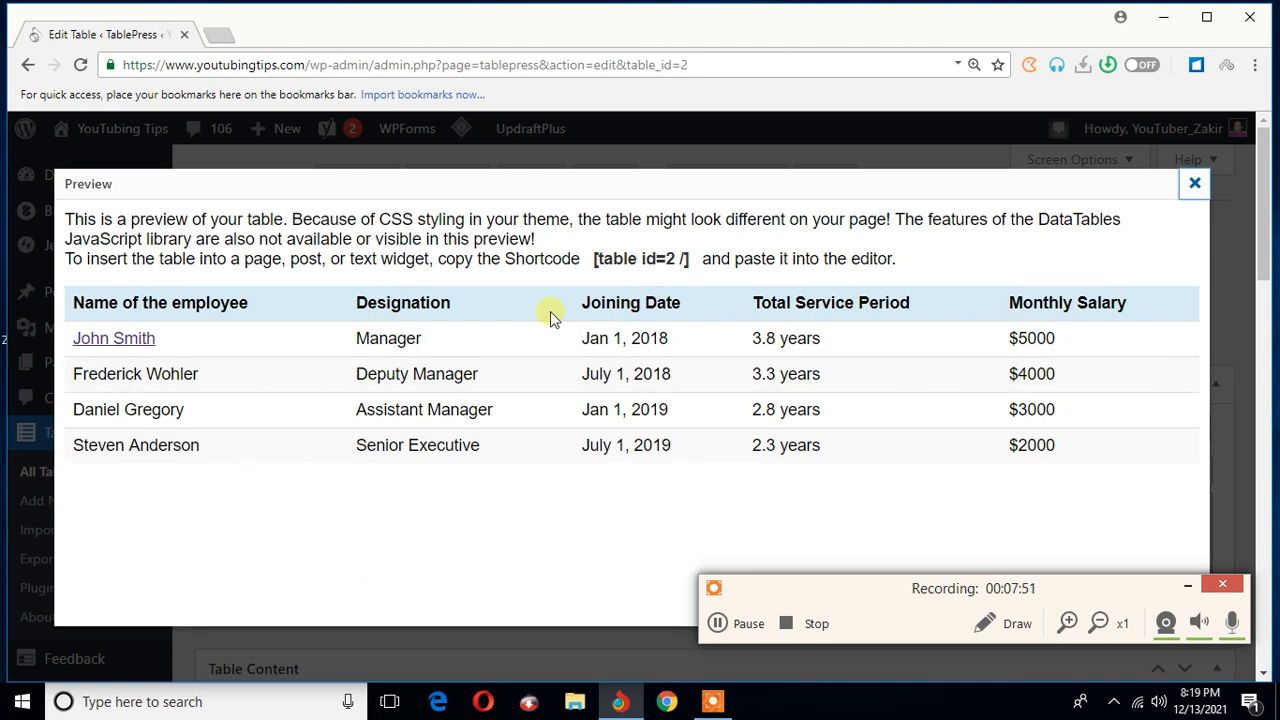
mouse_move(1022, 312)
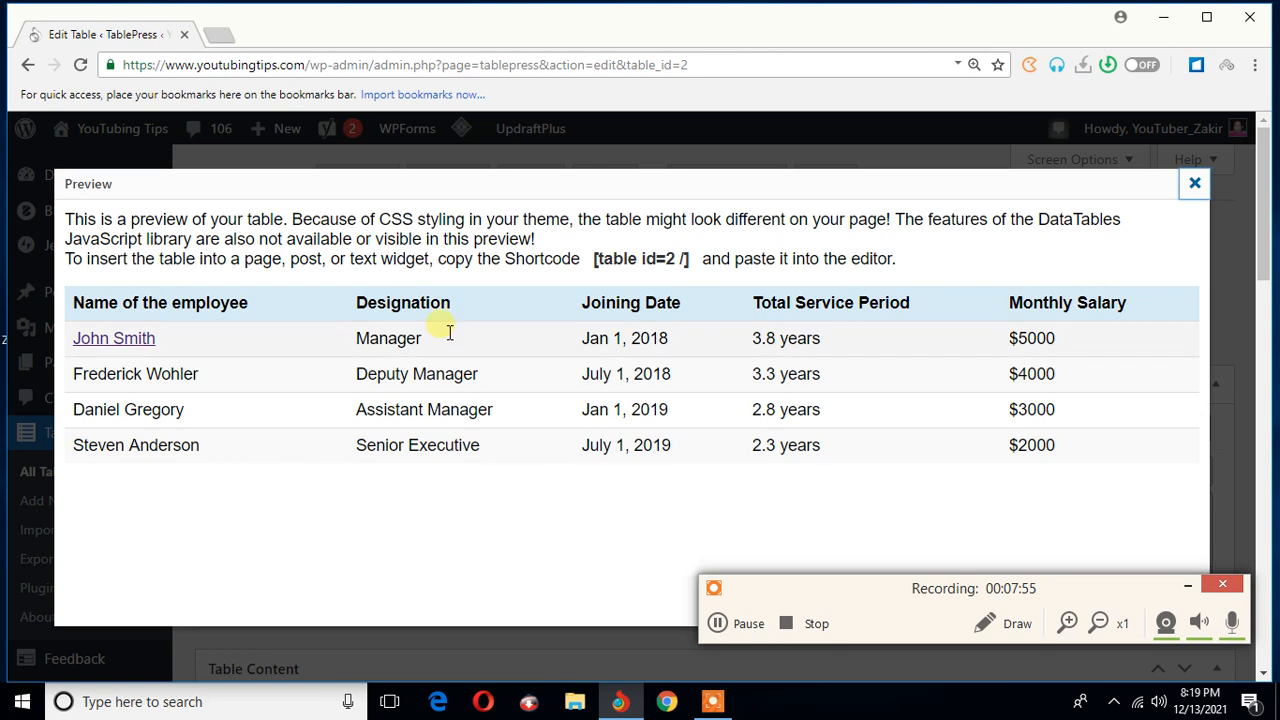
mouse_move(1194, 184)
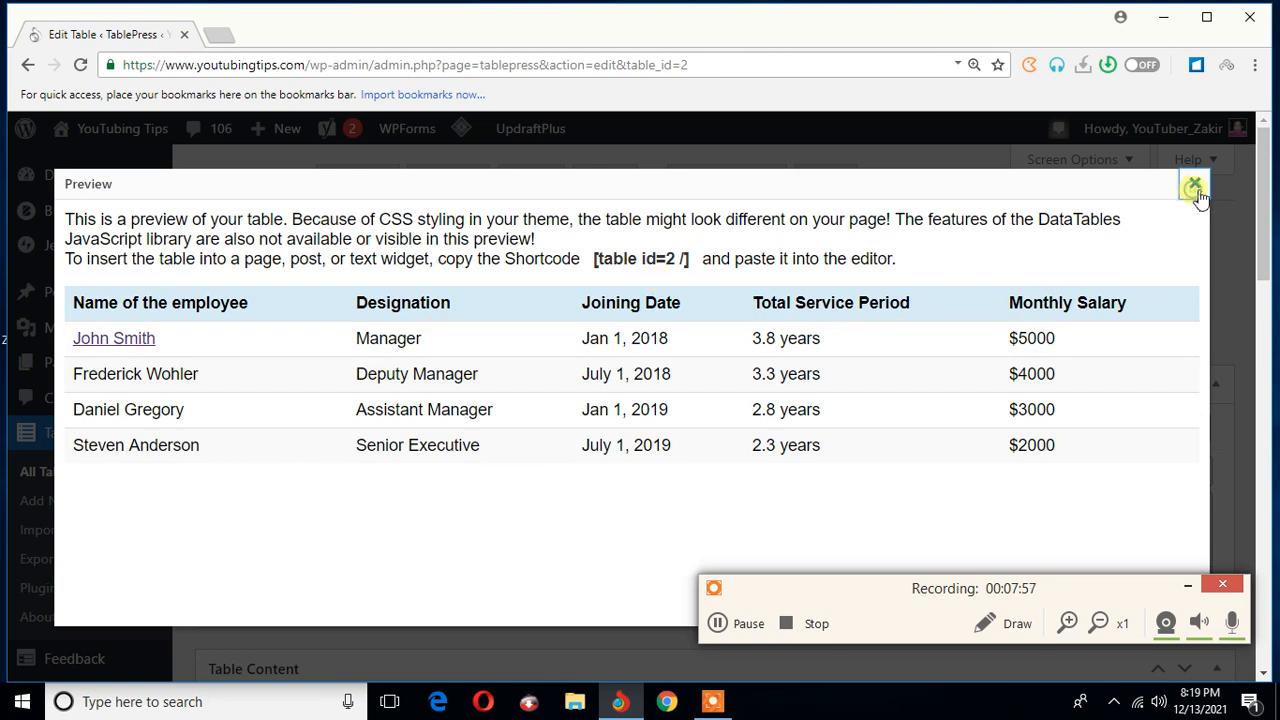
mouse_move(464, 444)
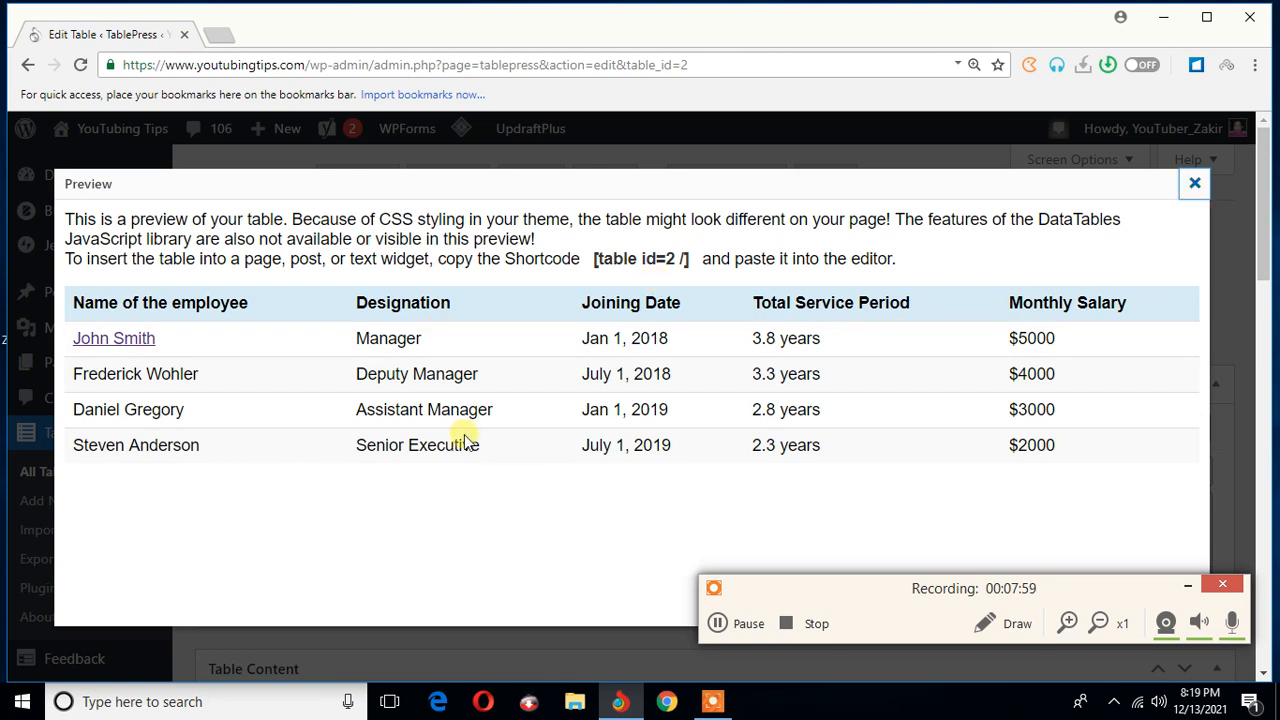
mouse_move(460, 472)
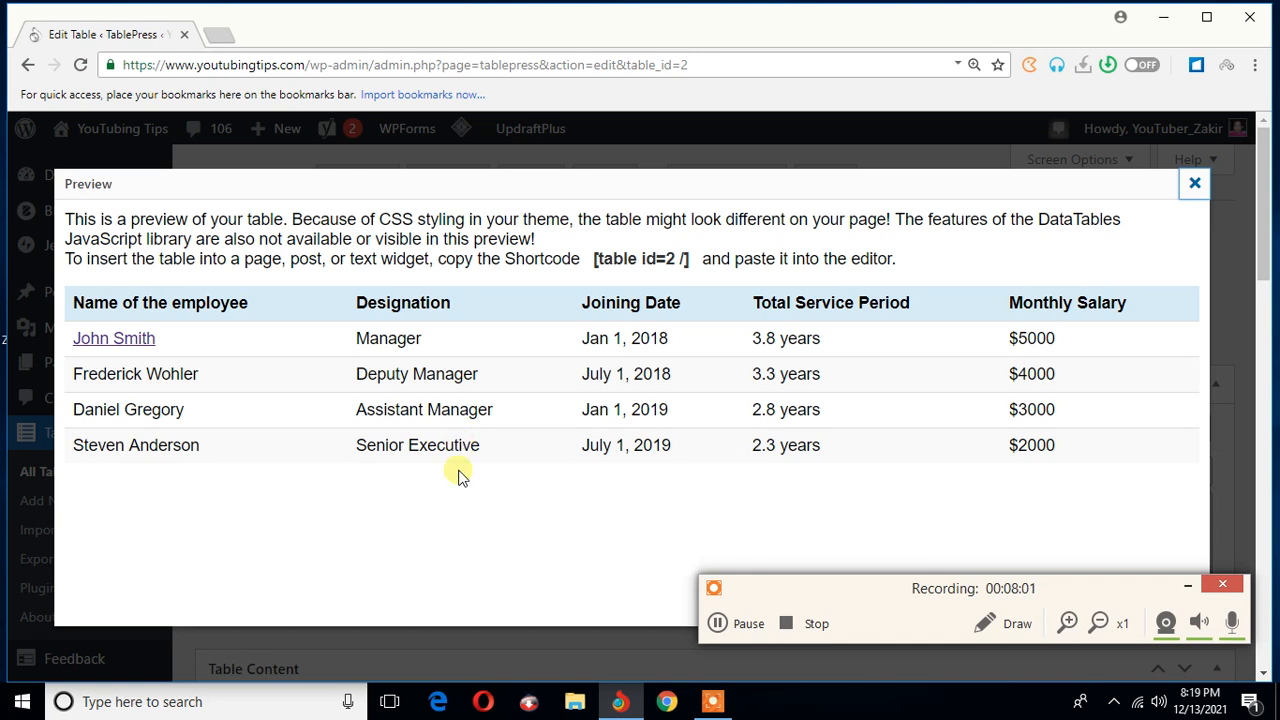
- Close the preview and save the Employees table until 'Saving successful' appears
click(1194, 184)
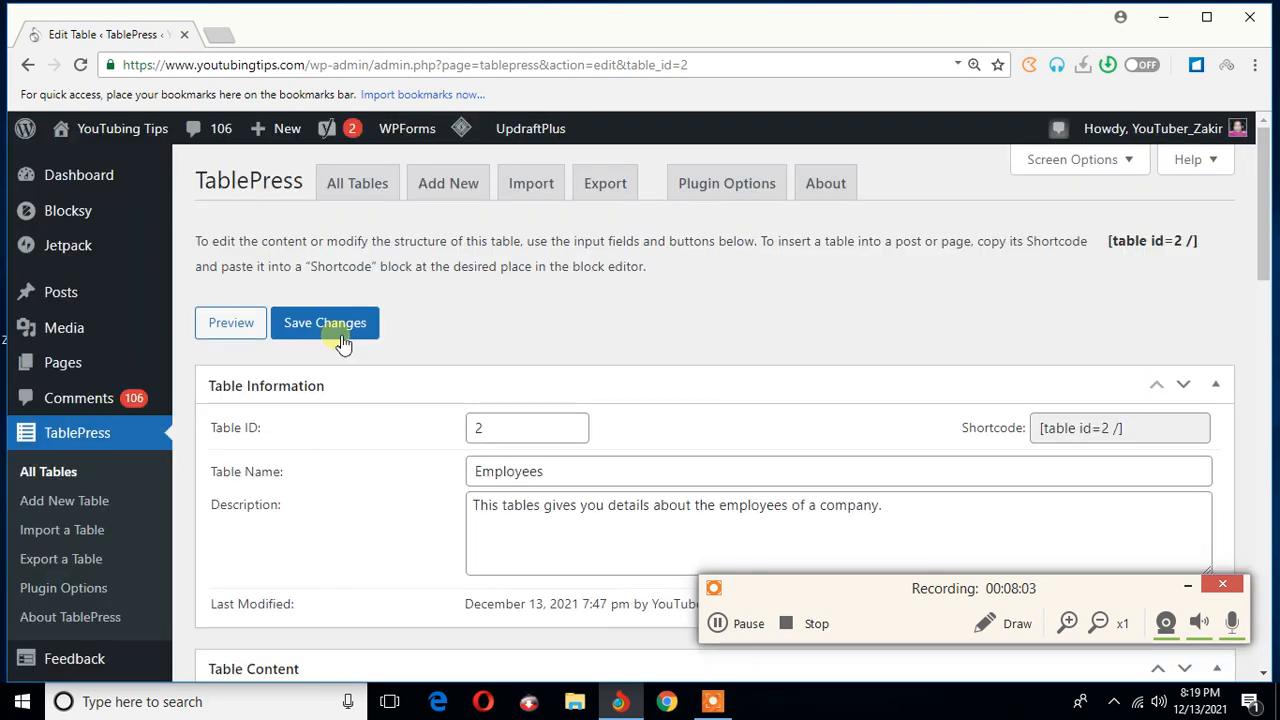
click(324, 322)
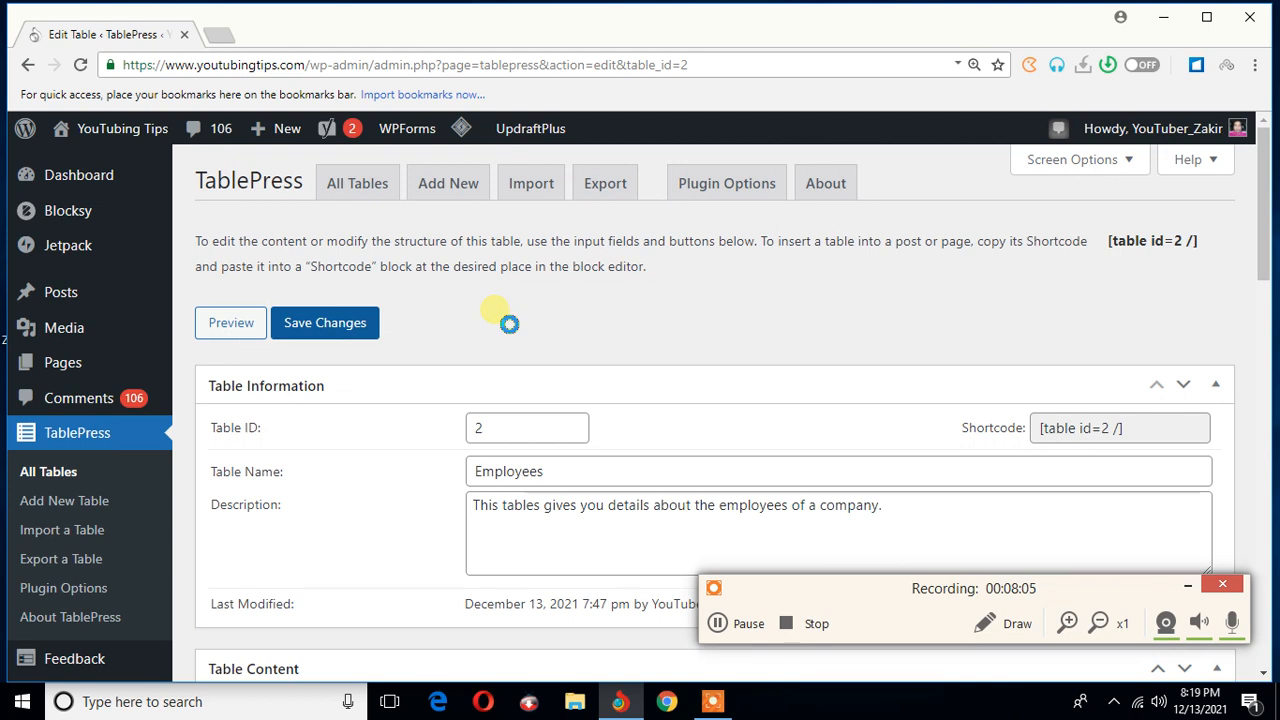
click(324, 322)
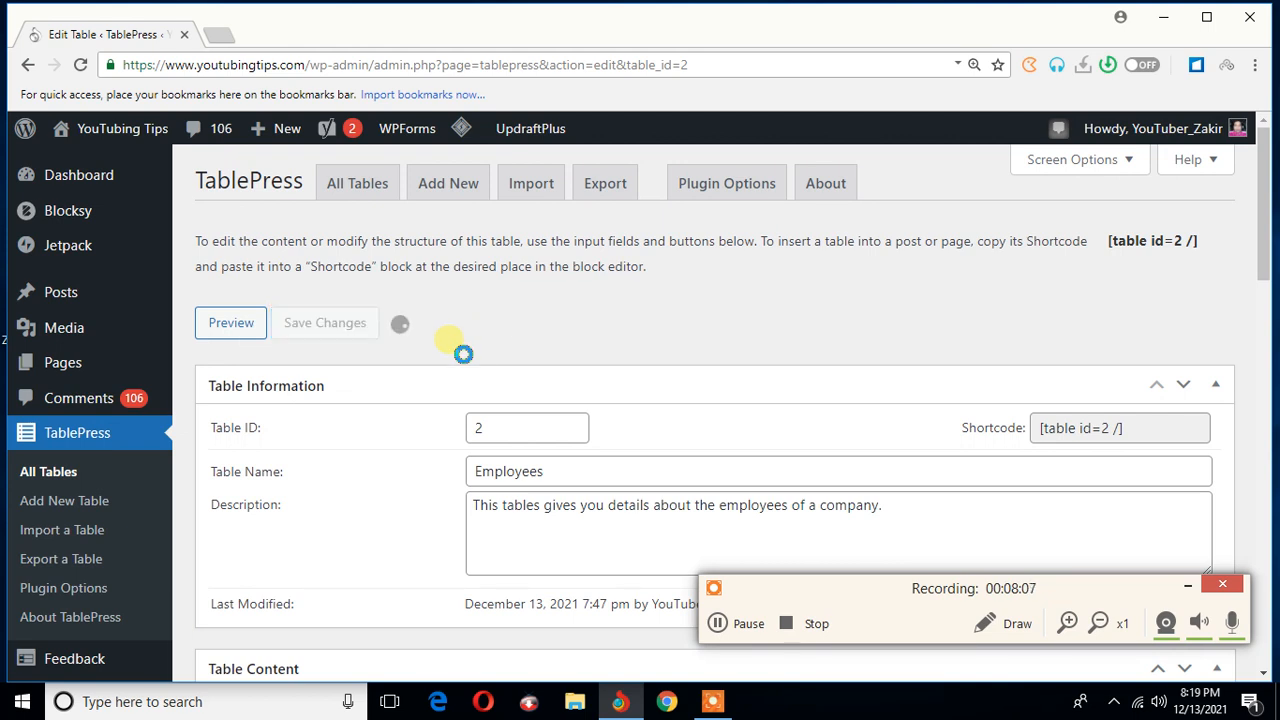
click(324, 322)
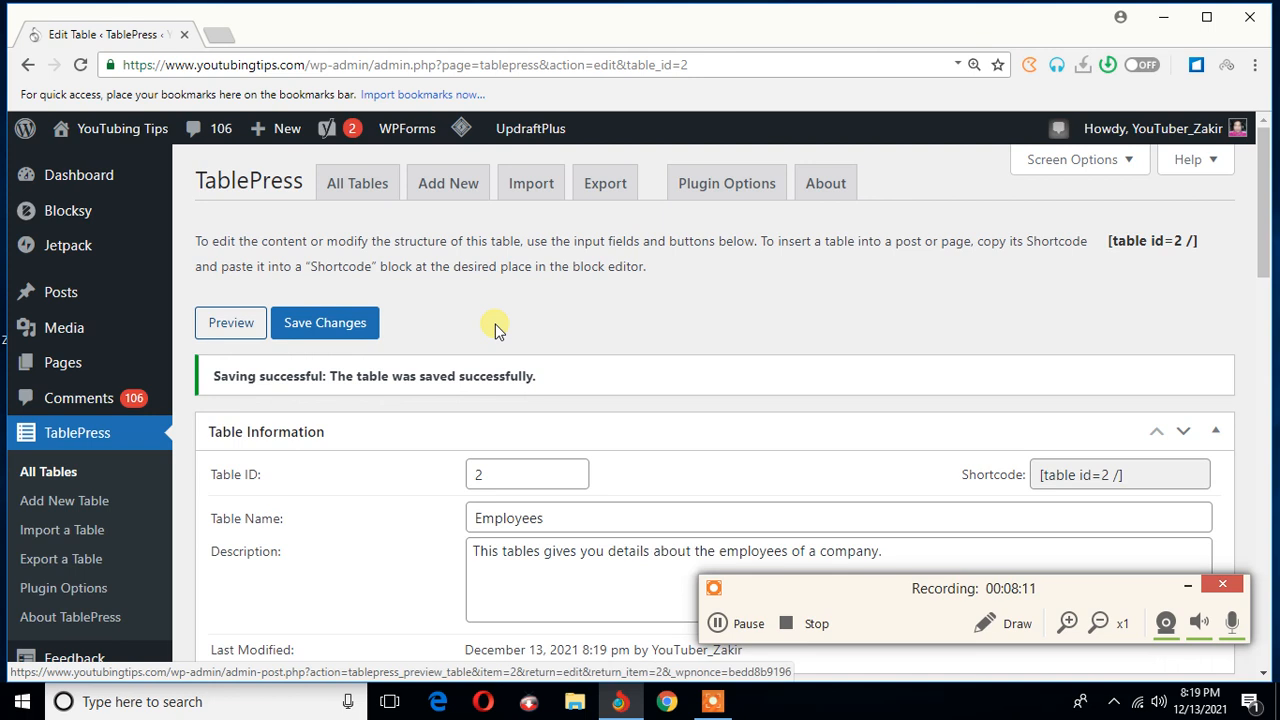
- Preview the saved Employees table again, then close the preview
click(230, 322)
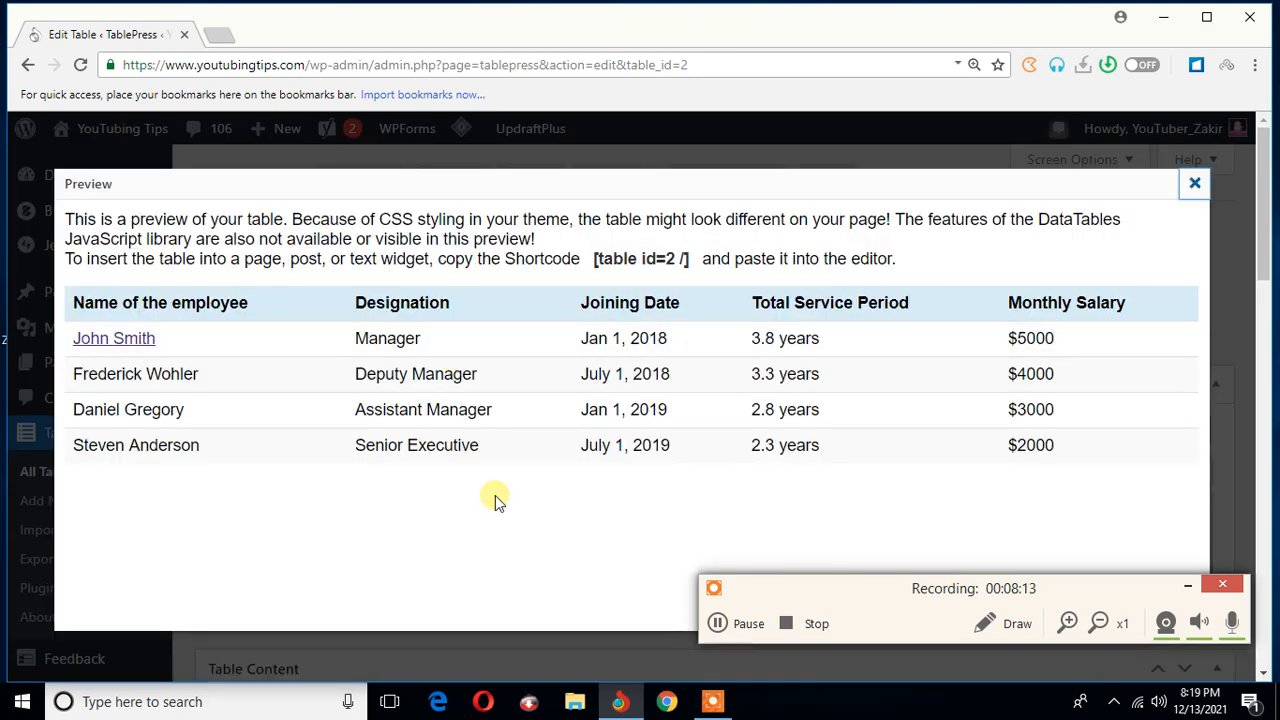
mouse_move(1116, 238)
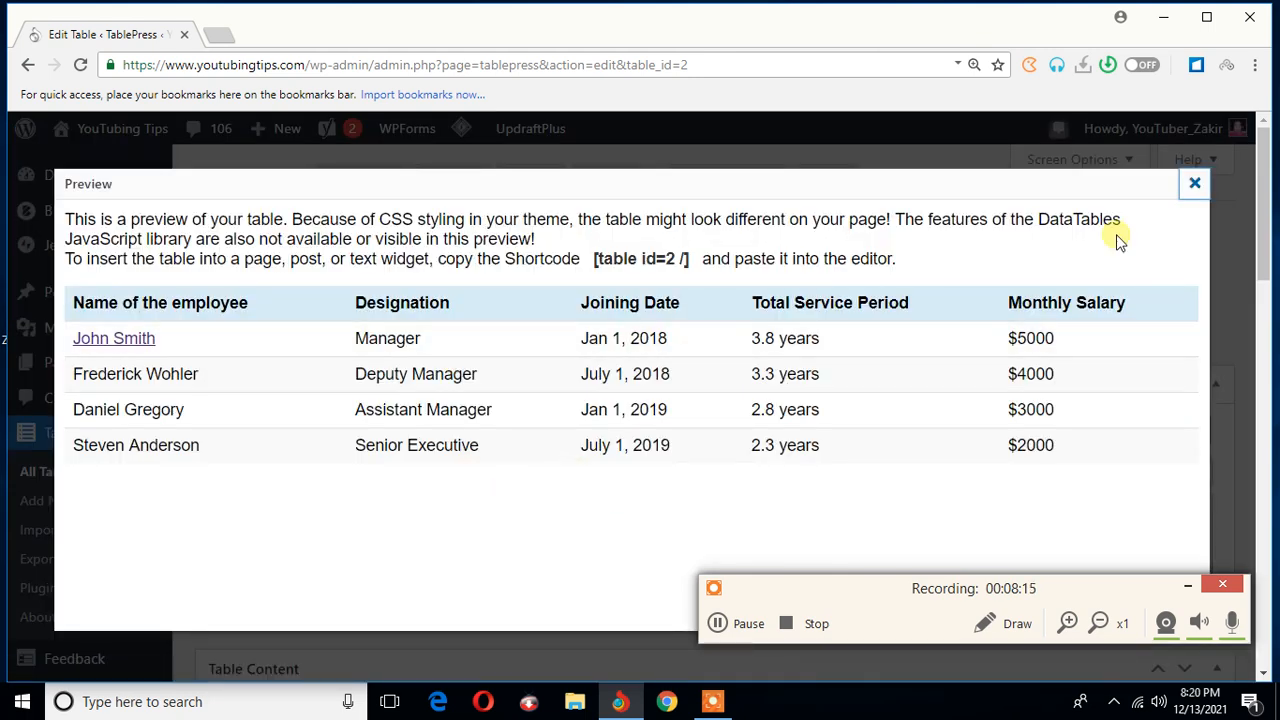
mouse_move(1194, 184)
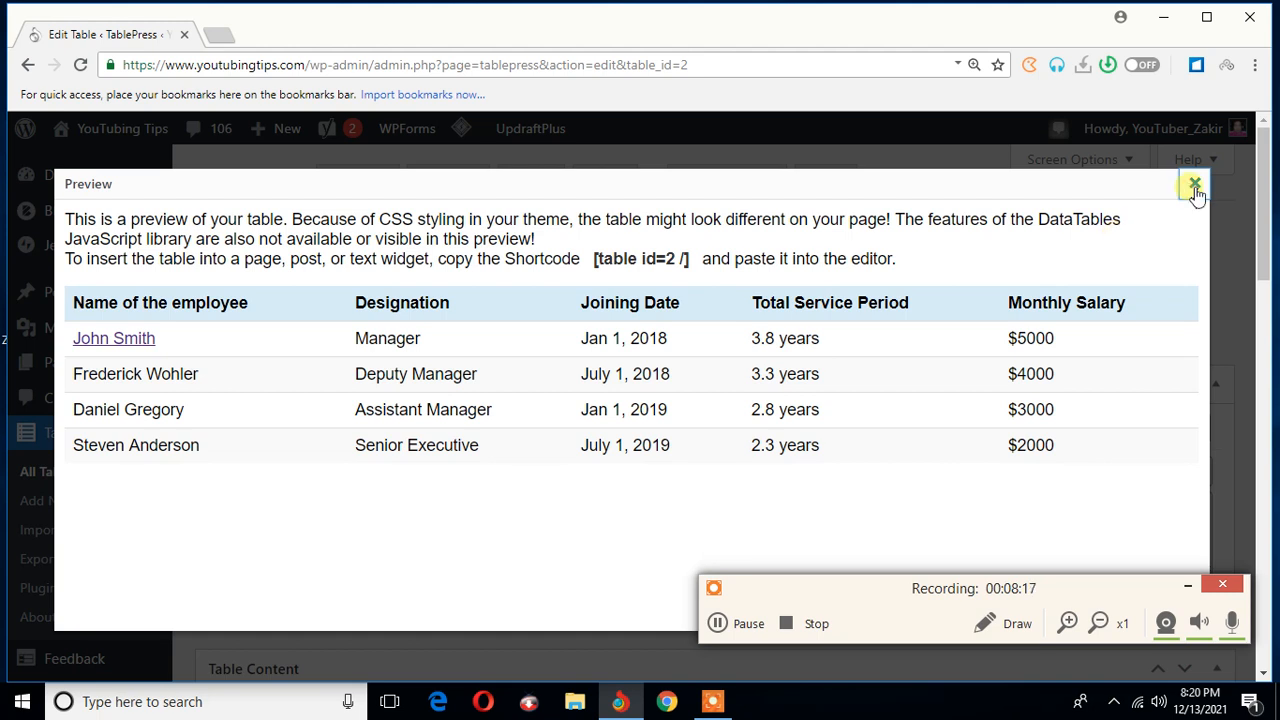
mouse_move(472, 458)
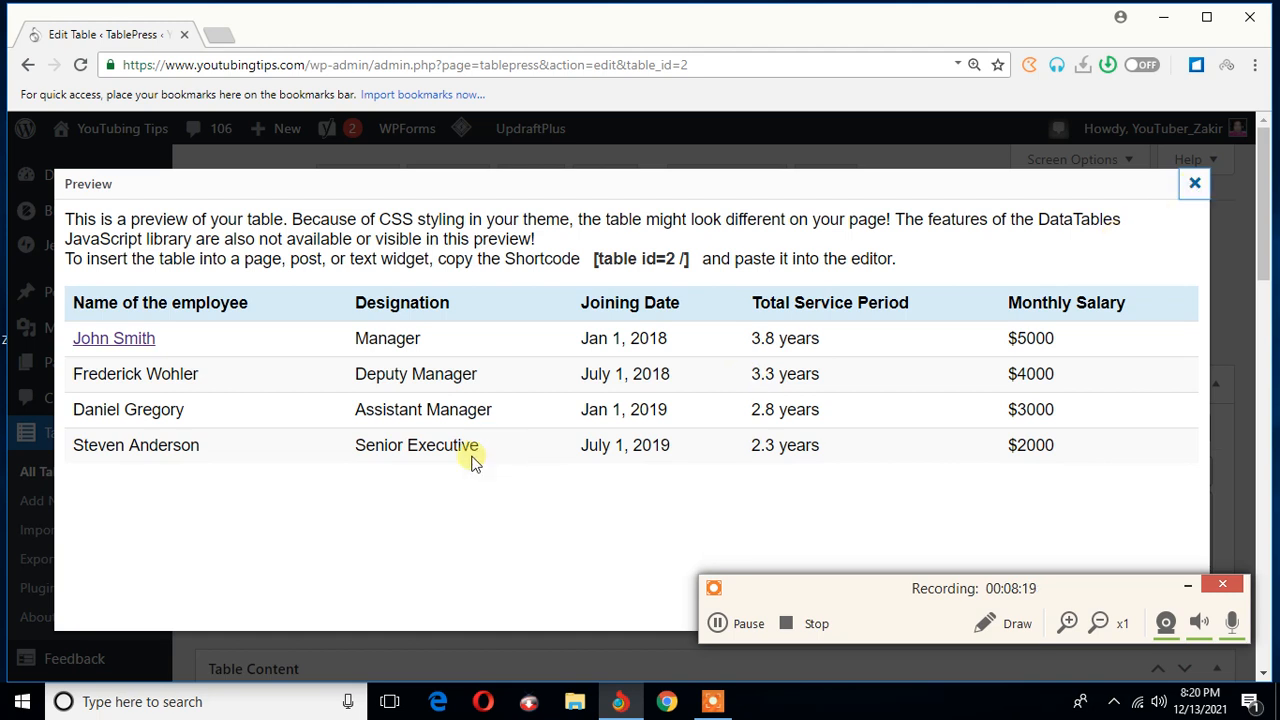
mouse_move(730, 528)
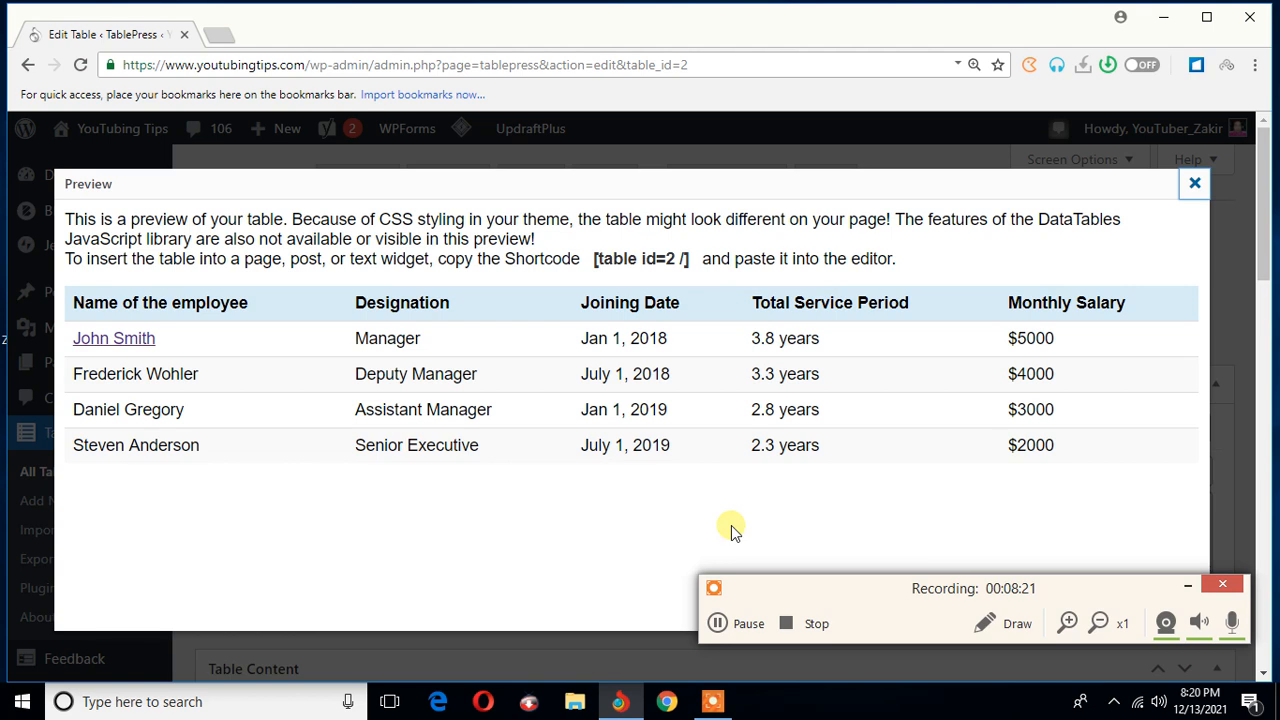
click(288, 34)
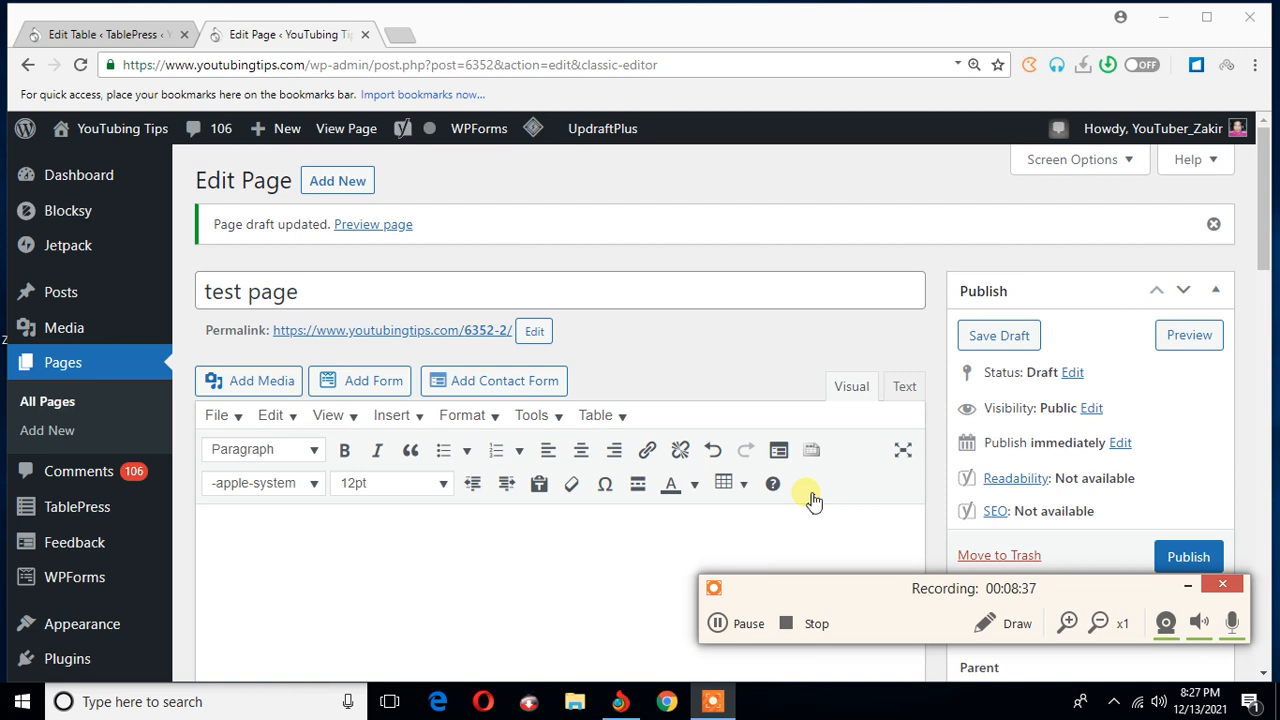
mouse_move(236, 320)
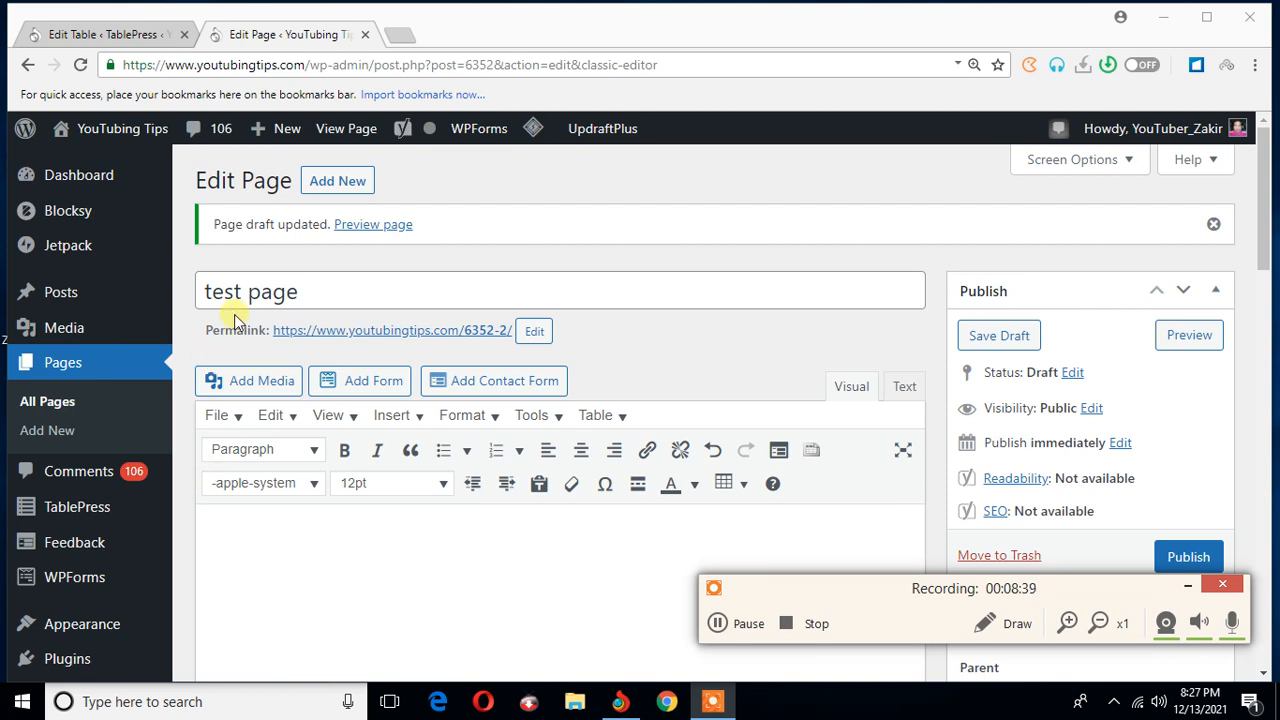
mouse_move(420, 544)
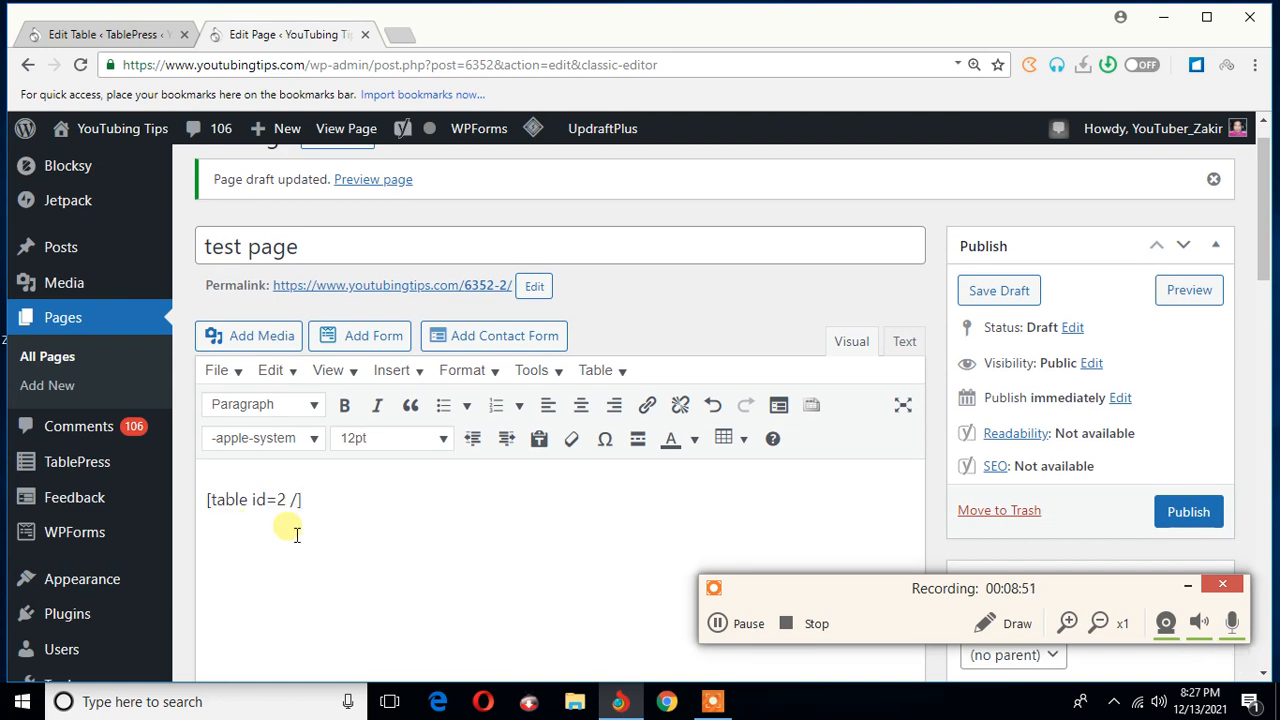
- Save 'test page' as a draft with the shortcode [table id=2 /] in its content
click(998, 290)
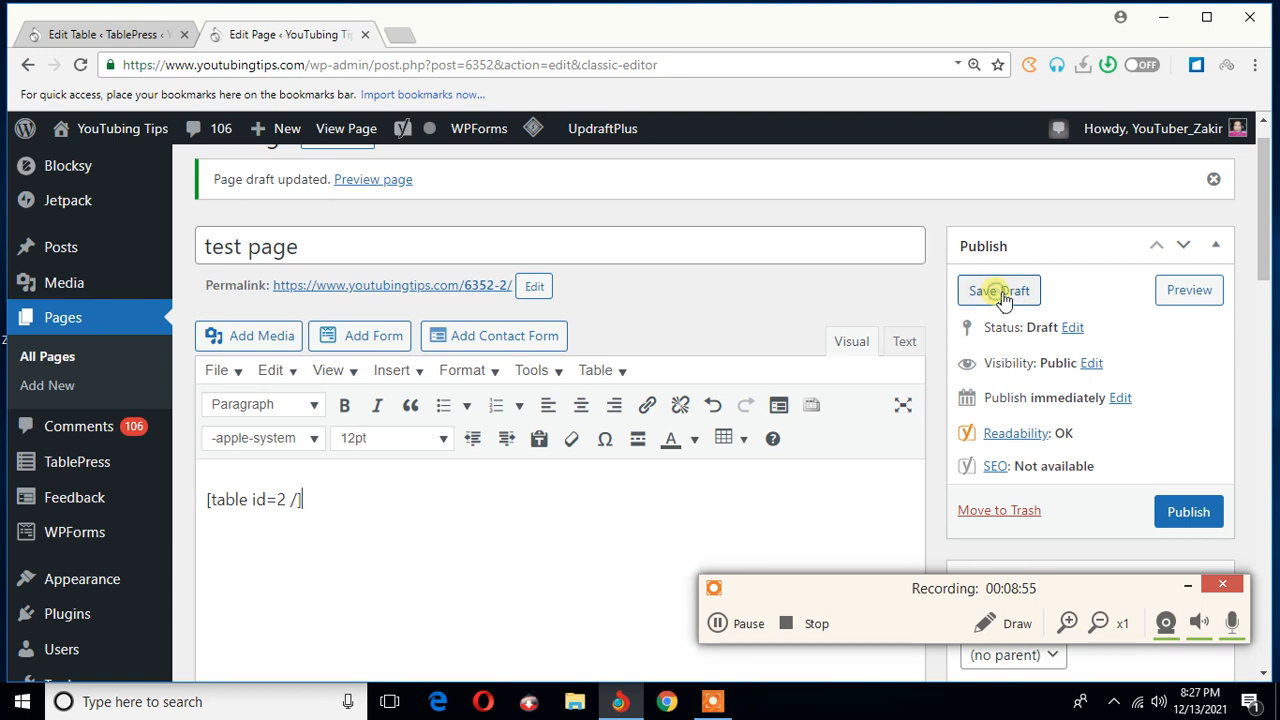
click(998, 290)
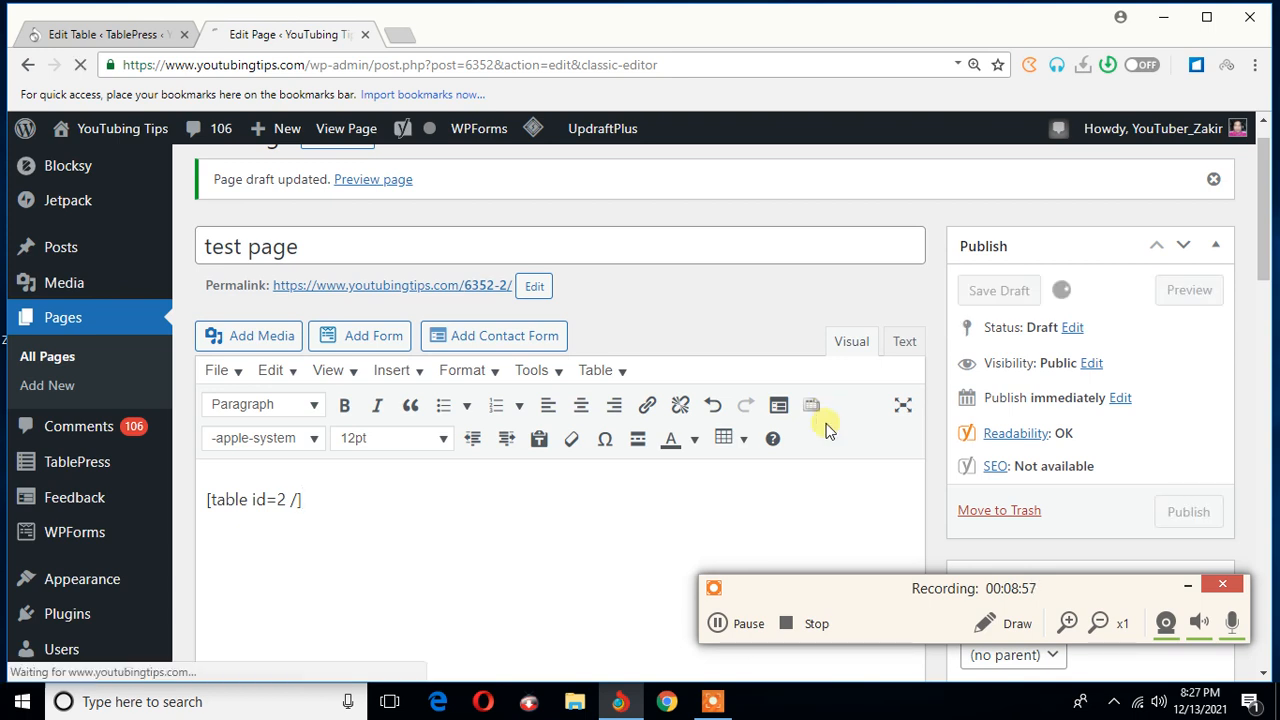
mouse_move(850, 486)
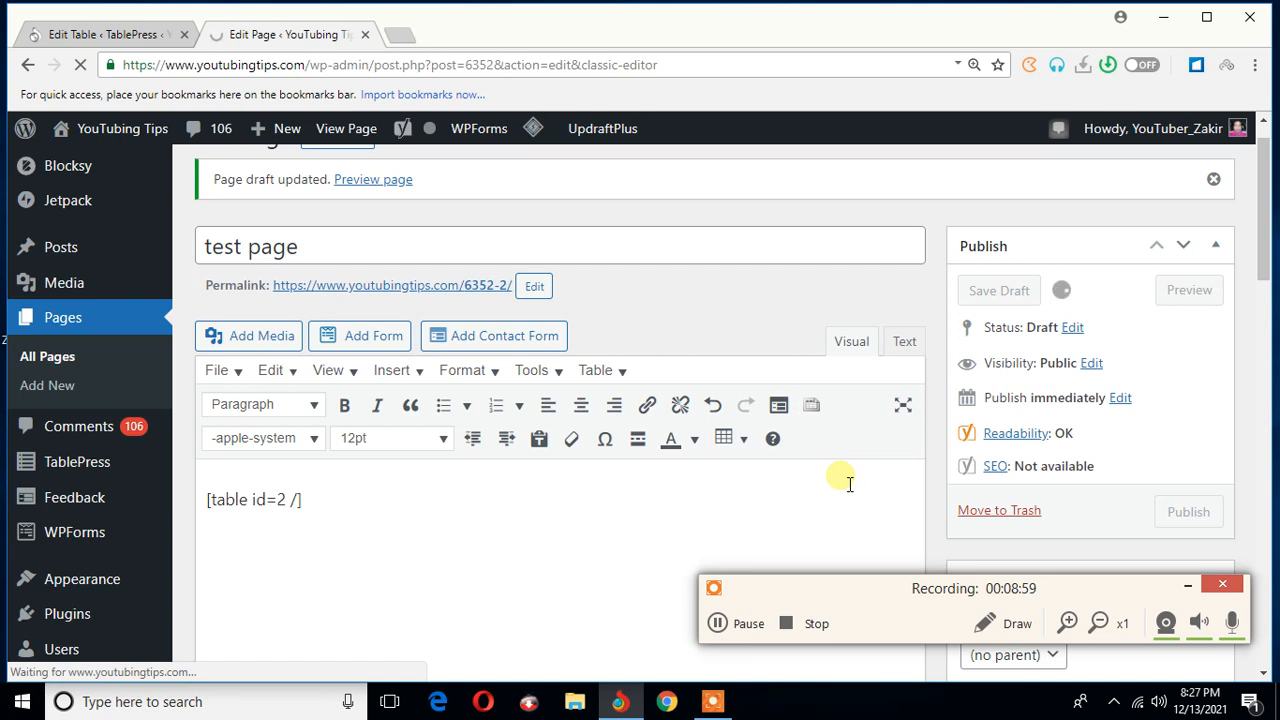
mouse_move(798, 464)
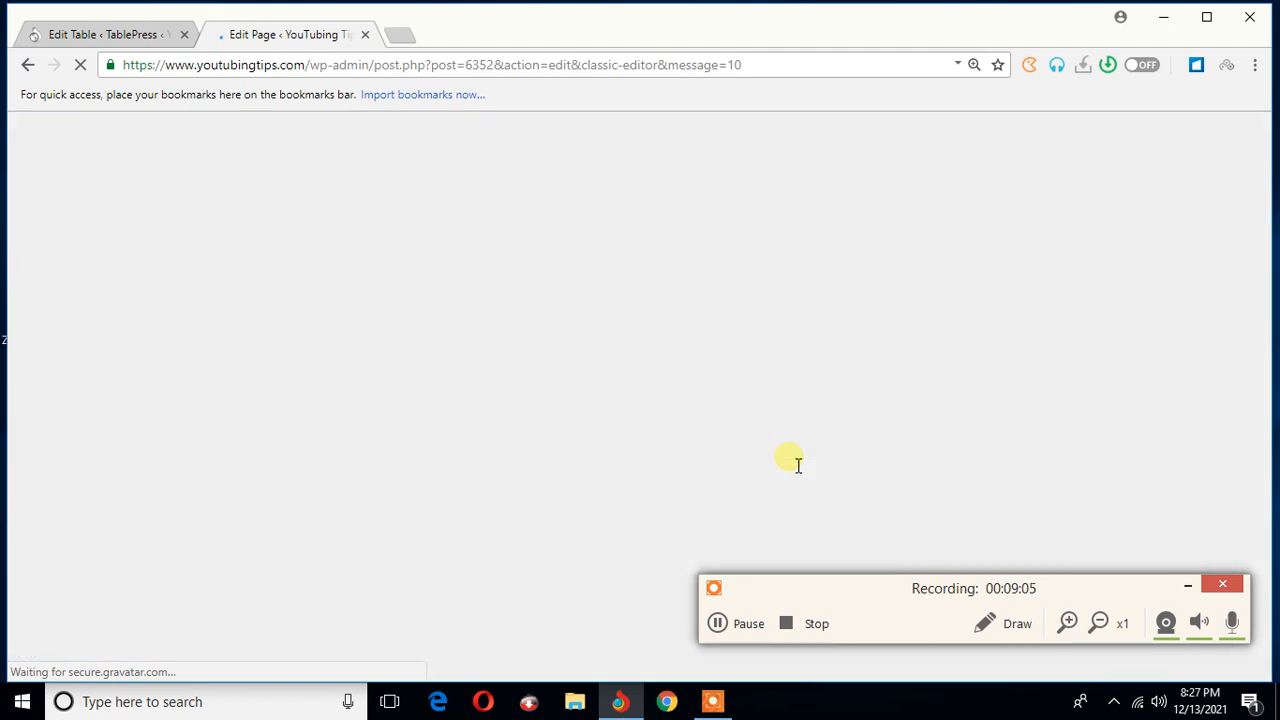
mouse_move(752, 528)
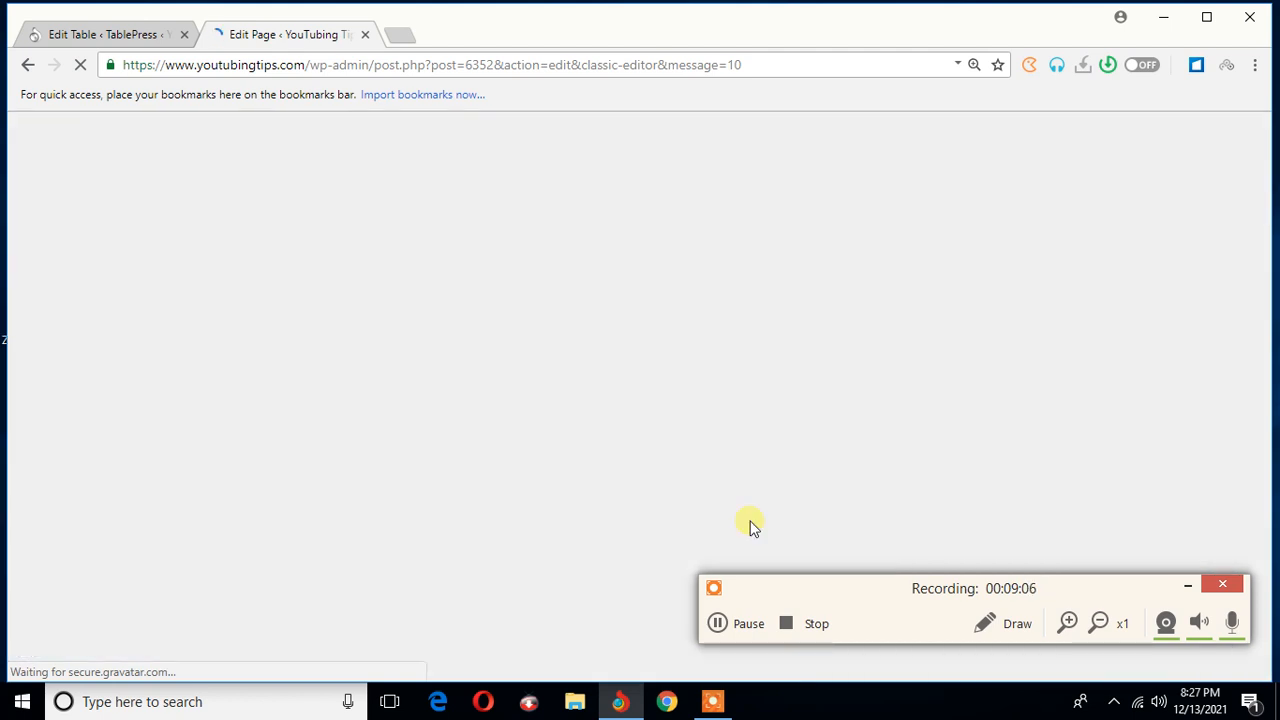
mouse_move(768, 548)
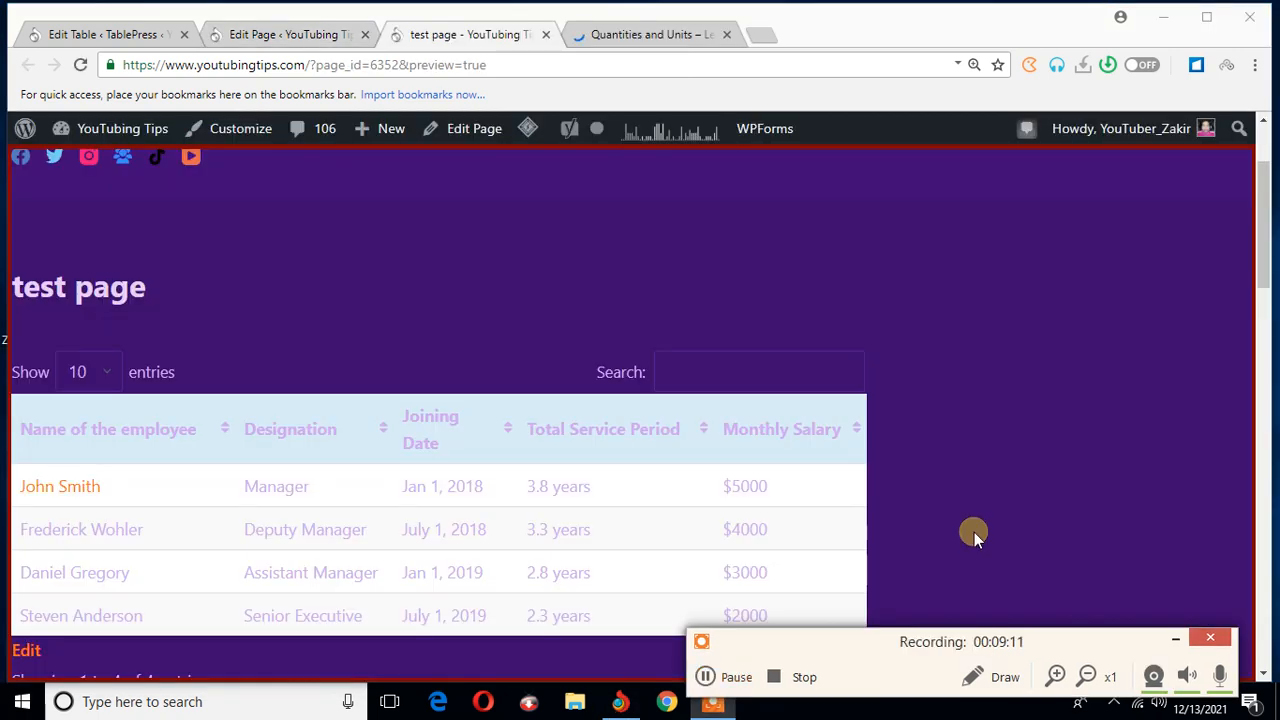
mouse_move(18, 300)
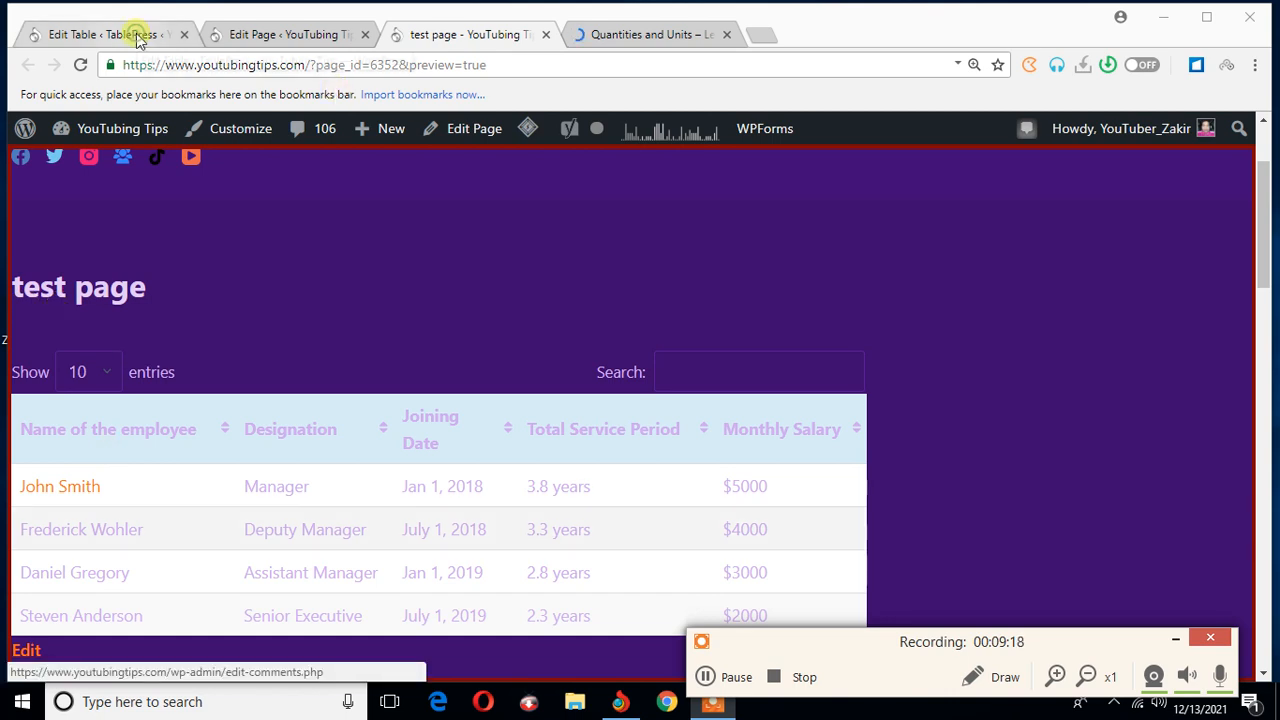
- Check the Sorting option in TablePress settings and return to the test page preview
click(100, 34)
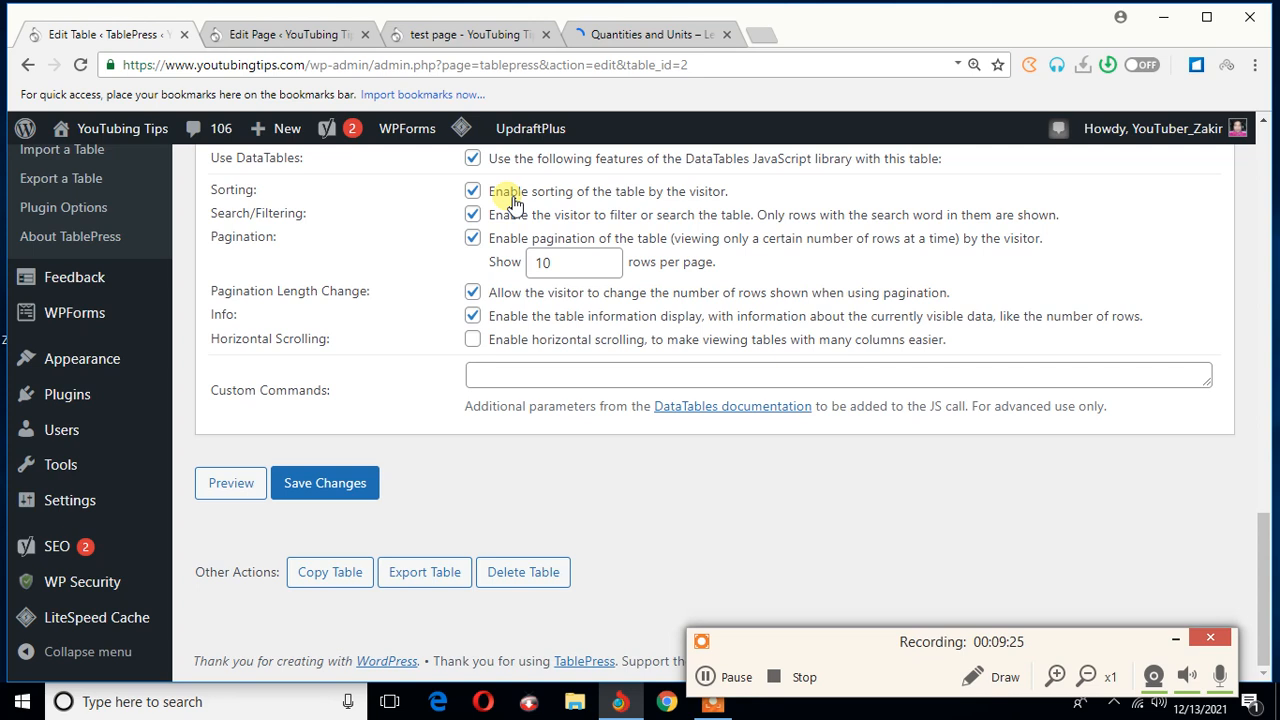
mouse_move(712, 204)
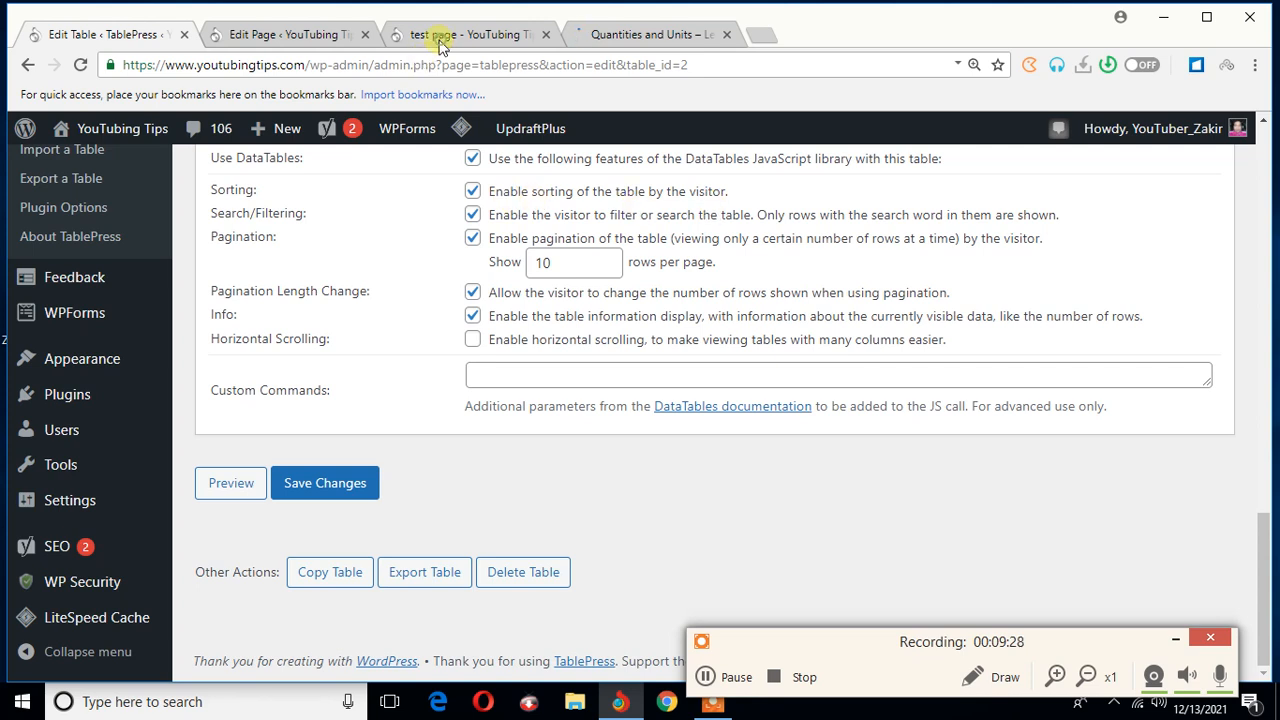
click(470, 34)
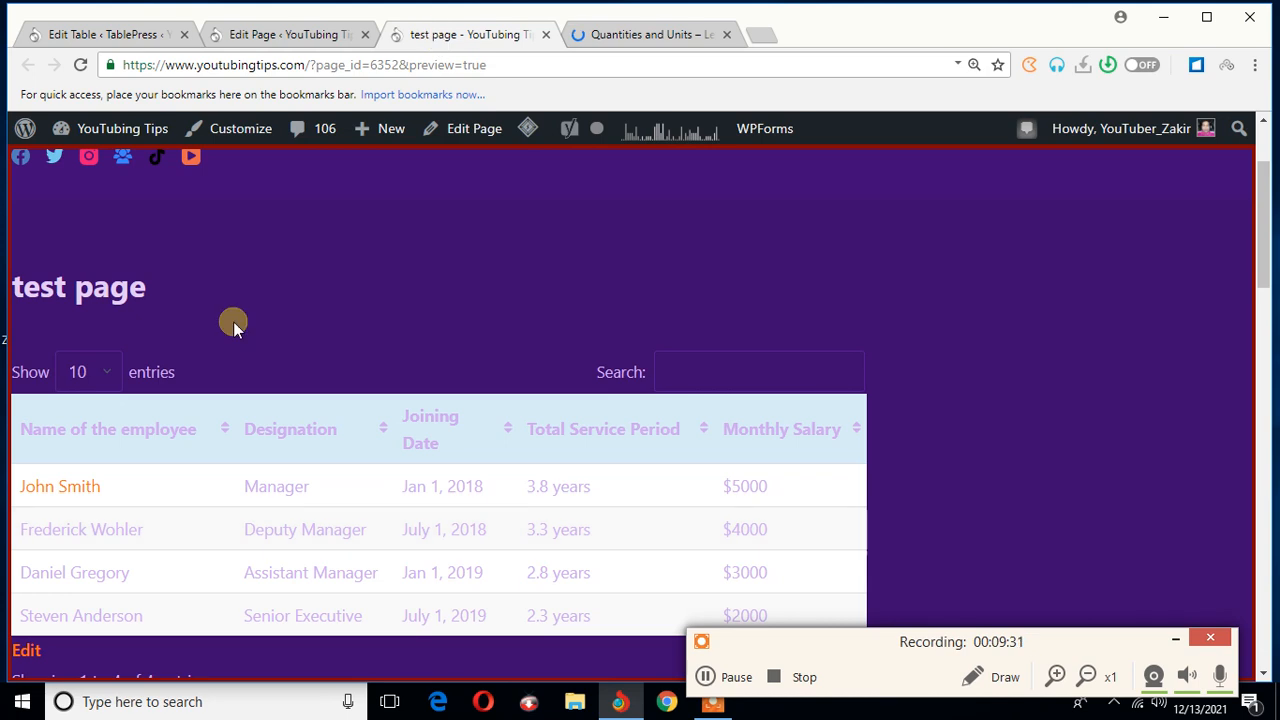
mouse_move(284, 330)
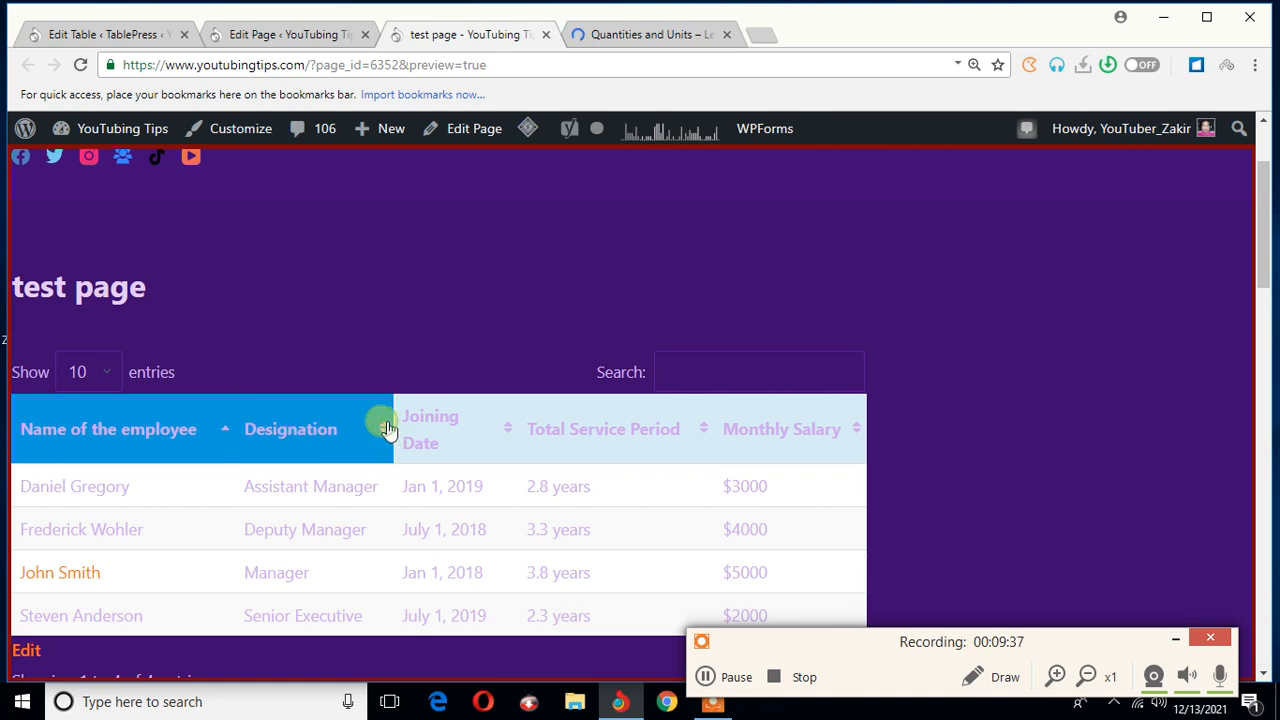
- Sort the embedded Employees table by Designation, then by joining date
click(290, 428)
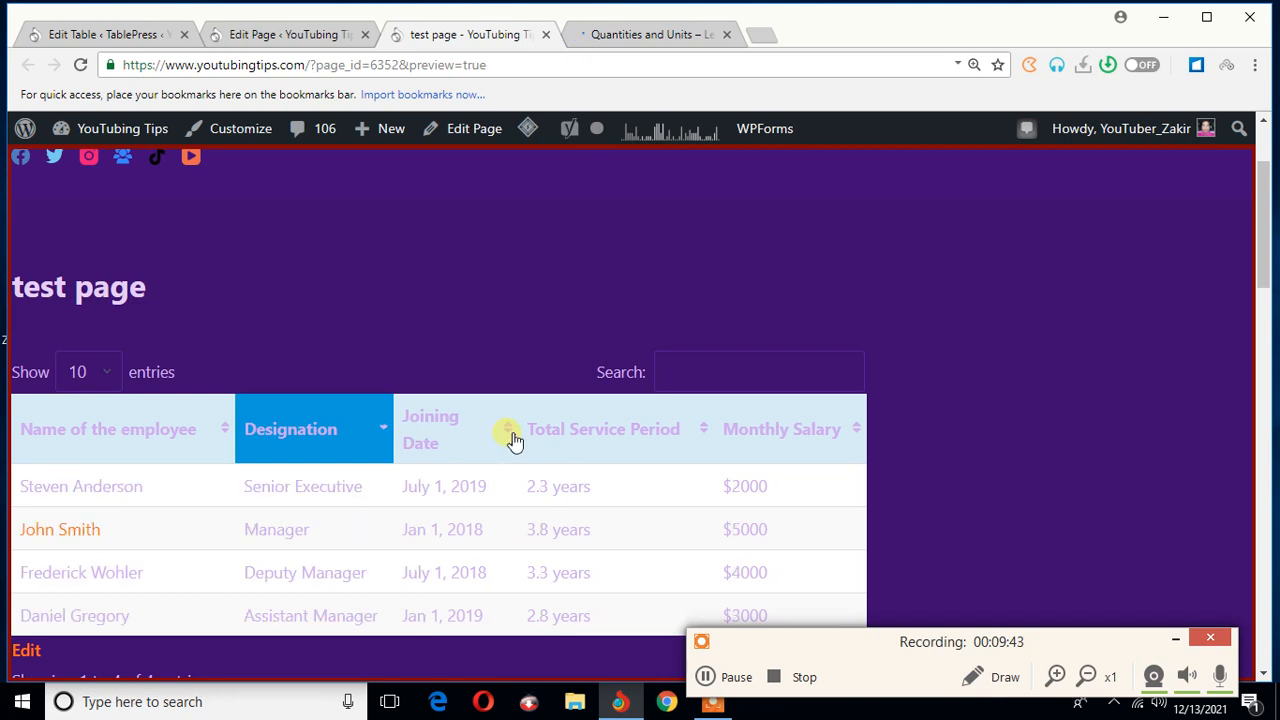
click(644, 34)
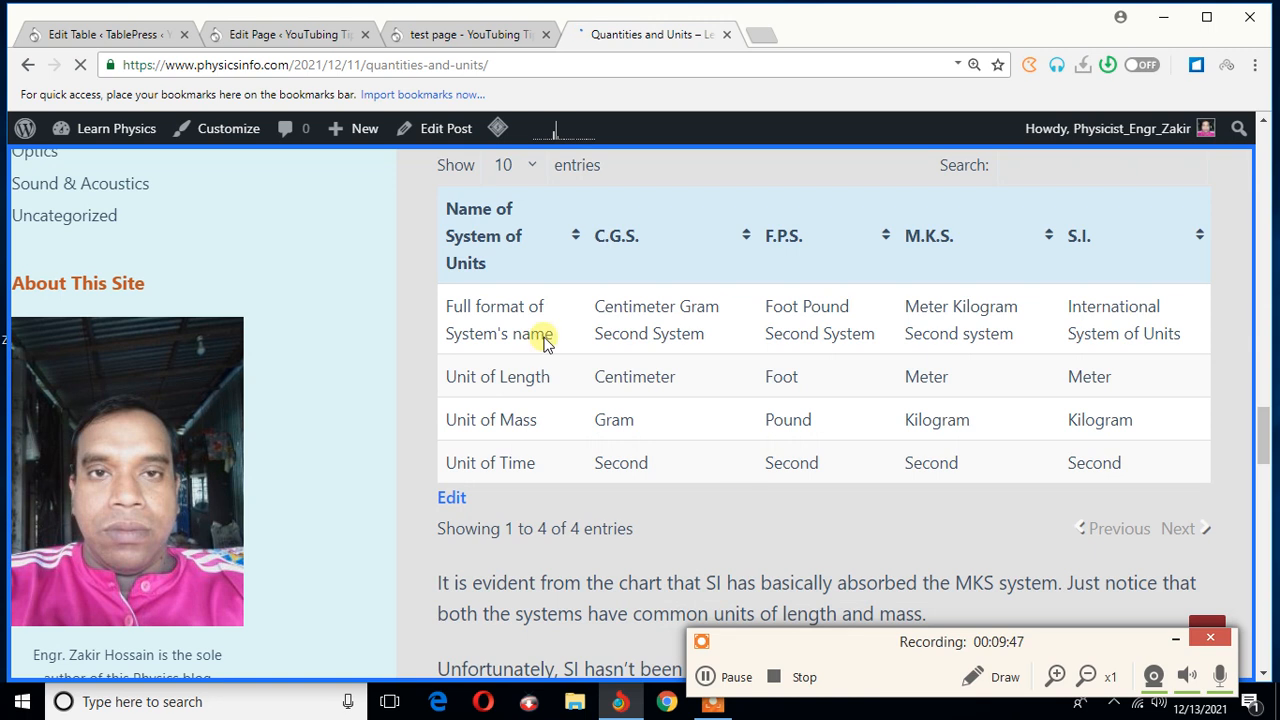
mouse_move(576, 230)
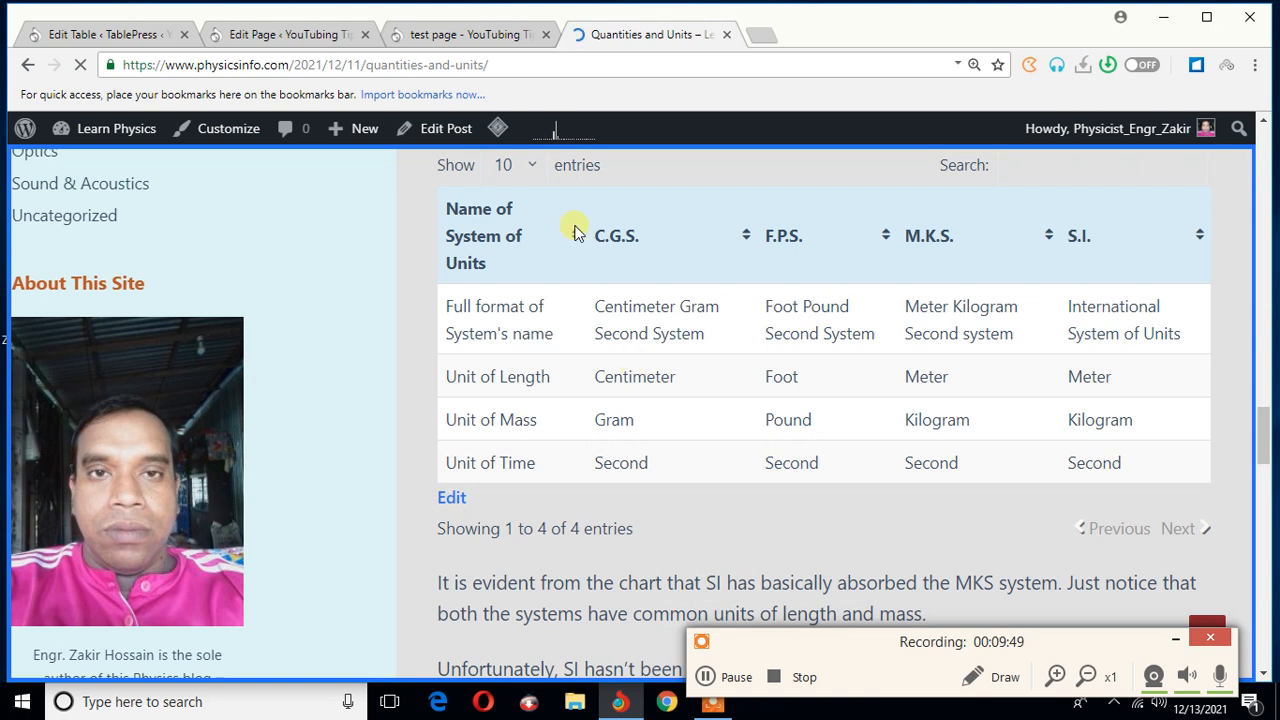
- Sort the Quantities and Units table by the 'Name of System of Units' column
click(616, 236)
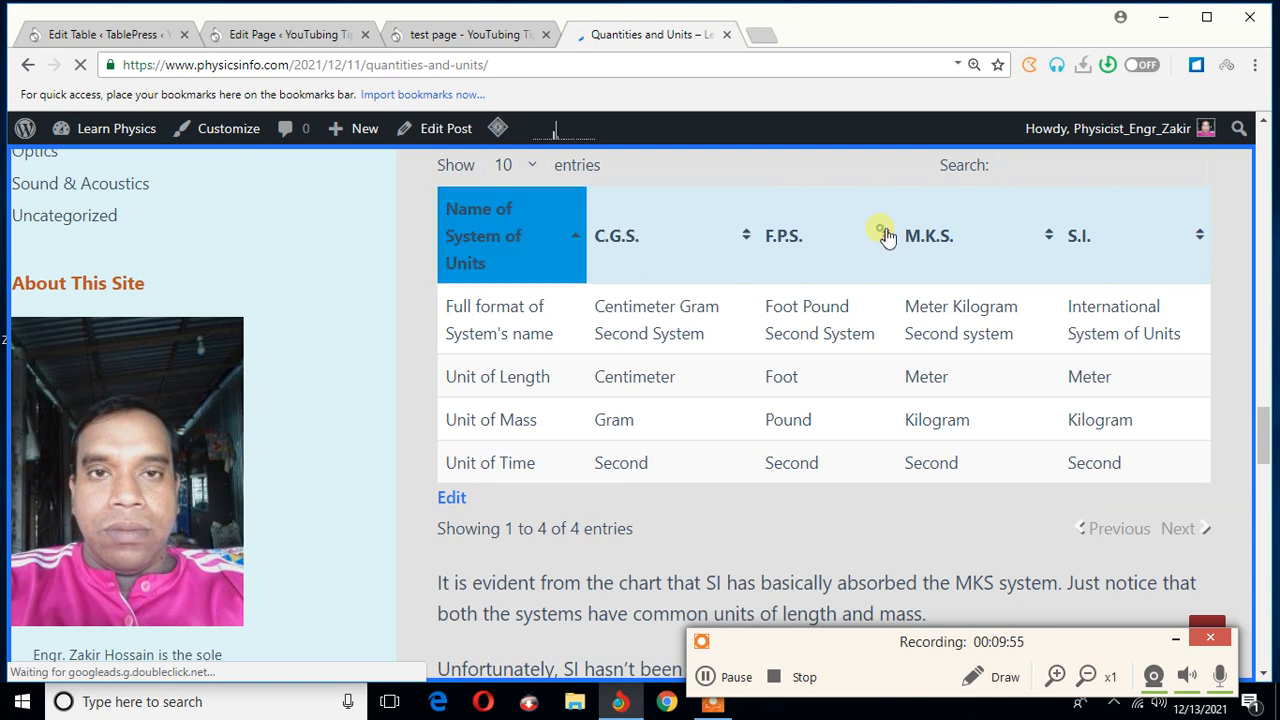
mouse_move(1060, 236)
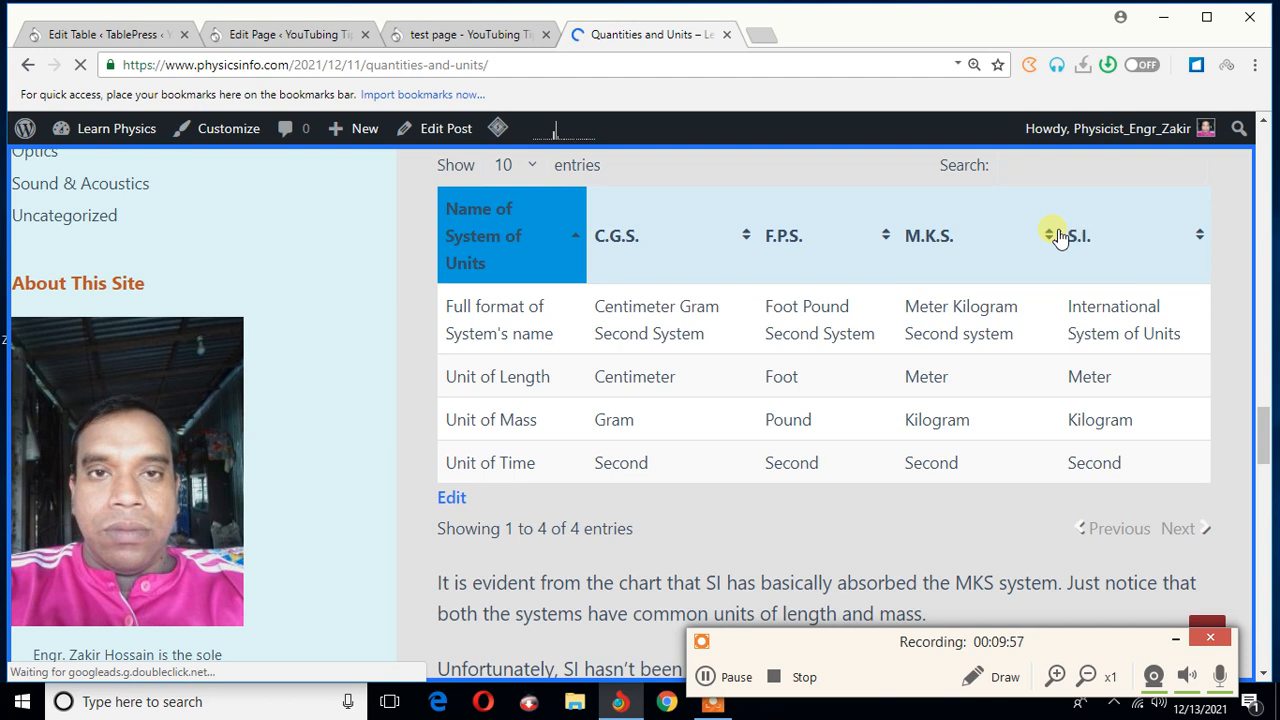